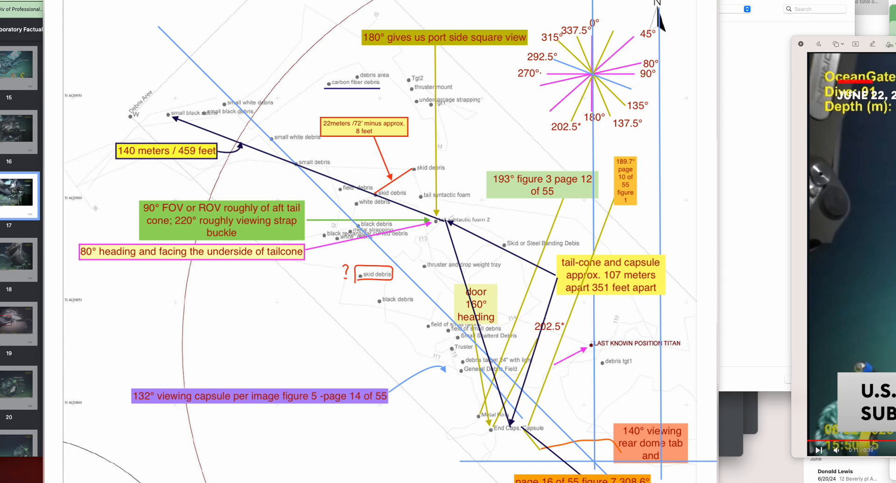
{"action": "mouse_move", "coordinate": [550, 277]}
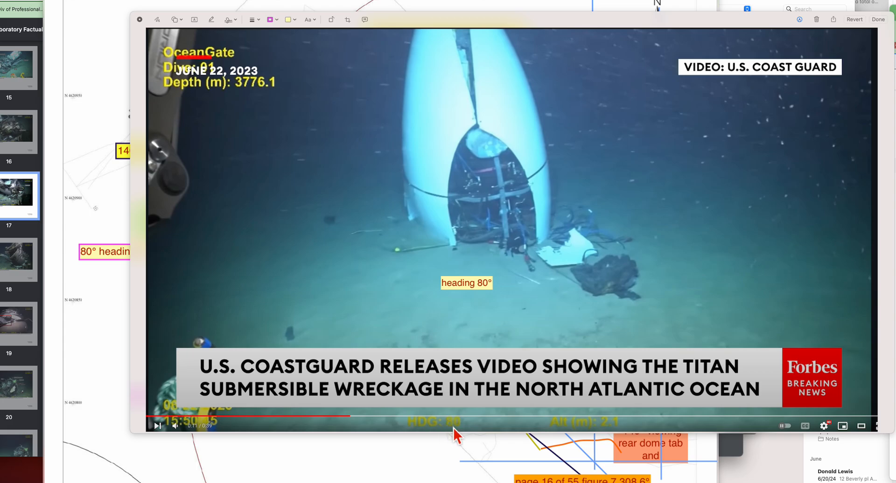
{"action": "mouse_move", "coordinate": [574, 232]}
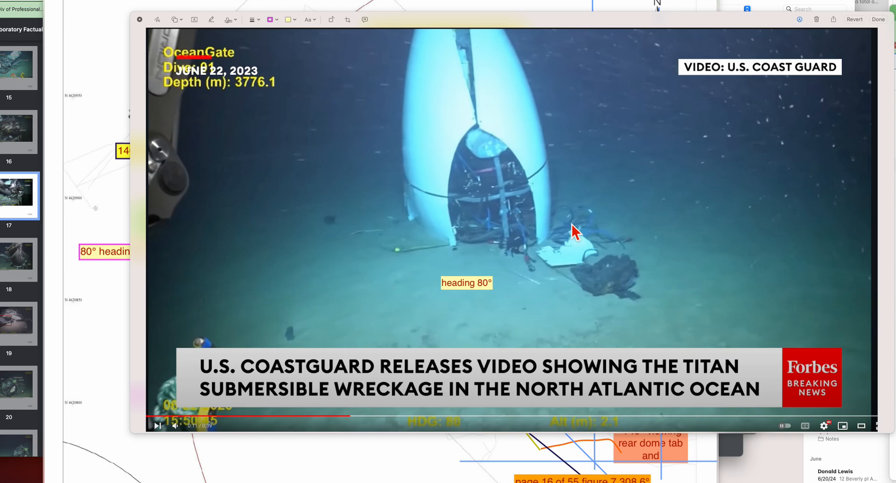
{"action": "mouse_move", "coordinate": [508, 243]}
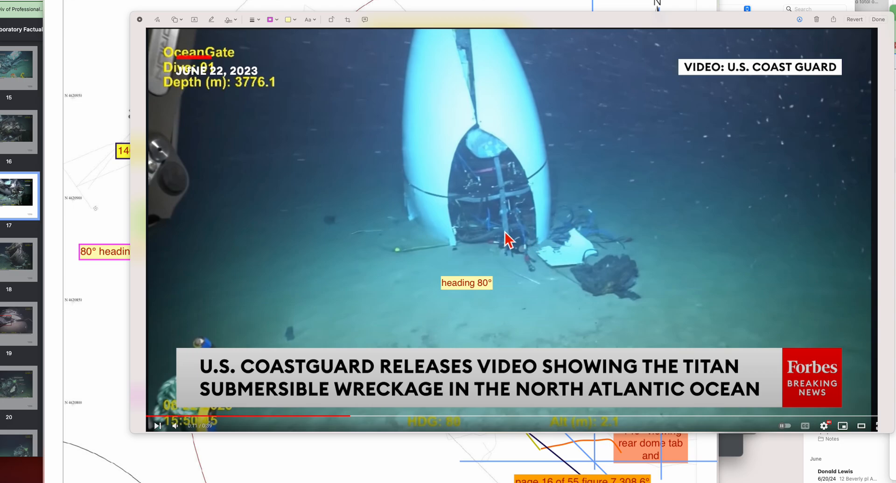
{"action": "mouse_move", "coordinate": [574, 237]}
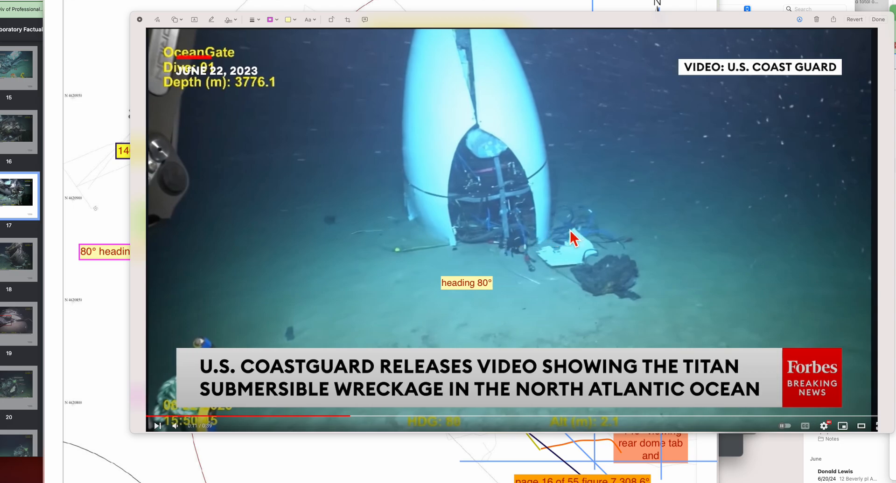
{"action": "mouse_move", "coordinate": [534, 281]}
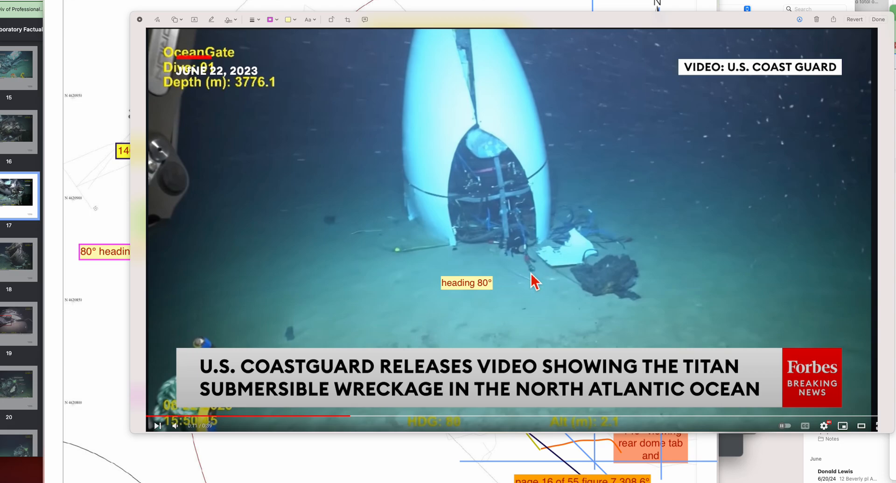
{"action": "mouse_move", "coordinate": [499, 183]}
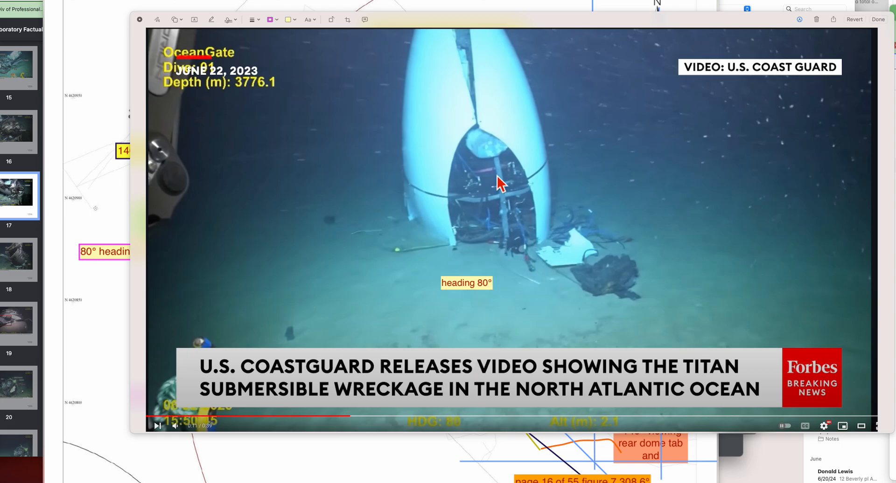
{"action": "mouse_move", "coordinate": [473, 396]}
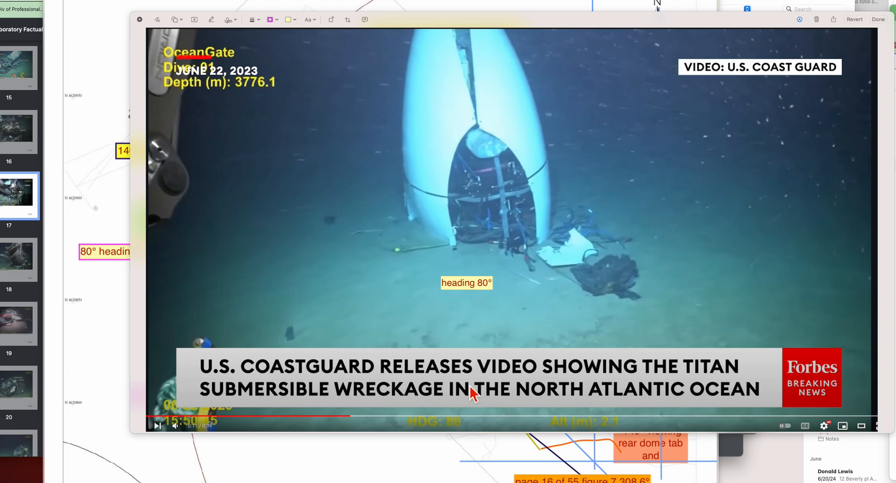
{"action": "mouse_move", "coordinate": [490, 259]}
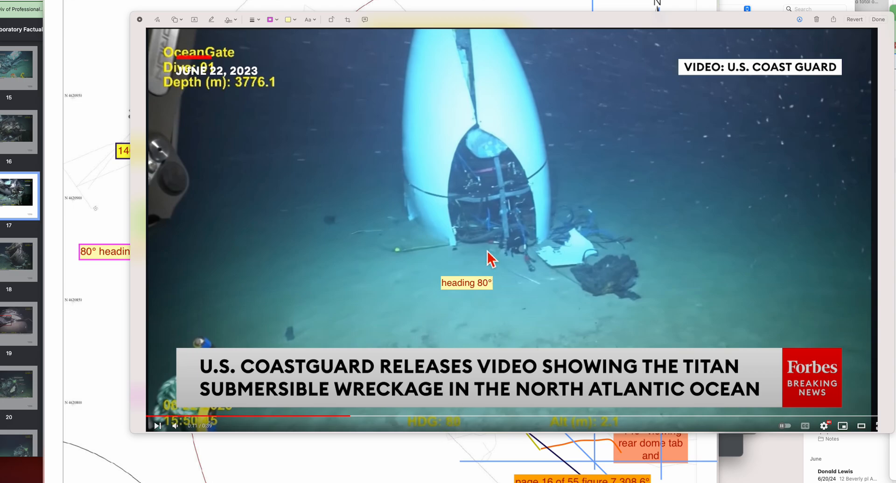
{"action": "mouse_move", "coordinate": [535, 167]}
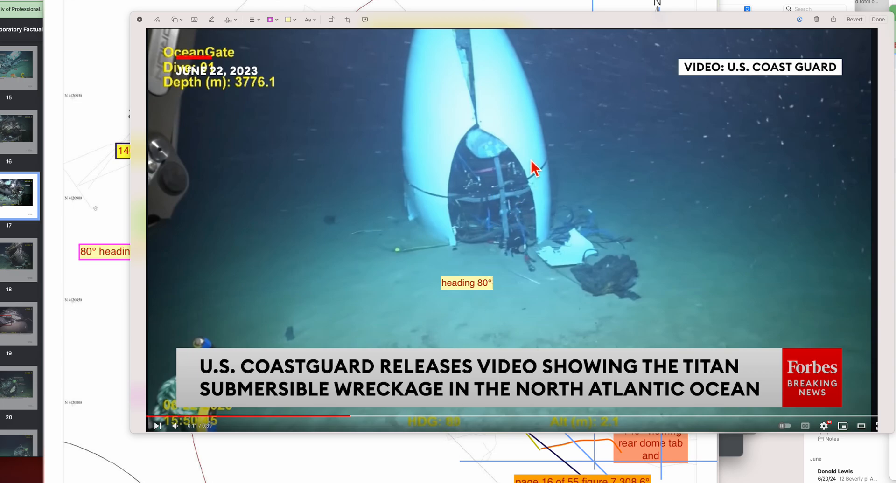
{"action": "mouse_move", "coordinate": [531, 174]}
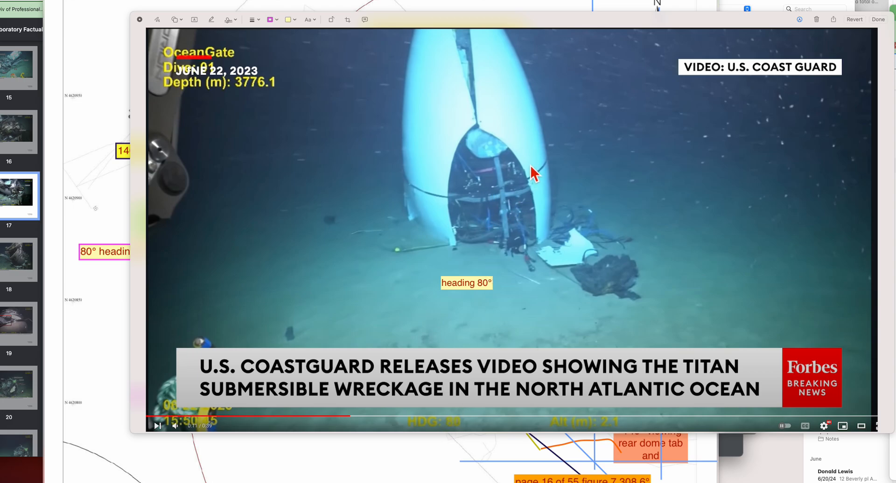
{"action": "mouse_move", "coordinate": [409, 33]}
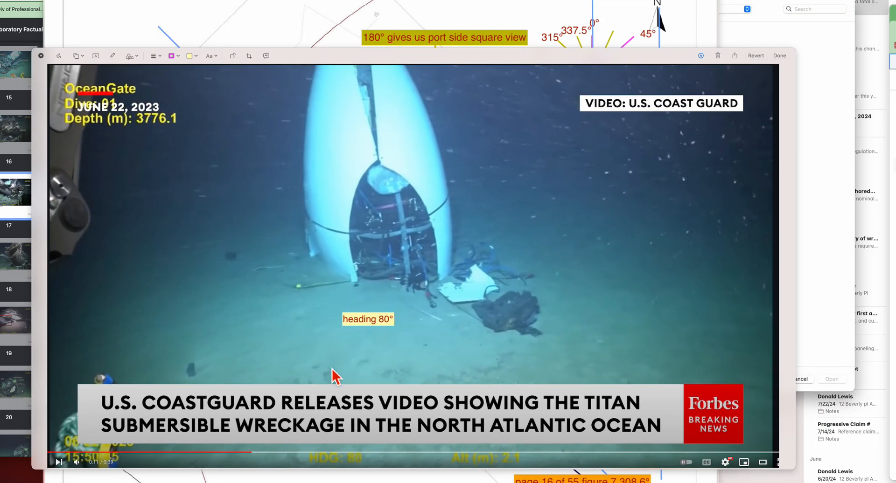
{"action": "mouse_move", "coordinate": [397, 127]}
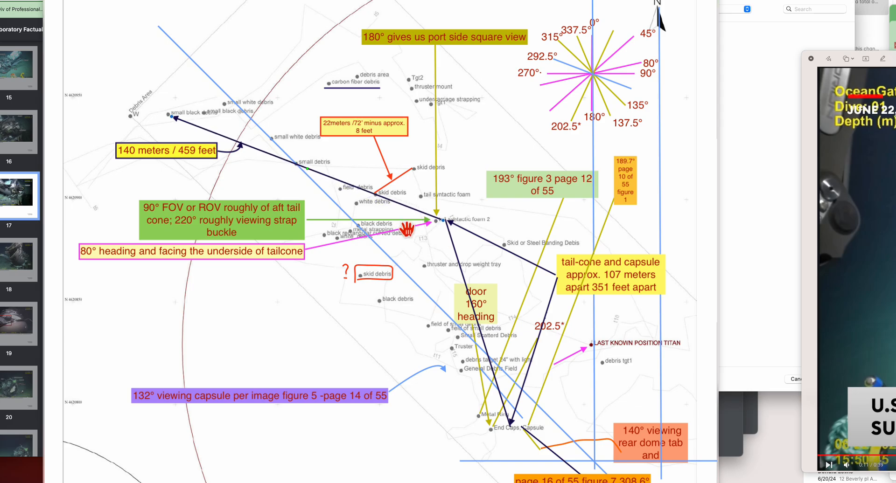
{"action": "mouse_move", "coordinate": [252, 168]}
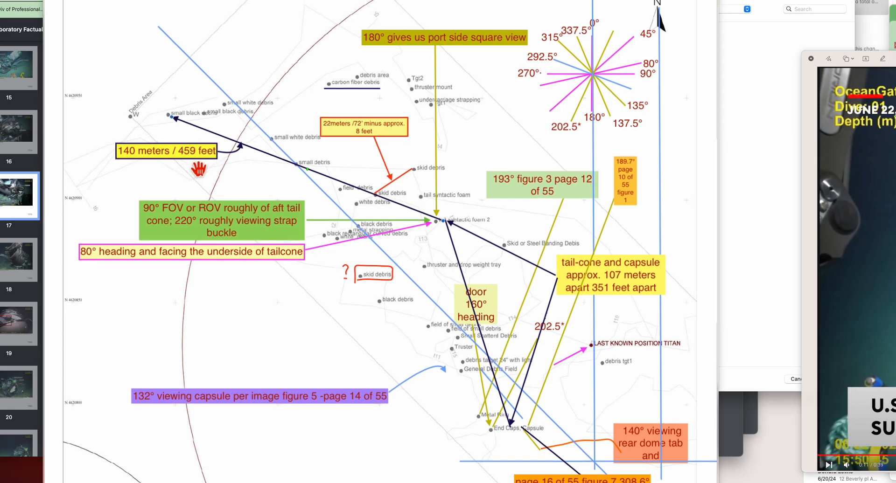
{"action": "mouse_move", "coordinate": [398, 199]}
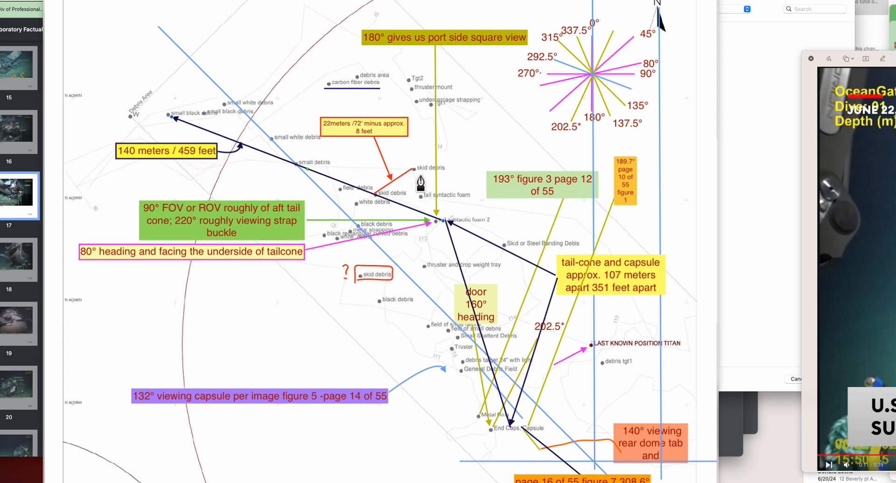
{"action": "mouse_move", "coordinate": [379, 296]}
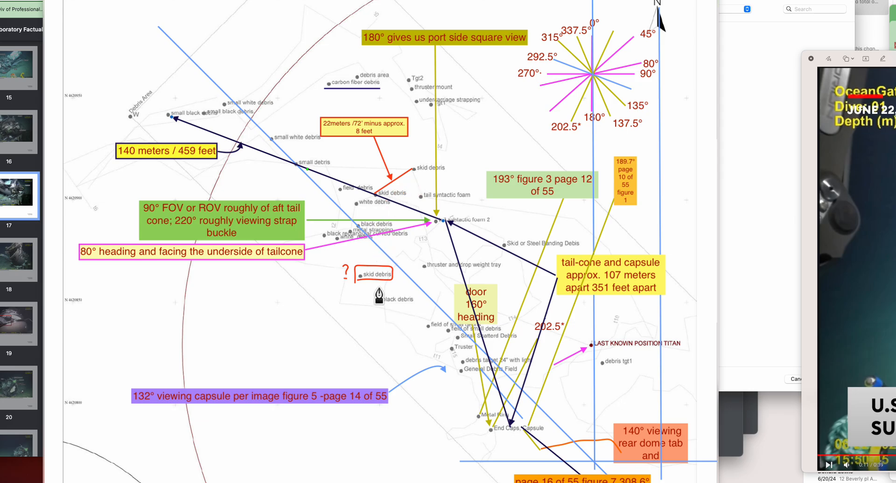
{"action": "mouse_move", "coordinate": [400, 194]}
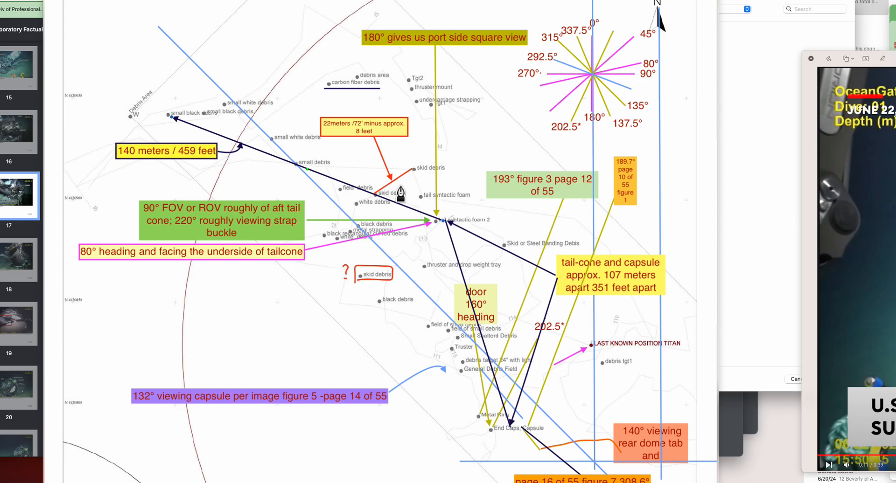
{"action": "mouse_move", "coordinate": [409, 192]}
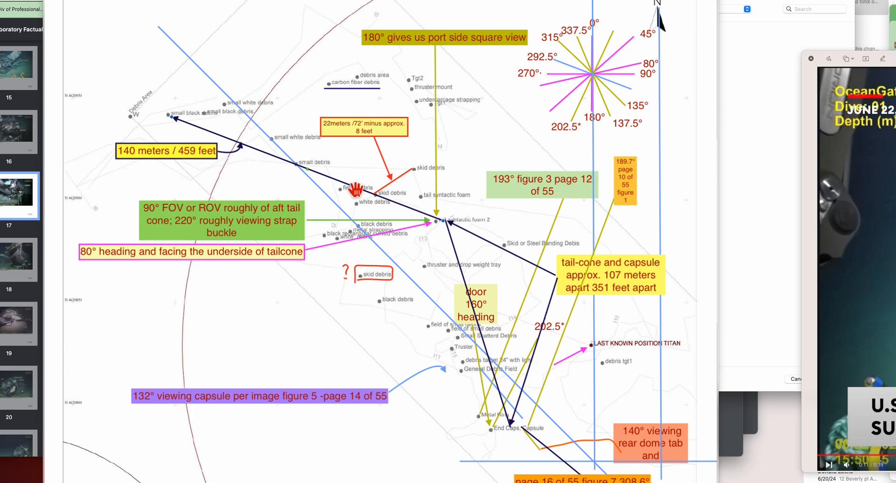
{"action": "mouse_move", "coordinate": [391, 206]}
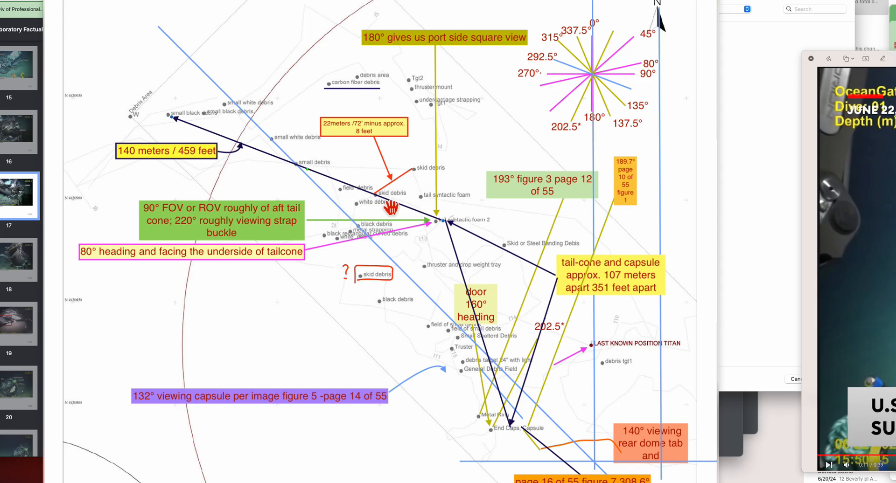
{"action": "mouse_move", "coordinate": [512, 257]}
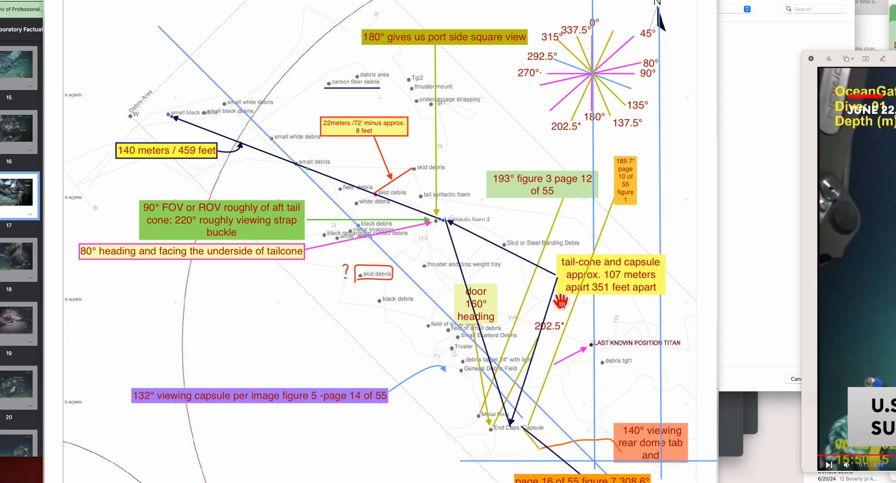
{"action": "mouse_move", "coordinate": [605, 48]}
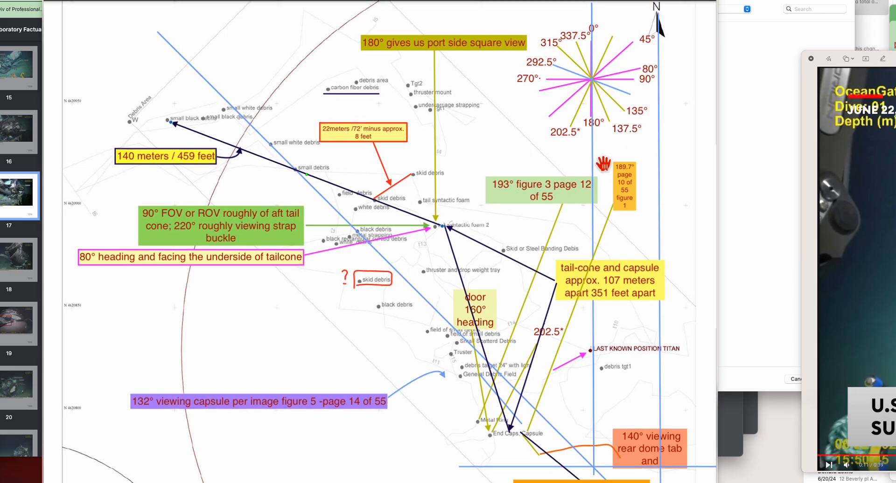
{"action": "mouse_move", "coordinate": [432, 64]}
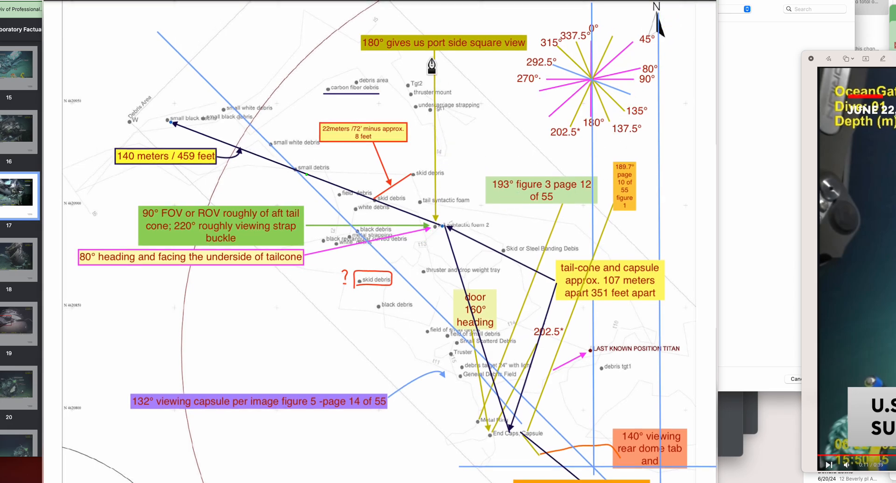
{"action": "mouse_move", "coordinate": [435, 295]}
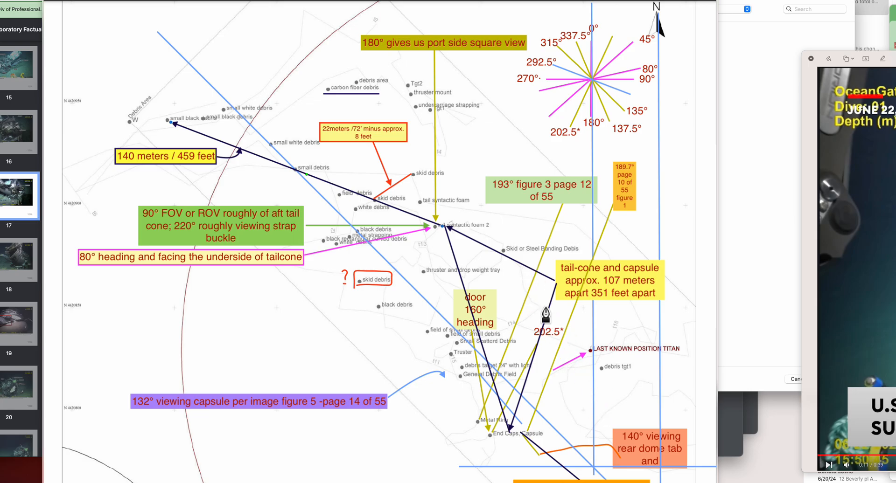
{"action": "mouse_move", "coordinate": [256, 109]}
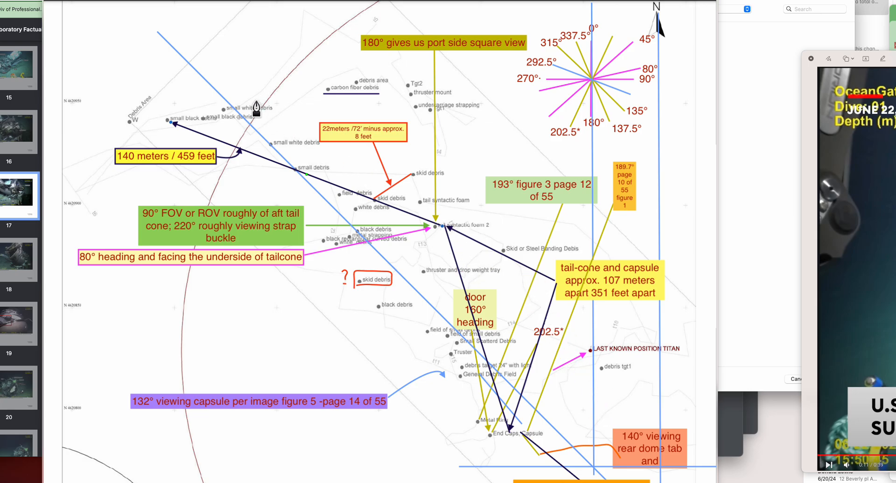
{"action": "mouse_move", "coordinate": [149, 132]}
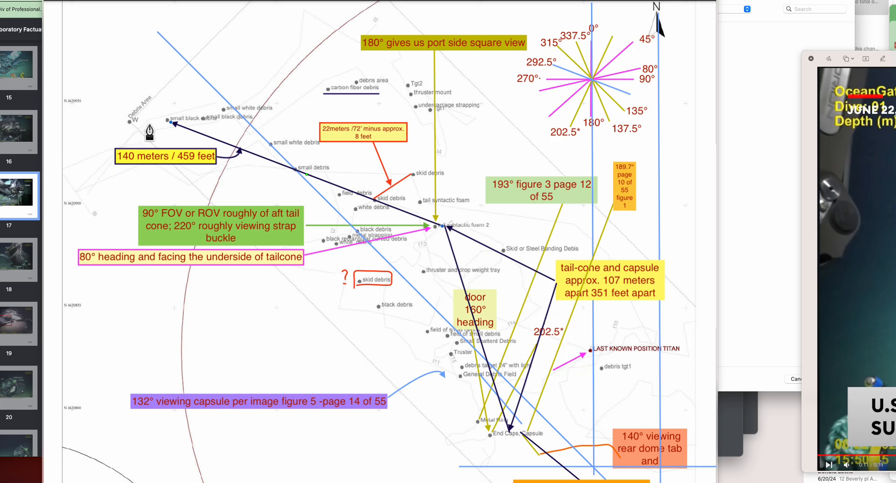
{"action": "mouse_move", "coordinate": [438, 302]}
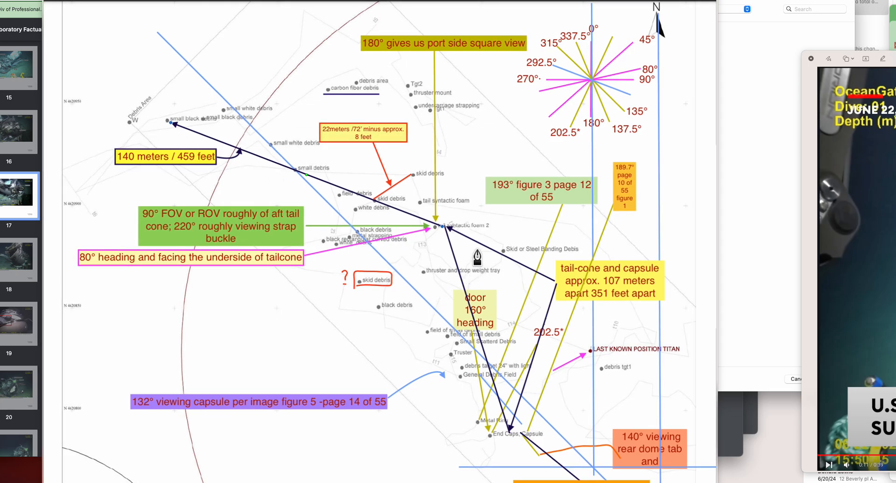
{"action": "mouse_move", "coordinate": [531, 255]}
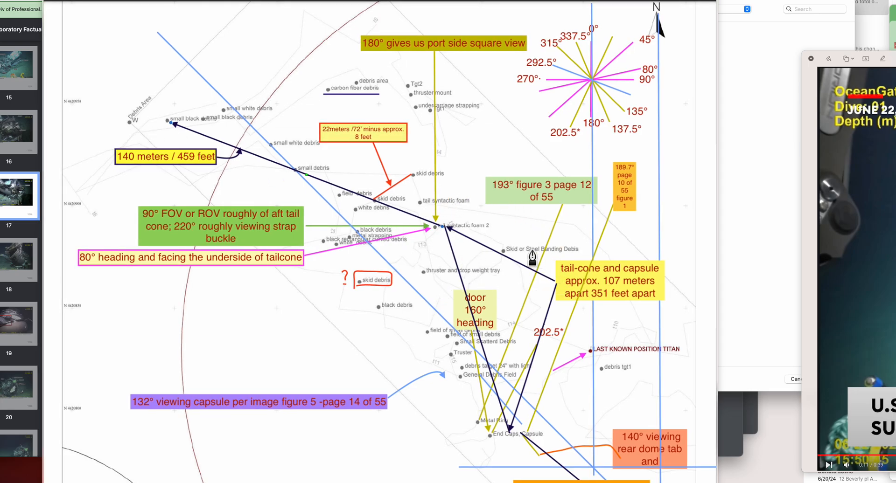
{"action": "mouse_move", "coordinate": [506, 251]}
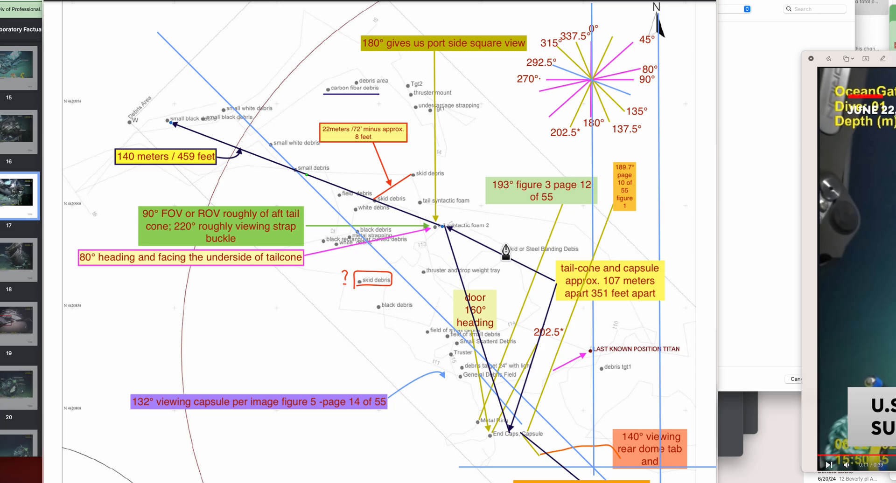
{"action": "mouse_move", "coordinate": [399, 155]}
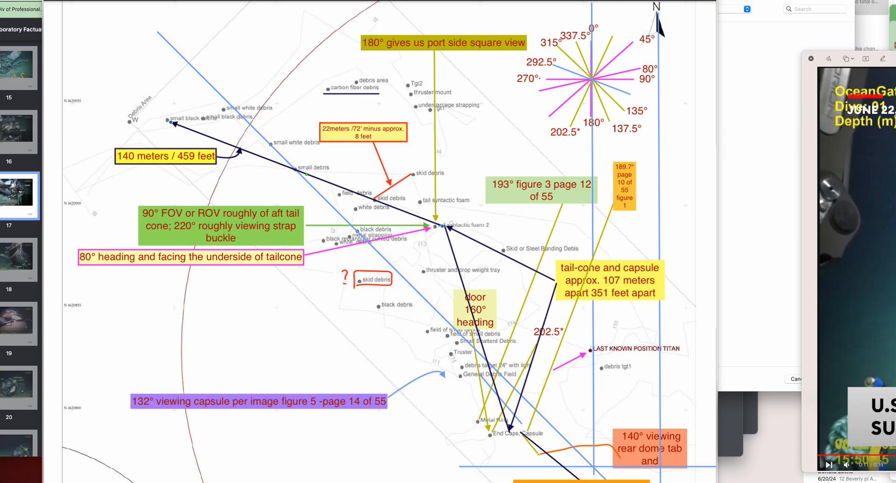
{"action": "mouse_move", "coordinate": [158, 122]}
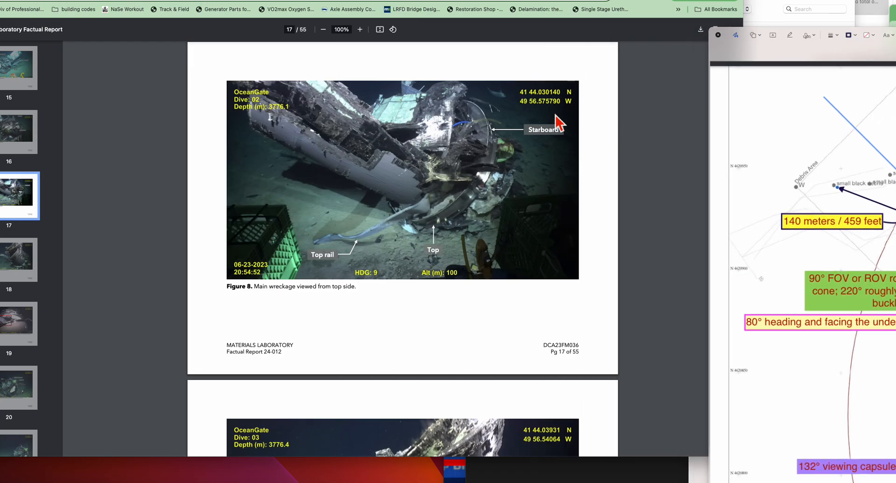
{"action": "mouse_move", "coordinate": [366, 266]}
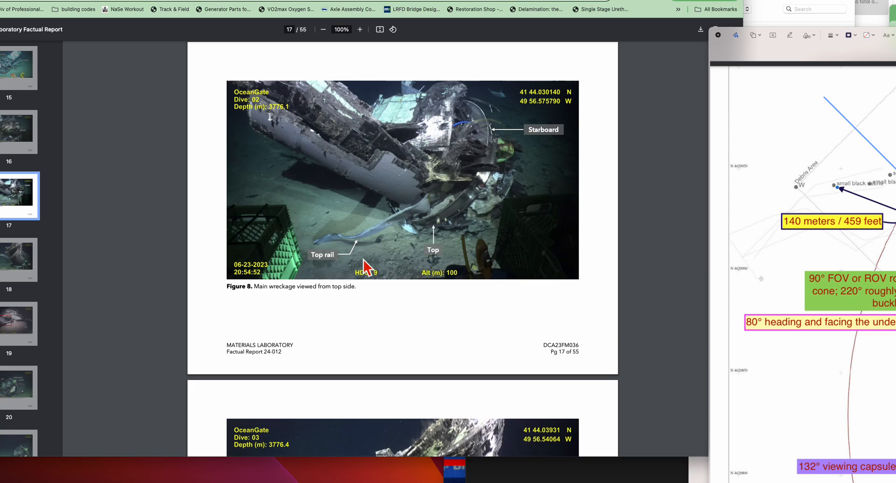
{"action": "mouse_move", "coordinate": [402, 269]}
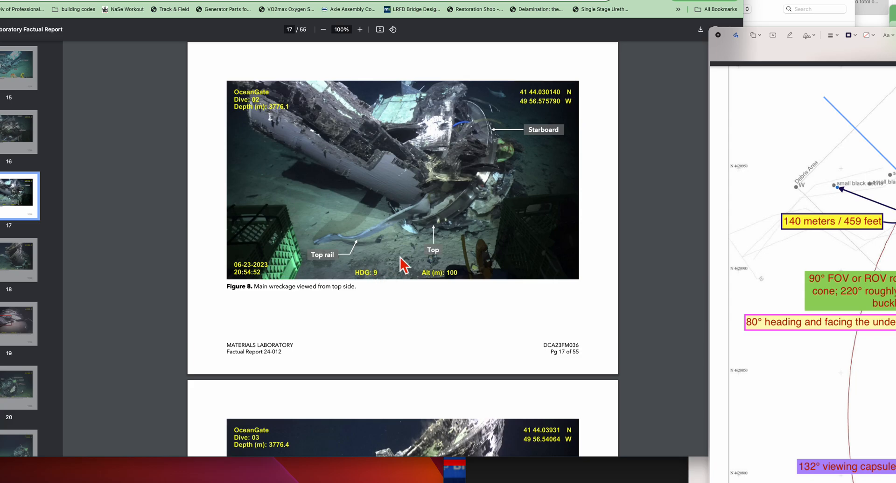
{"action": "mouse_move", "coordinate": [429, 243]}
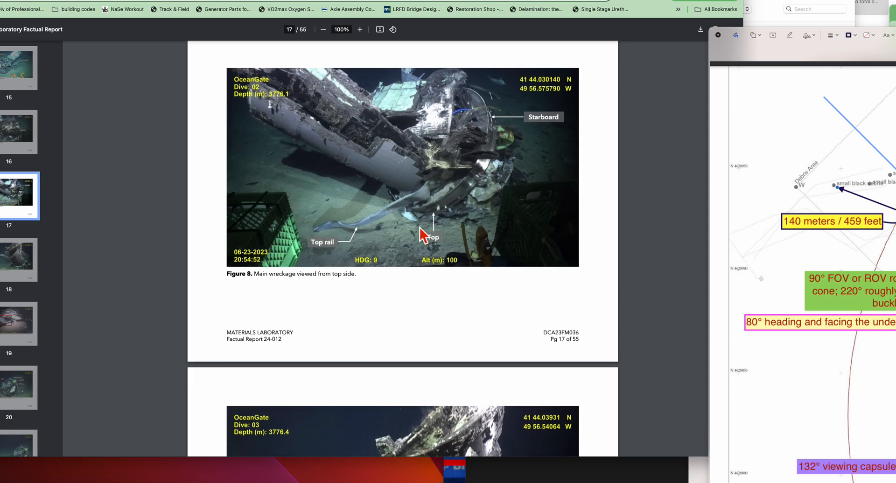
- Scroll the report to page 17 to study Figure 8, the main wreckage from the top side
{"action": "scroll", "scroll_direction": "up", "scroll_amount": 3}
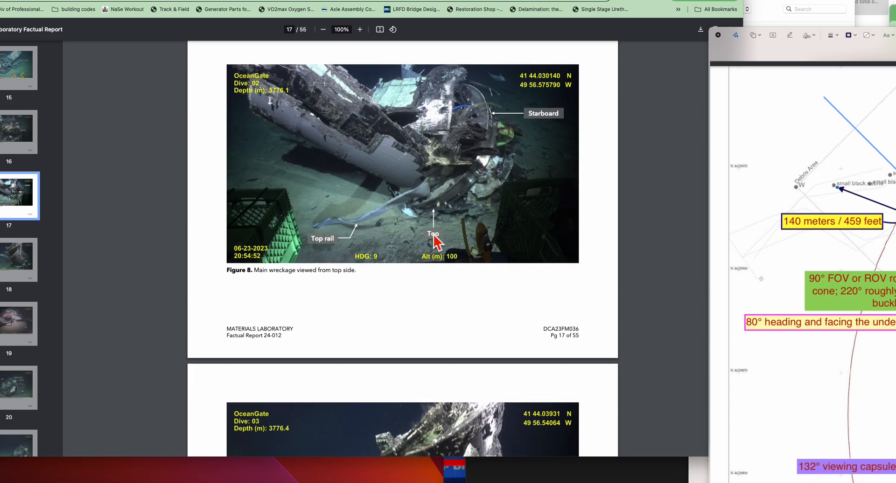
{"action": "mouse_move", "coordinate": [423, 253]}
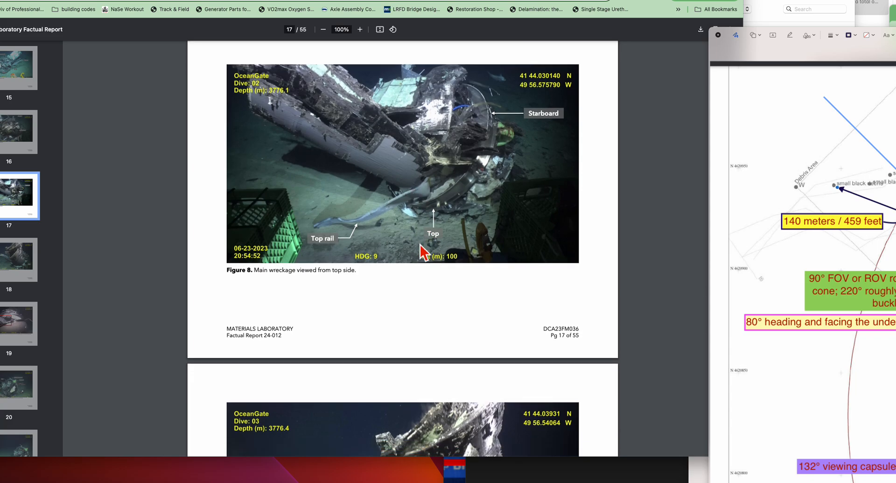
{"action": "mouse_move", "coordinate": [424, 244]}
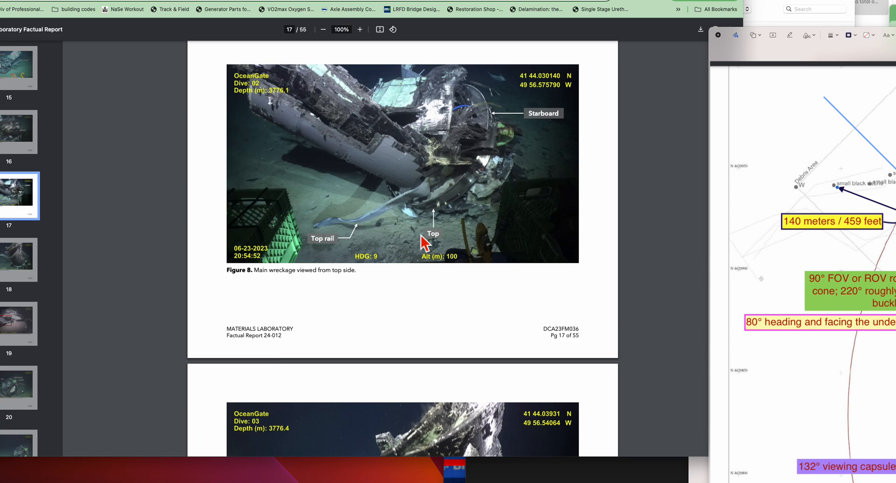
{"action": "mouse_move", "coordinate": [420, 237]}
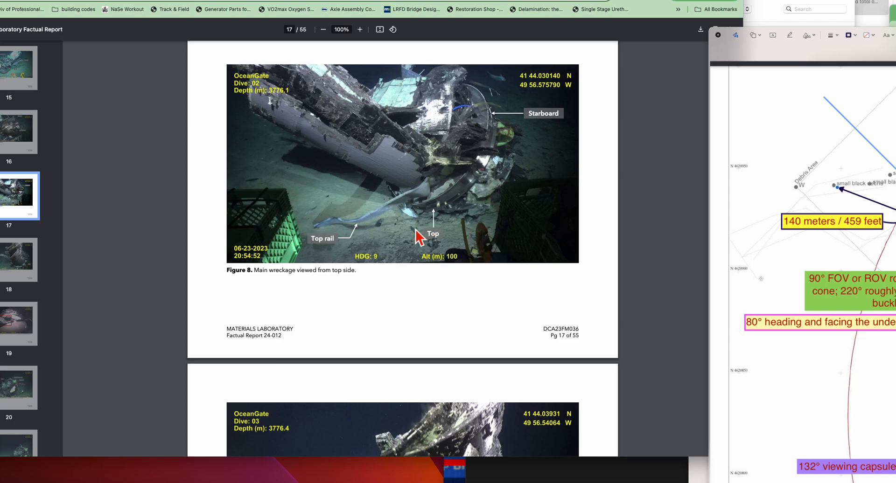
{"action": "mouse_move", "coordinate": [449, 229]}
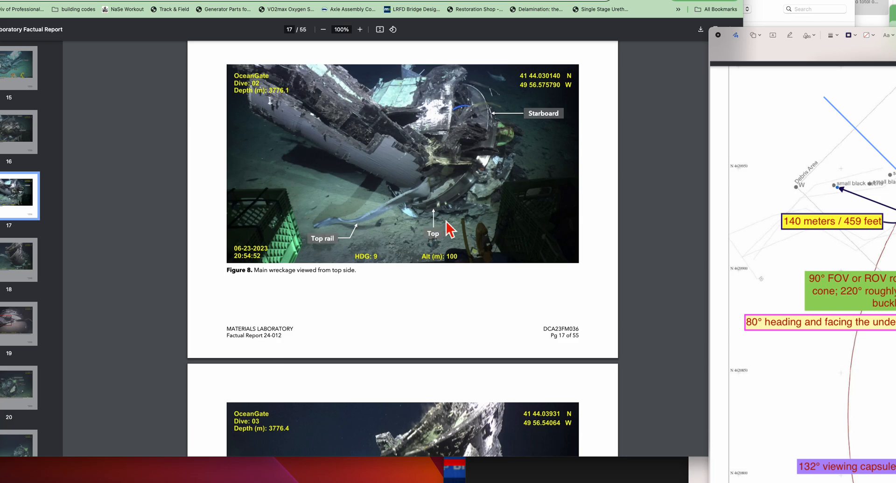
{"action": "mouse_move", "coordinate": [443, 231]}
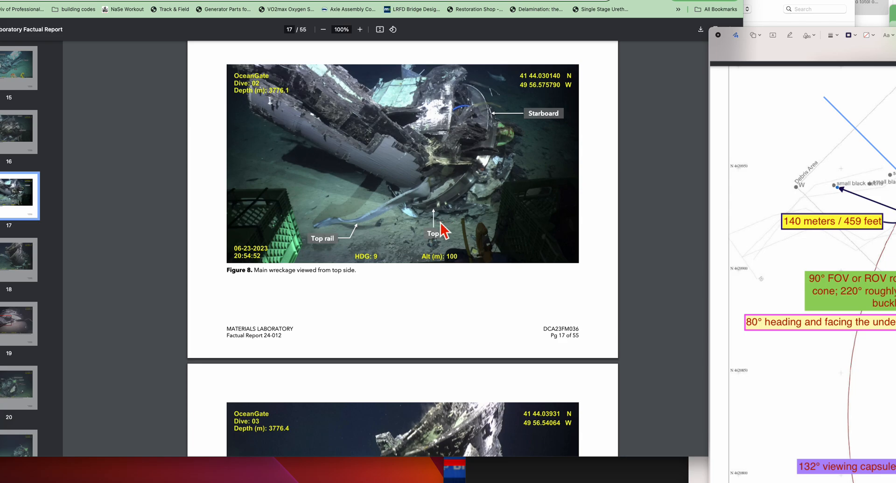
{"action": "mouse_move", "coordinate": [439, 221]}
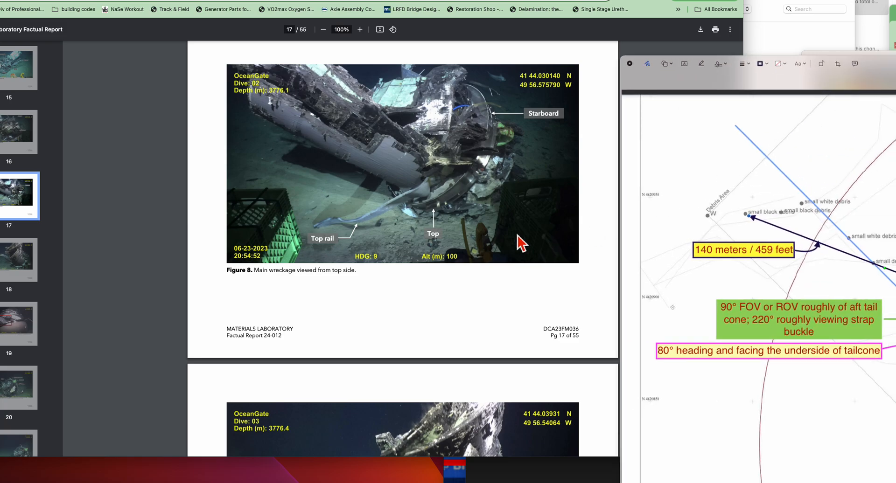
{"action": "mouse_move", "coordinate": [431, 194]}
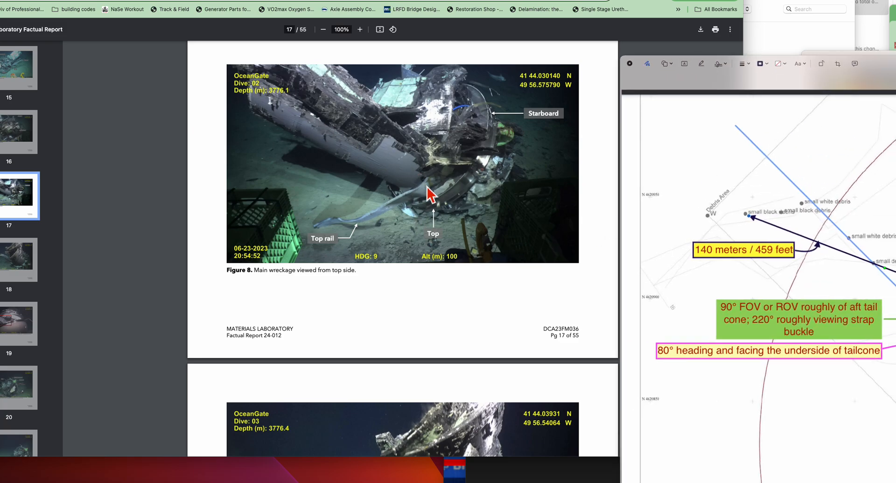
{"action": "mouse_move", "coordinate": [482, 127]}
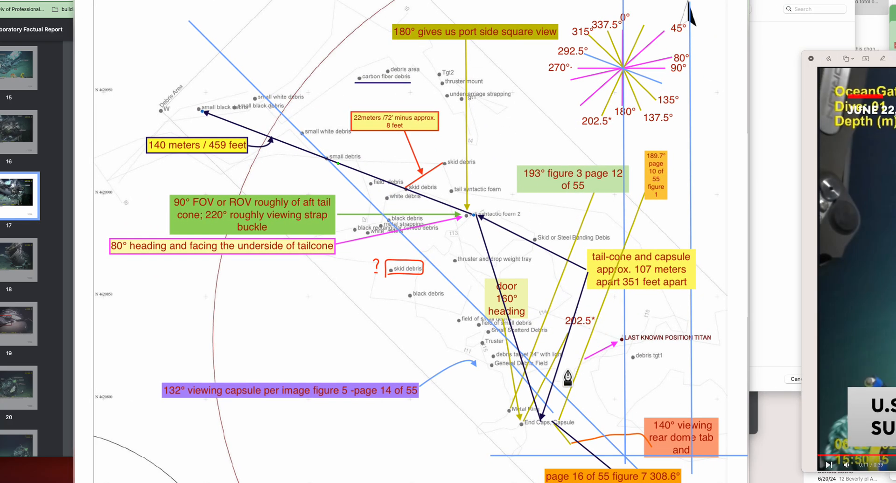
{"action": "mouse_move", "coordinate": [577, 434]}
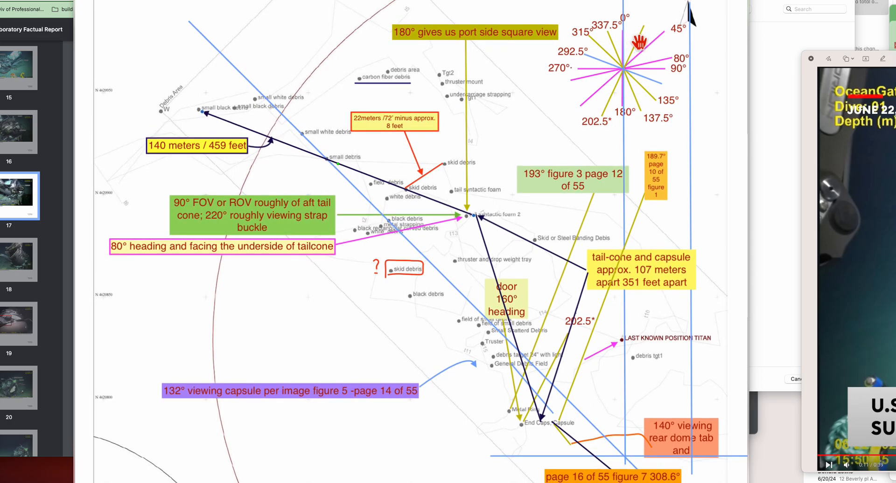
{"action": "mouse_move", "coordinate": [562, 397]}
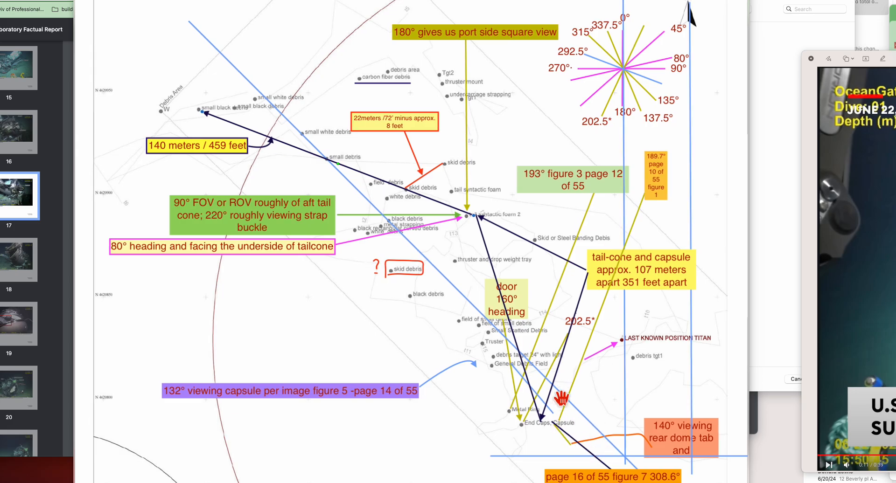
{"action": "mouse_move", "coordinate": [604, 370]}
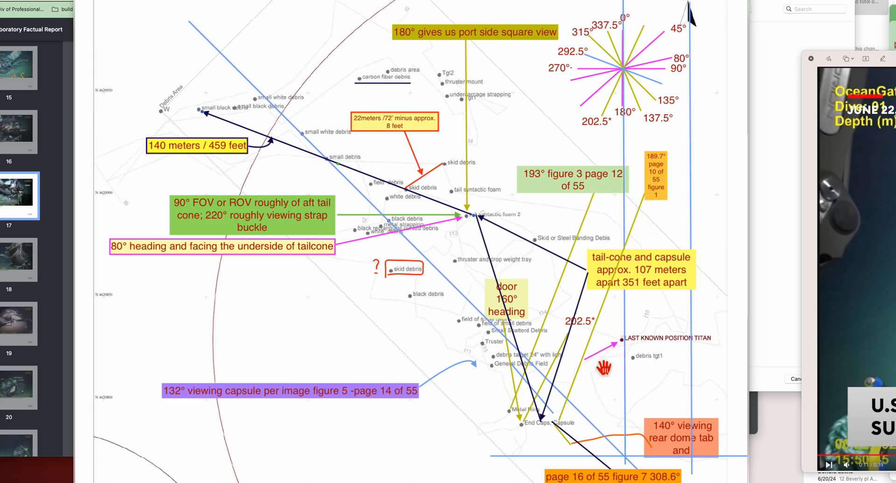
{"action": "mouse_move", "coordinate": [567, 431]}
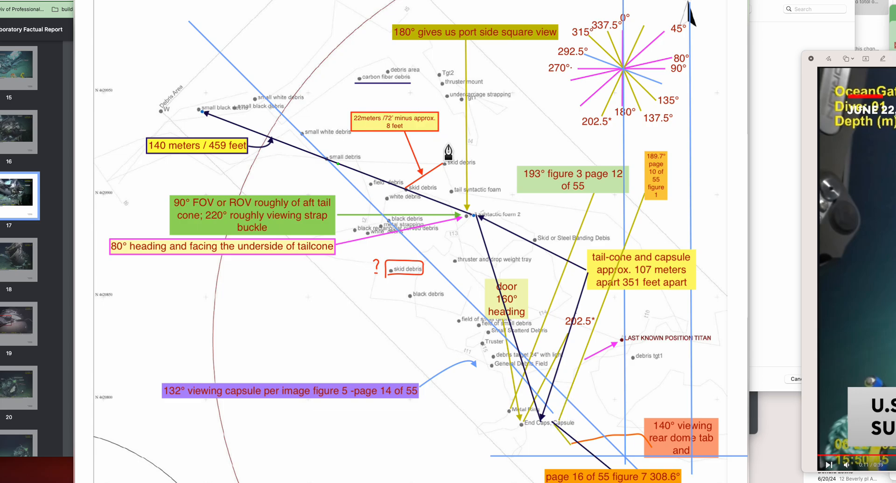
{"action": "mouse_move", "coordinate": [572, 427]}
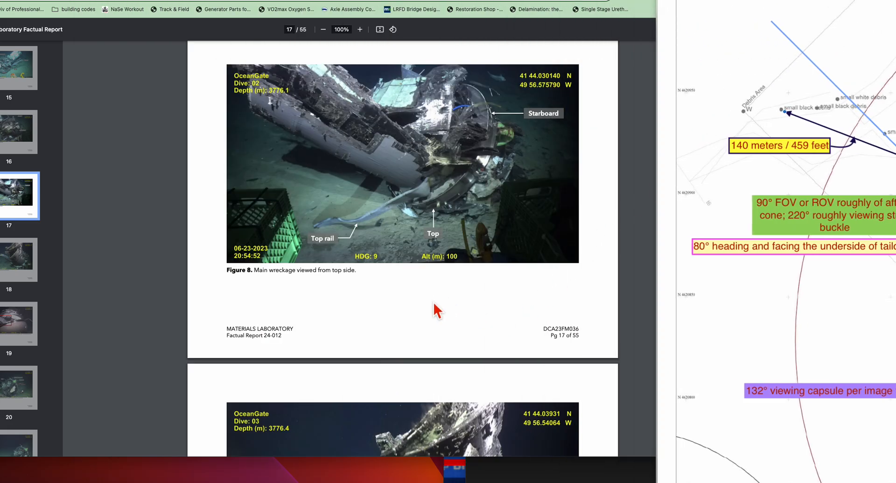
{"action": "mouse_move", "coordinate": [440, 220]}
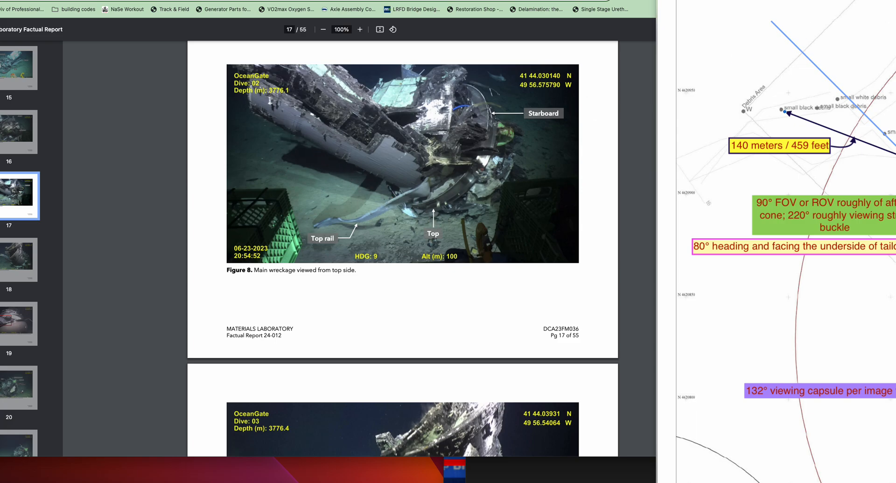
{"action": "mouse_move", "coordinate": [449, 234]}
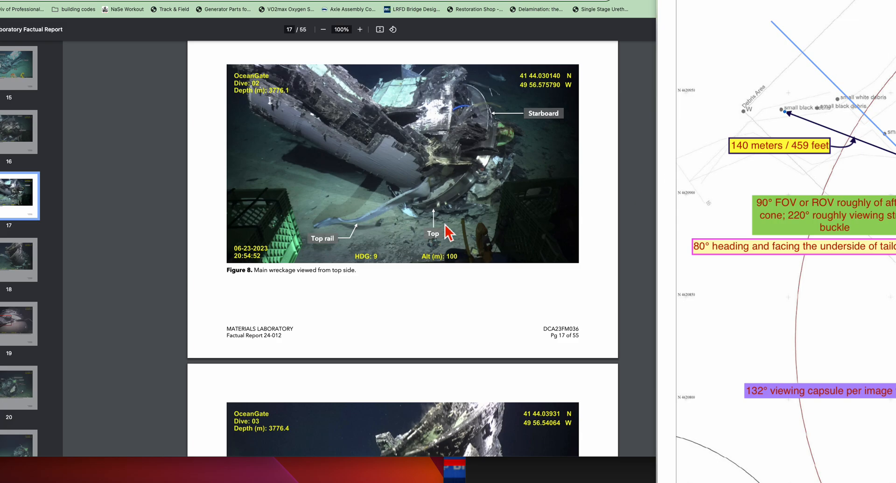
{"action": "mouse_move", "coordinate": [436, 213]}
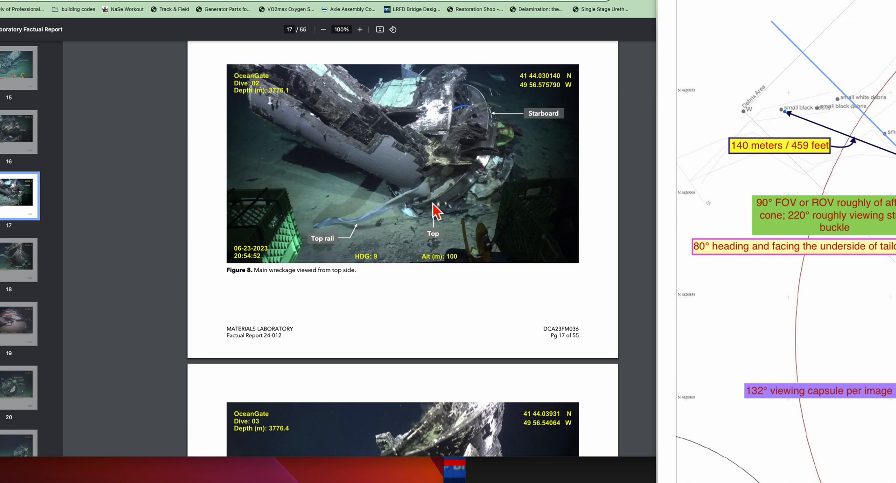
{"action": "mouse_move", "coordinate": [436, 239]}
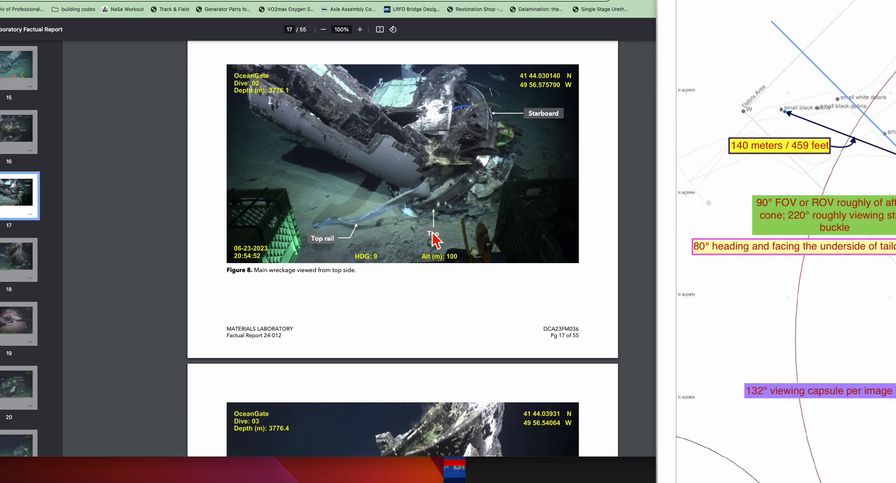
{"action": "mouse_move", "coordinate": [444, 213]}
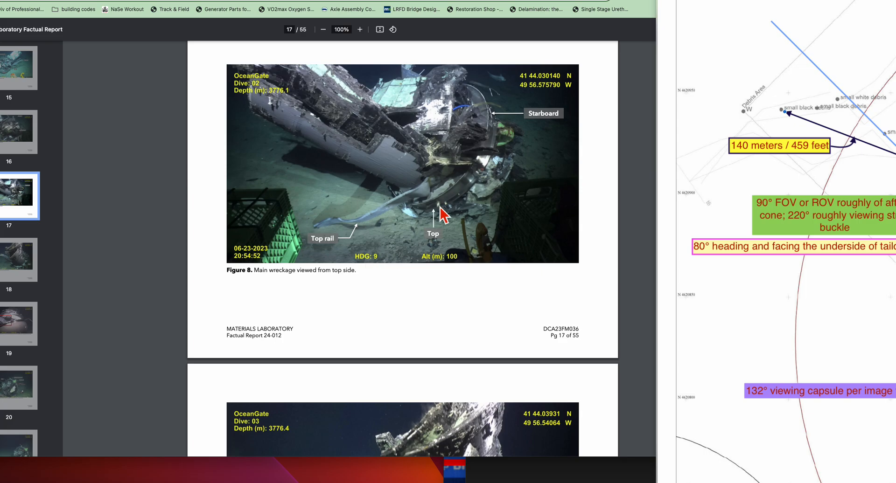
{"action": "mouse_move", "coordinate": [445, 216]}
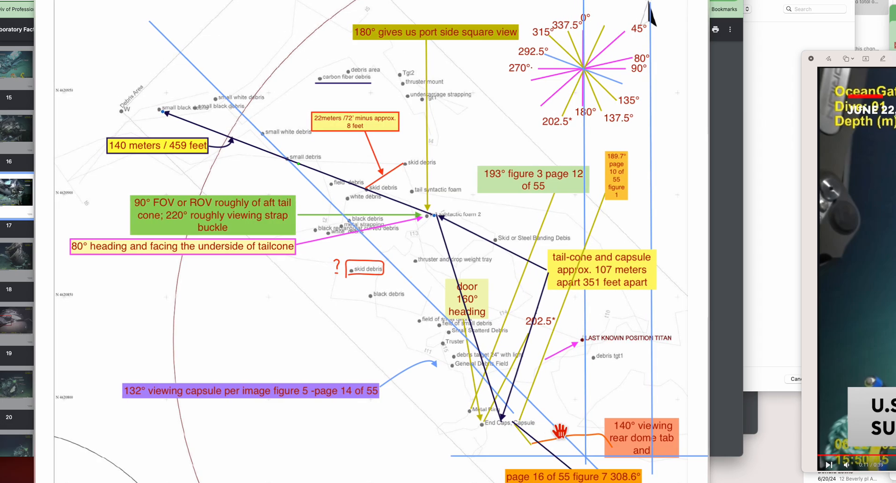
{"action": "mouse_move", "coordinate": [527, 433]}
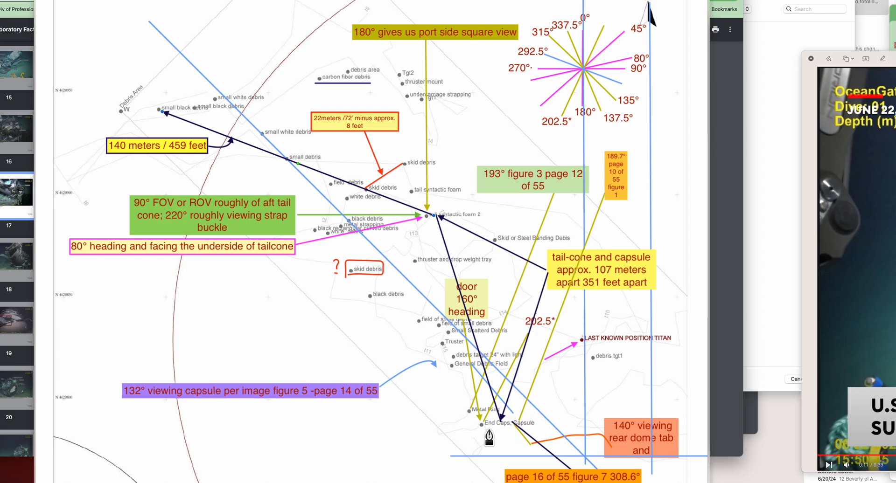
{"action": "mouse_move", "coordinate": [509, 434]}
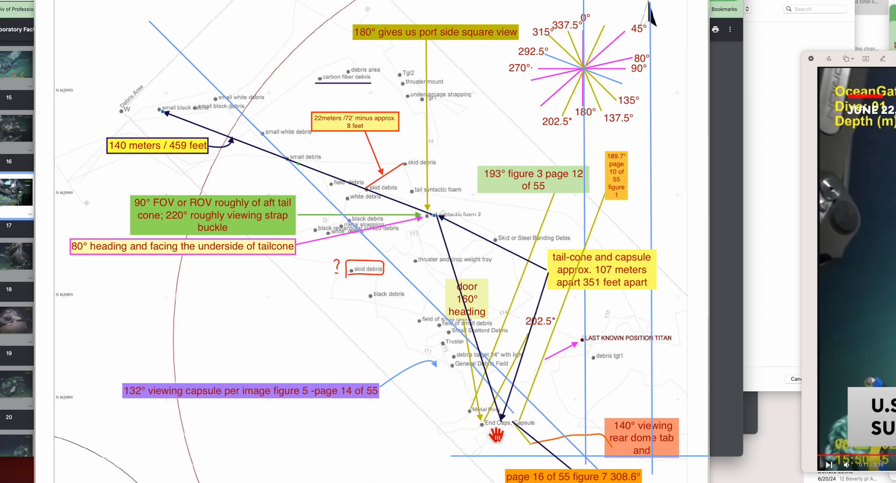
{"action": "mouse_move", "coordinate": [534, 431]}
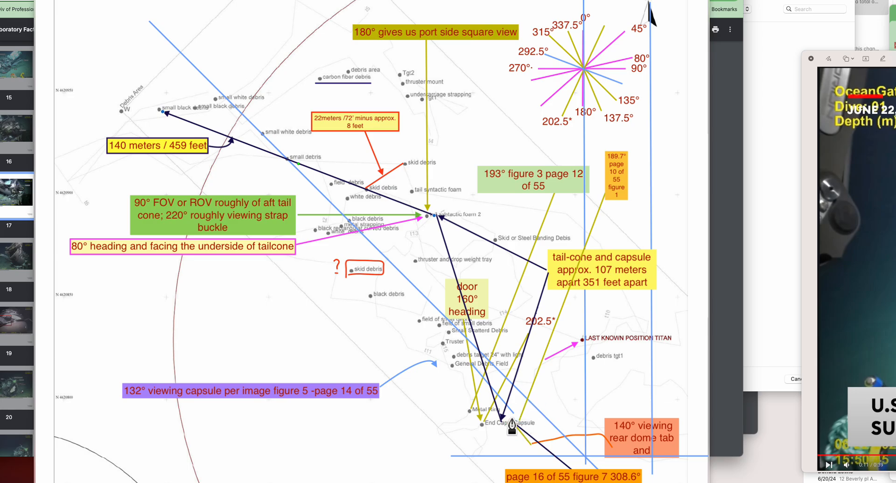
{"action": "mouse_move", "coordinate": [484, 436]}
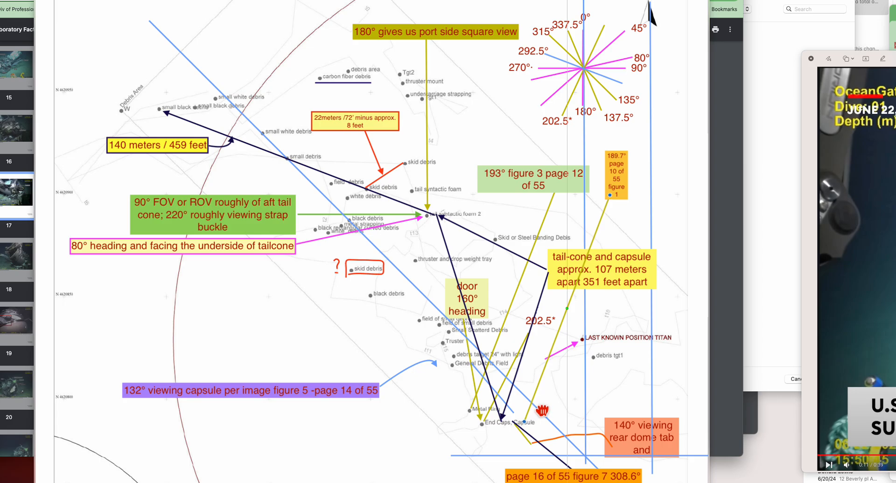
{"action": "mouse_move", "coordinate": [502, 424]}
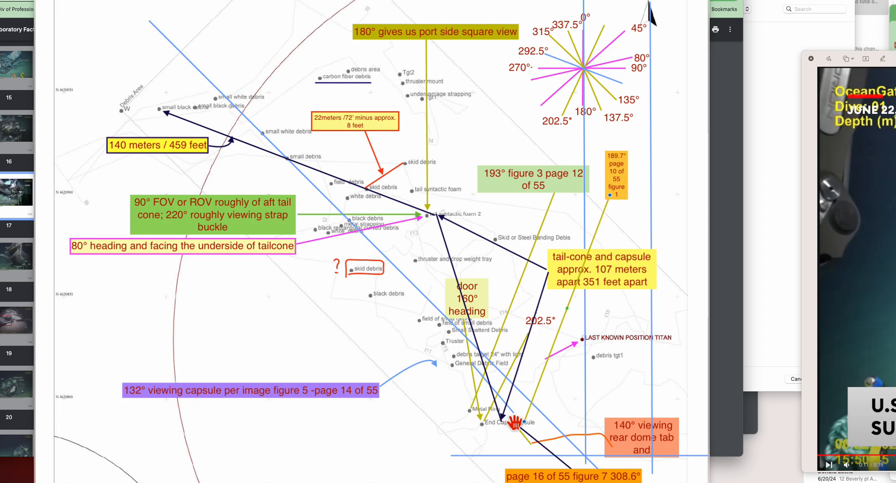
{"action": "mouse_move", "coordinate": [519, 393]}
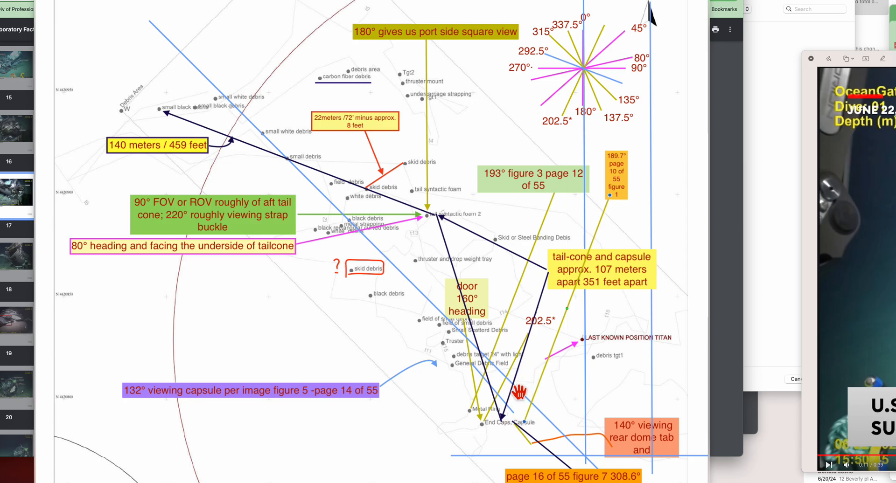
{"action": "mouse_move", "coordinate": [524, 377]}
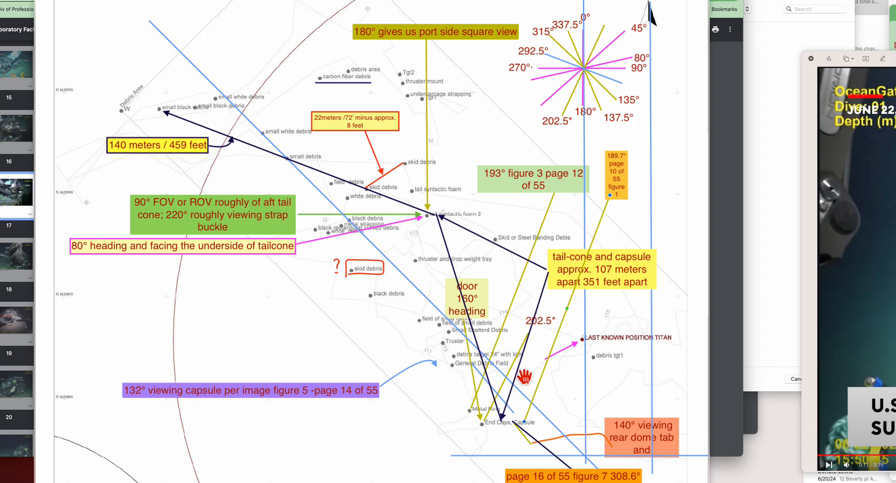
{"action": "mouse_move", "coordinate": [509, 411]}
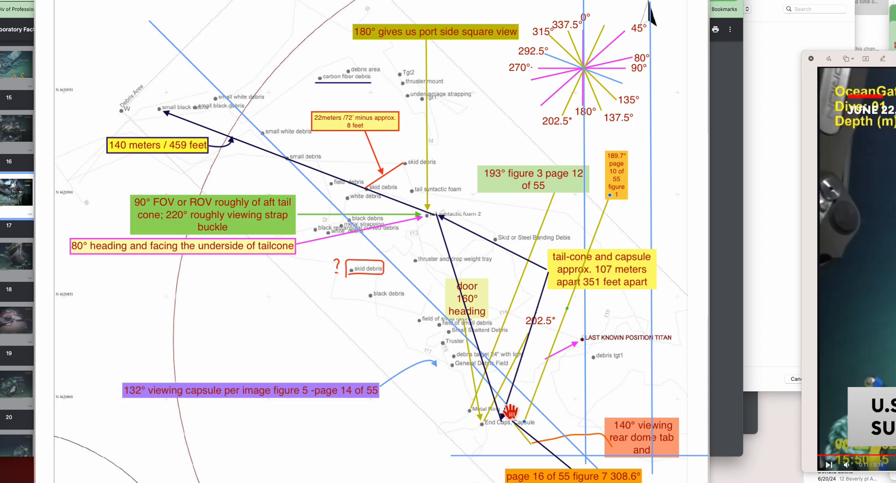
{"action": "mouse_move", "coordinate": [540, 372]}
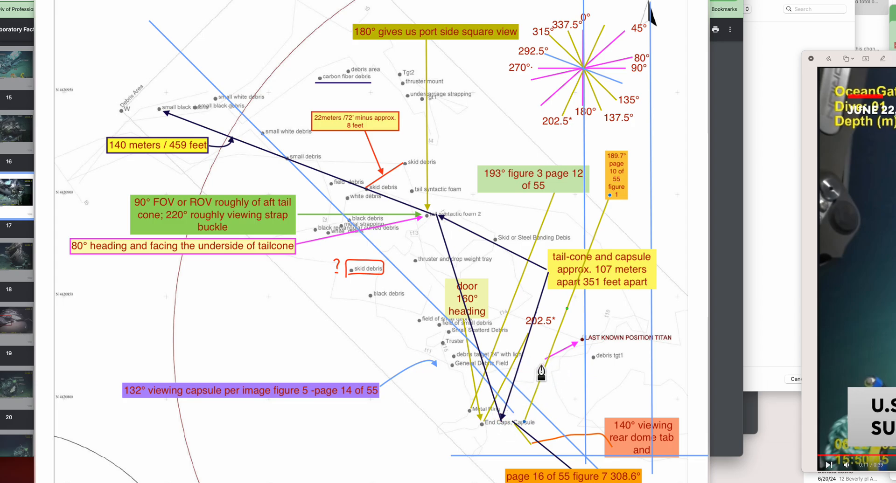
{"action": "mouse_move", "coordinate": [497, 435]}
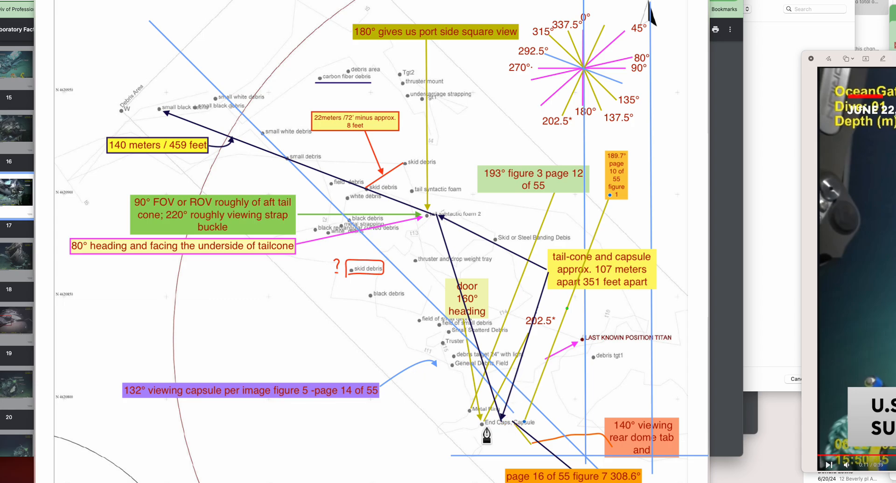
{"action": "mouse_move", "coordinate": [571, 31]}
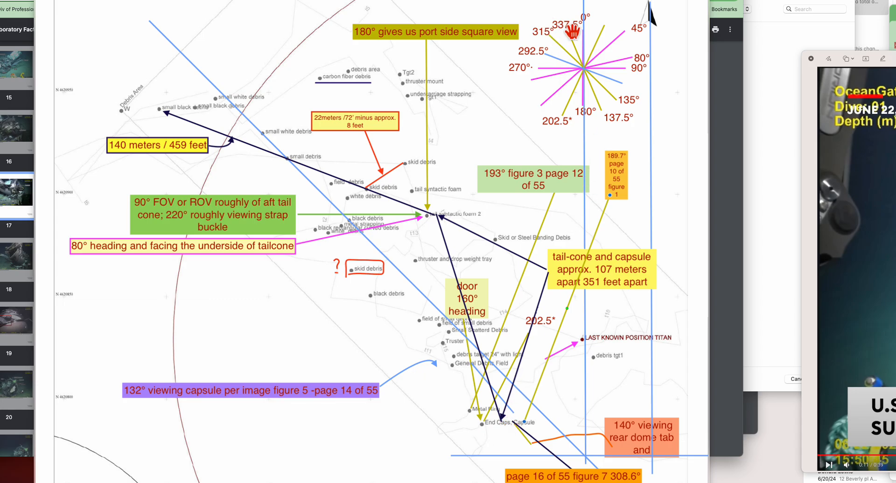
{"action": "mouse_move", "coordinate": [438, 69]}
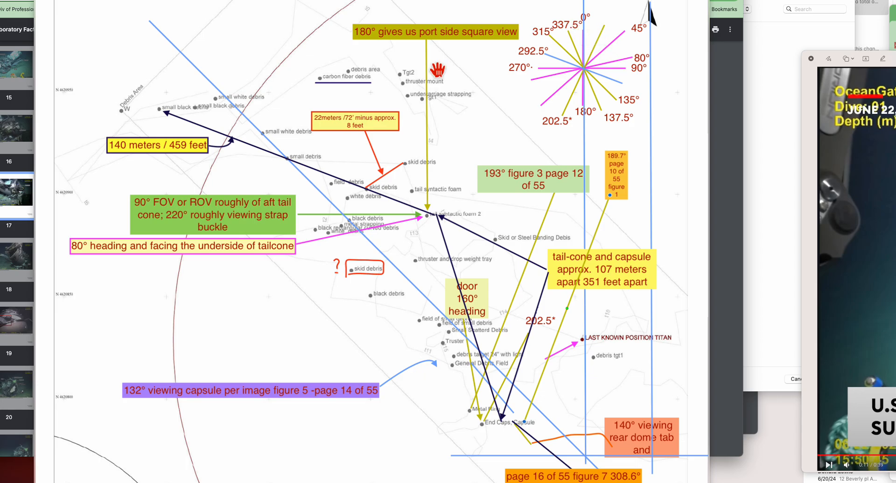
{"action": "mouse_move", "coordinate": [636, 37]}
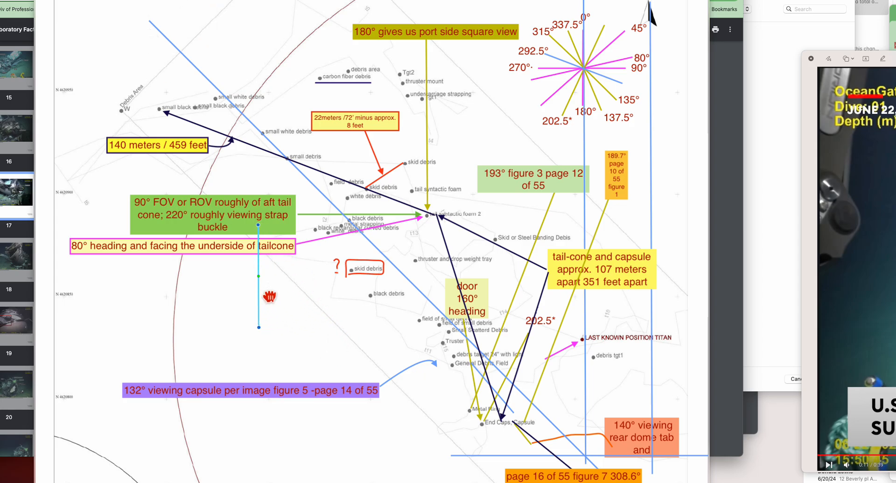
{"action": "mouse_move", "coordinate": [598, 94]}
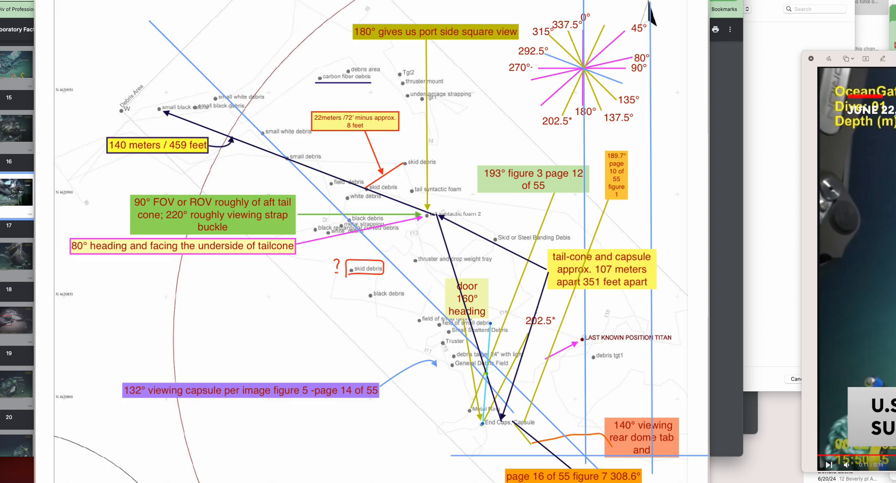
- Bring the Chrome report window forward at page 17 showing Figure 8's top-side wreckage view
{"action": "left_click", "coordinate": [17, 194]}
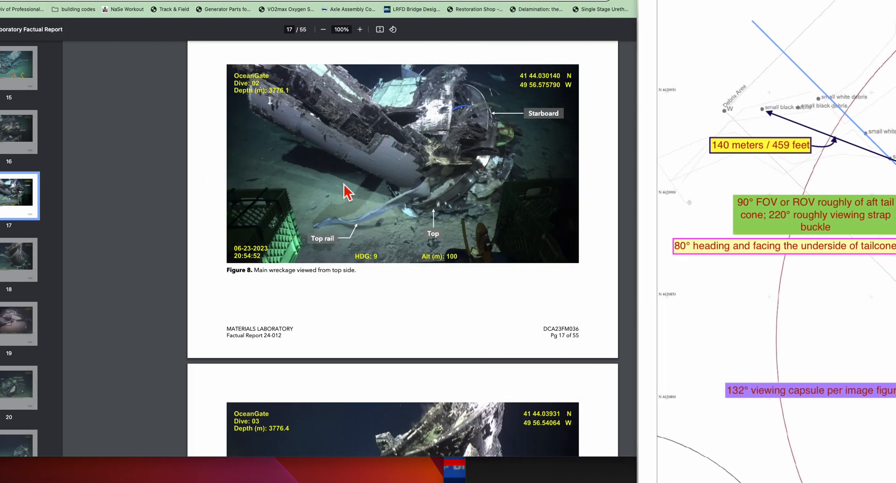
{"action": "mouse_move", "coordinate": [354, 161]}
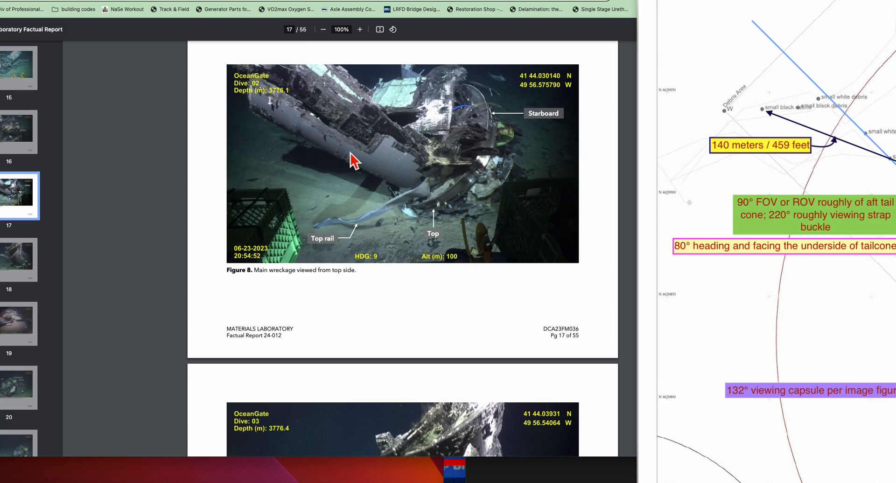
{"action": "mouse_move", "coordinate": [350, 150]}
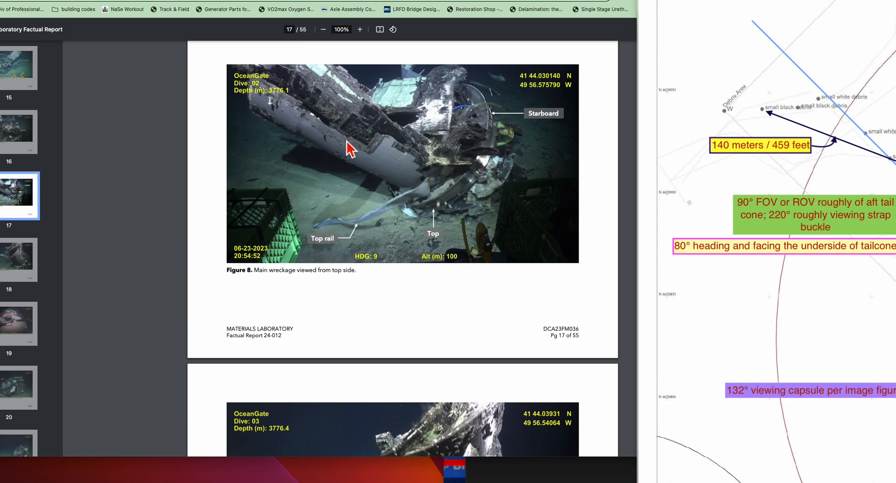
{"action": "mouse_move", "coordinate": [446, 197]}
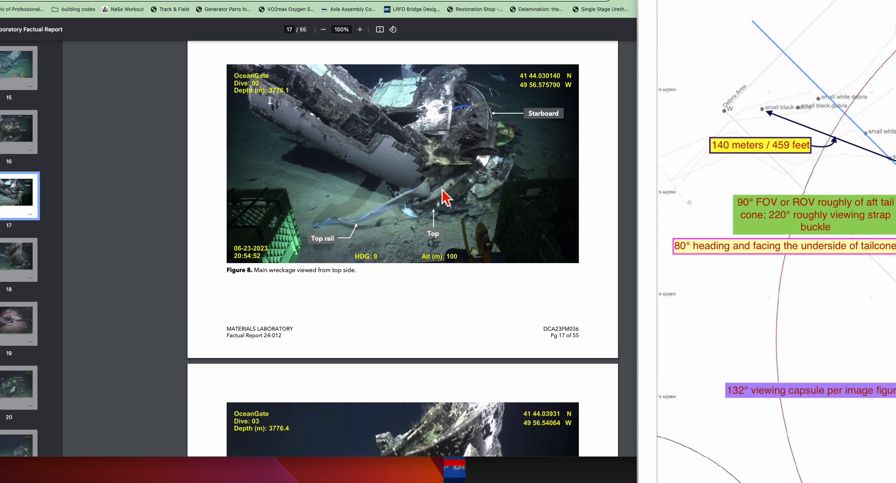
{"action": "mouse_move", "coordinate": [425, 220]}
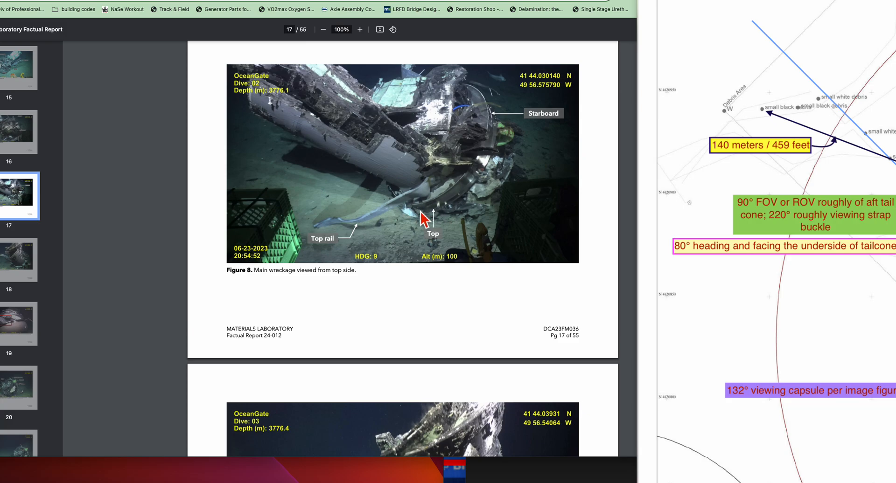
{"action": "mouse_move", "coordinate": [543, 128]}
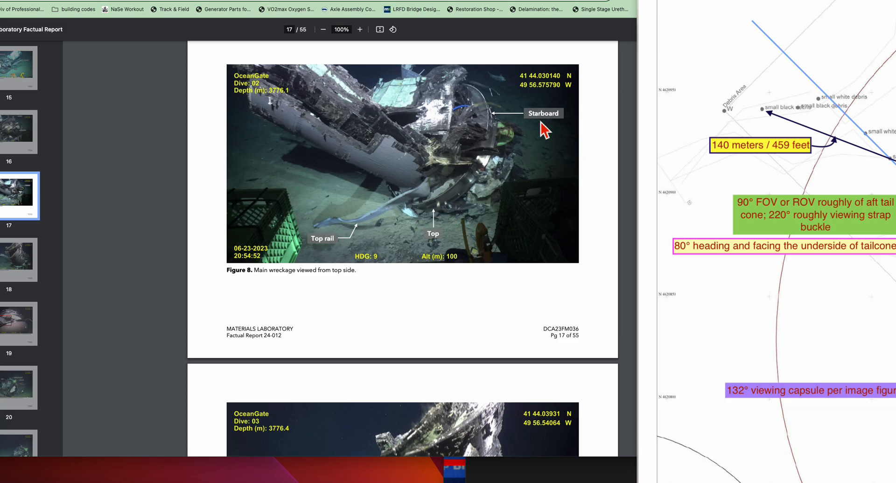
{"action": "mouse_move", "coordinate": [494, 122]}
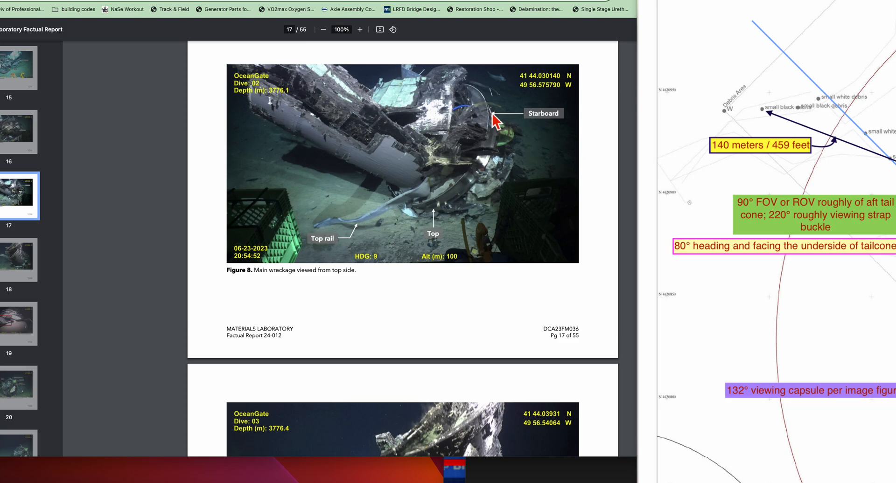
{"action": "mouse_move", "coordinate": [494, 125]}
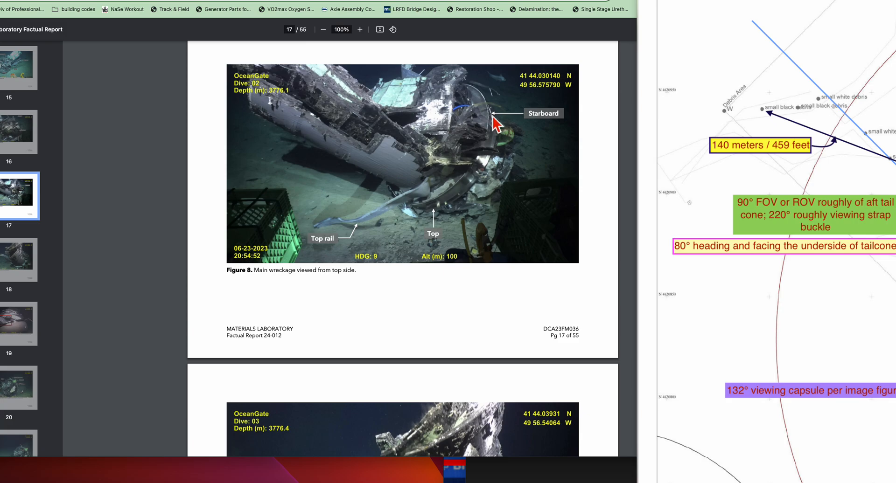
{"action": "mouse_move", "coordinate": [550, 85]}
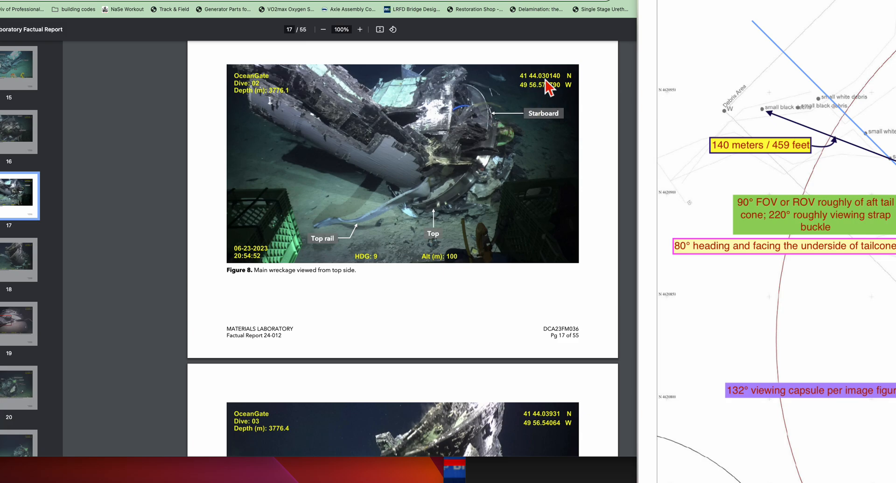
{"action": "mouse_move", "coordinate": [535, 93]}
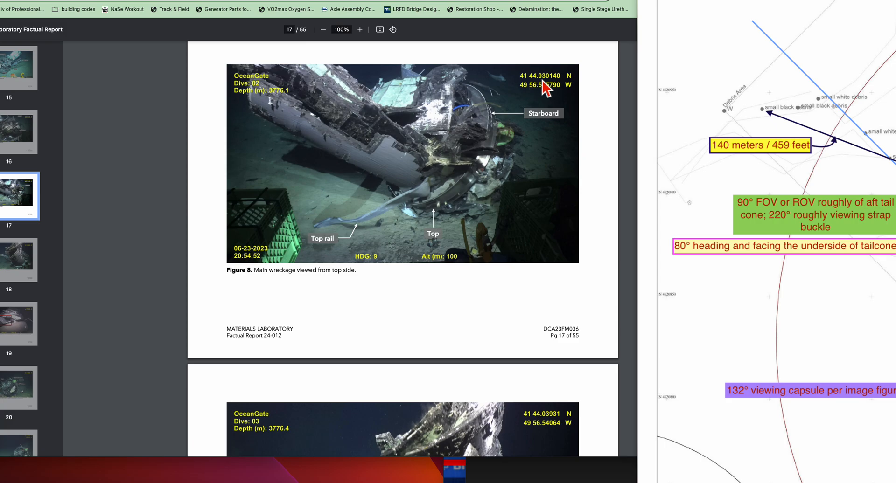
{"action": "mouse_move", "coordinate": [536, 92]}
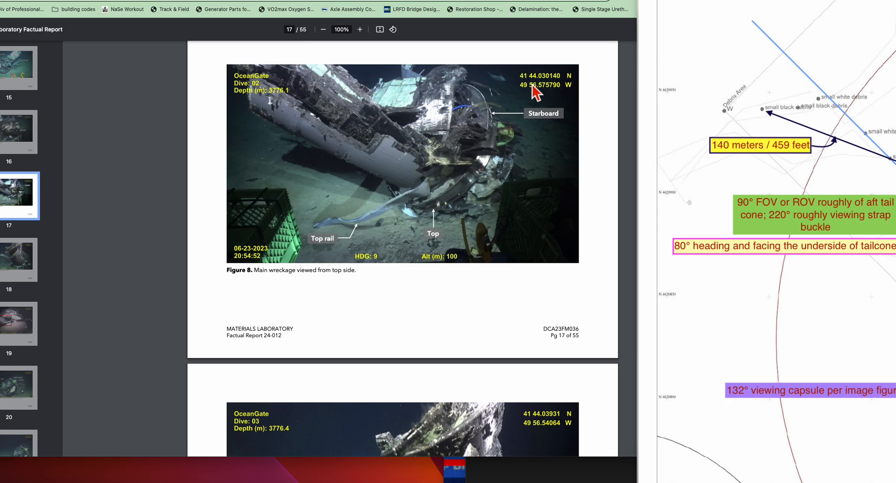
{"action": "mouse_move", "coordinate": [542, 96]}
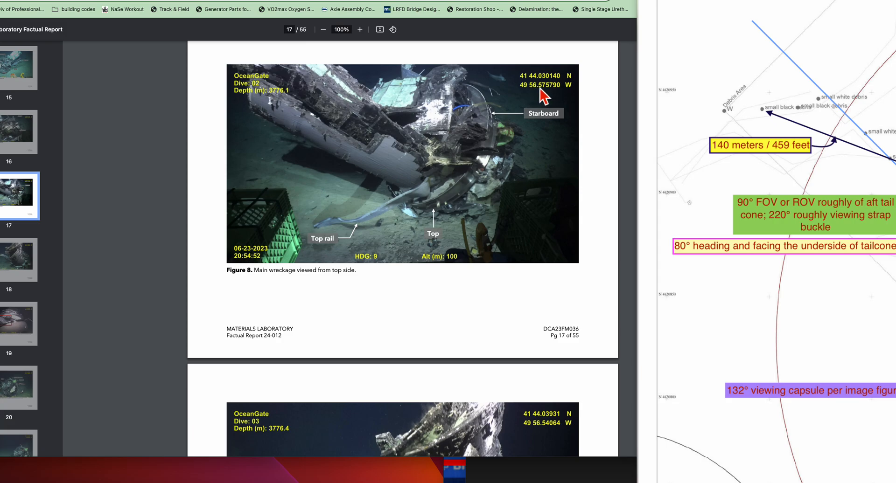
{"action": "mouse_move", "coordinate": [567, 103]}
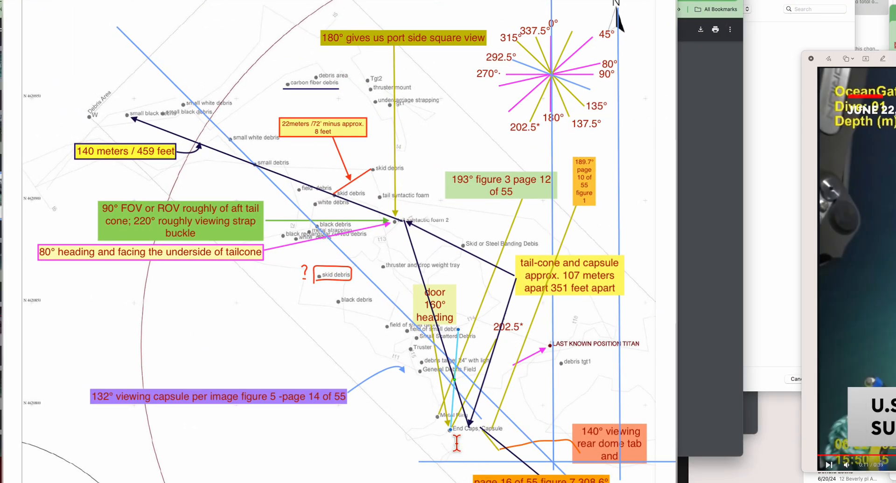
{"action": "mouse_move", "coordinate": [414, 226]}
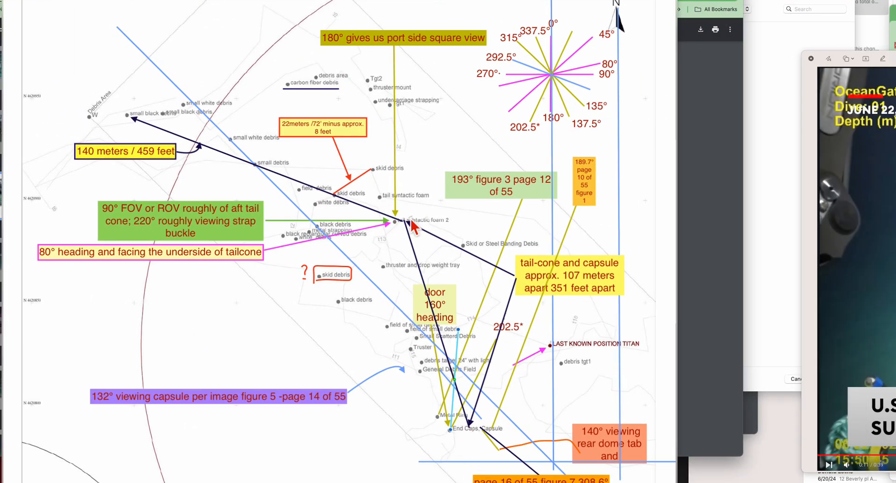
{"action": "mouse_move", "coordinate": [197, 20]}
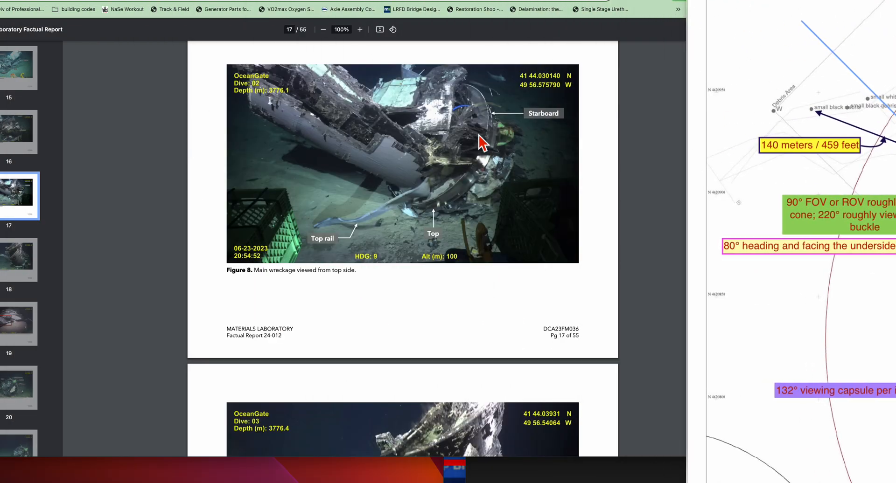
- Page the report back through Figures 6, 5 and 4 to compare the port-side wreckage at heading 132.2
{"action": "scroll", "scroll_direction": "down", "scroll_amount": 3}
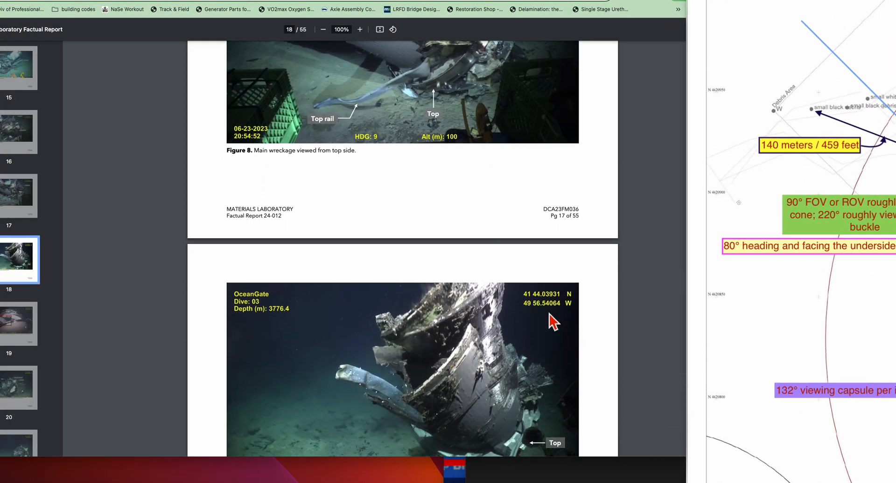
{"action": "scroll", "scroll_direction": "up", "scroll_amount": 3}
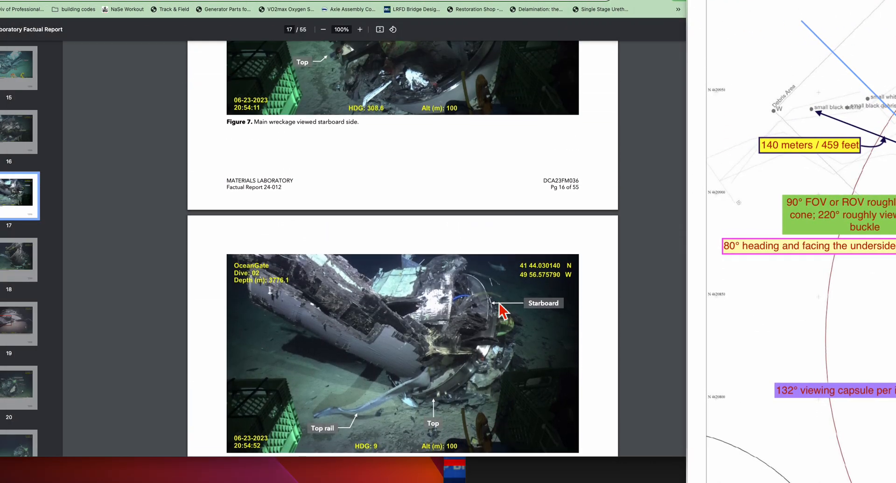
{"action": "scroll", "scroll_direction": "up", "scroll_amount": 3}
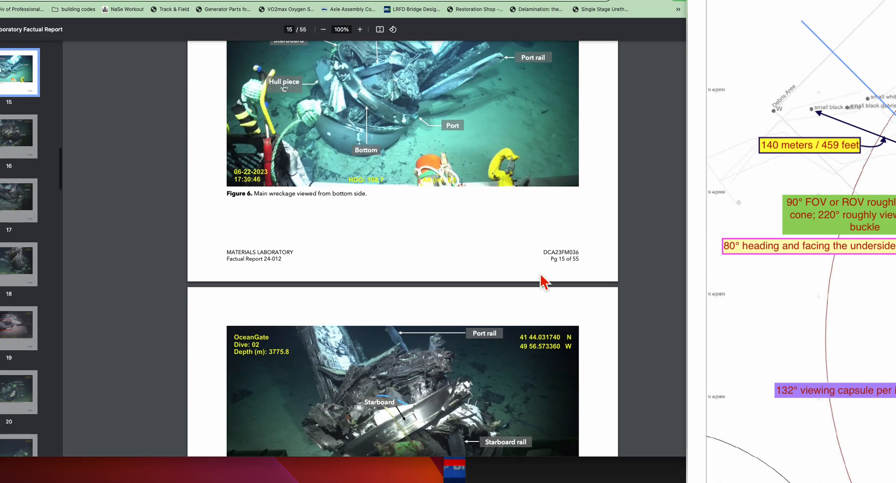
{"action": "scroll", "scroll_direction": "up", "scroll_amount": 3}
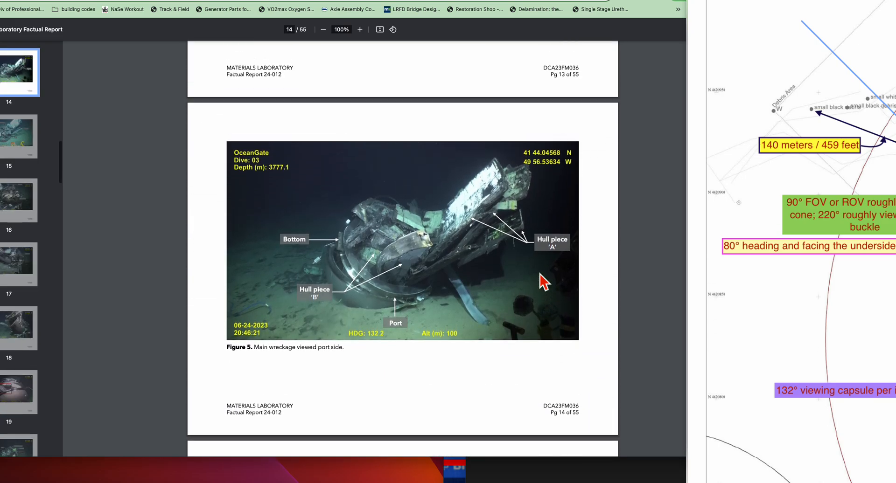
{"action": "scroll", "scroll_direction": "up", "scroll_amount": 3}
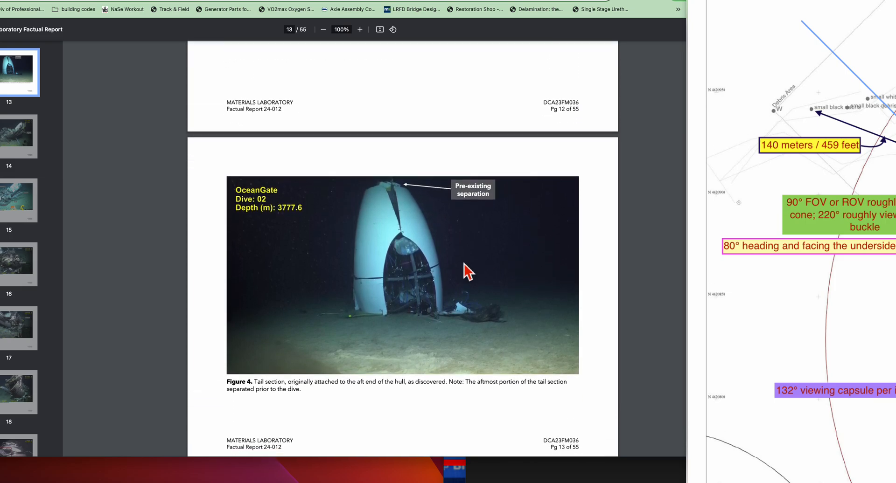
{"action": "mouse_move", "coordinate": [574, 197]}
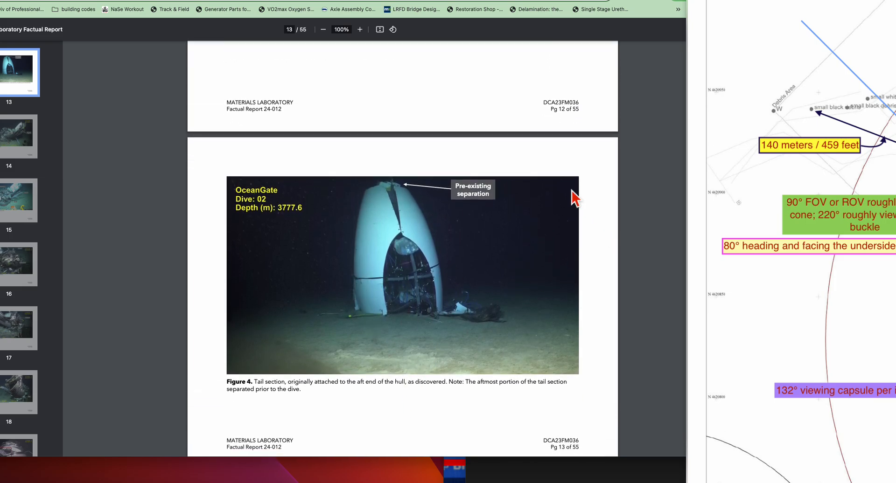
{"action": "mouse_move", "coordinate": [567, 198]}
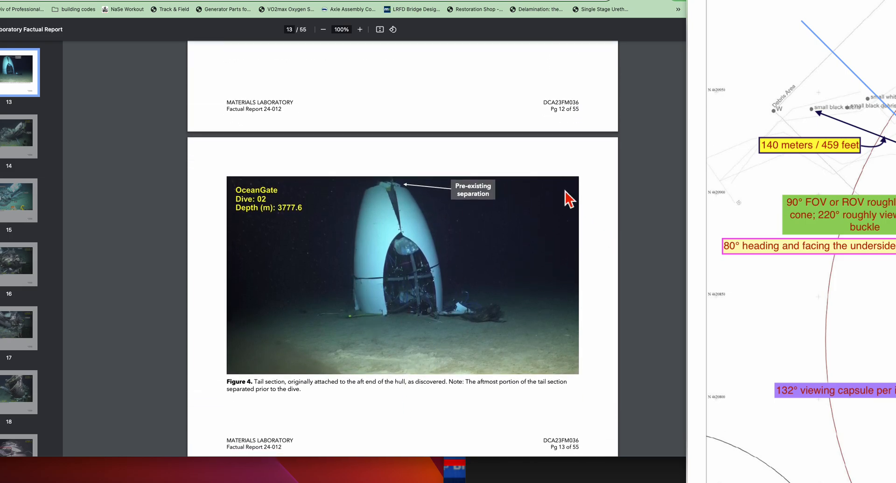
{"action": "scroll", "scroll_direction": "down", "scroll_amount": 3}
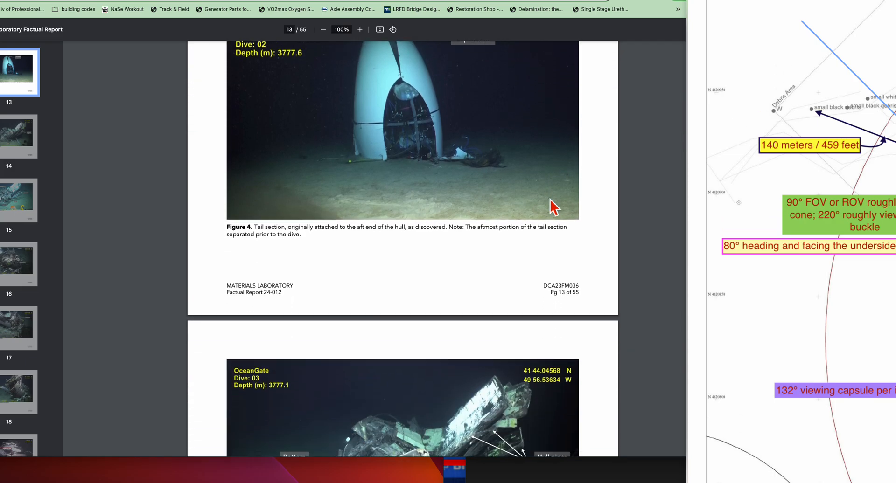
{"action": "scroll", "scroll_direction": "down", "scroll_amount": 3}
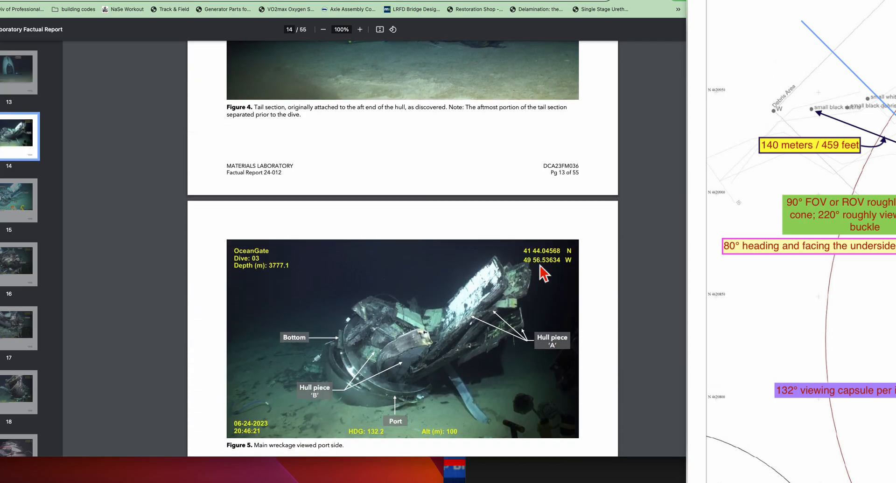
{"action": "scroll", "scroll_direction": "up", "scroll_amount": 3}
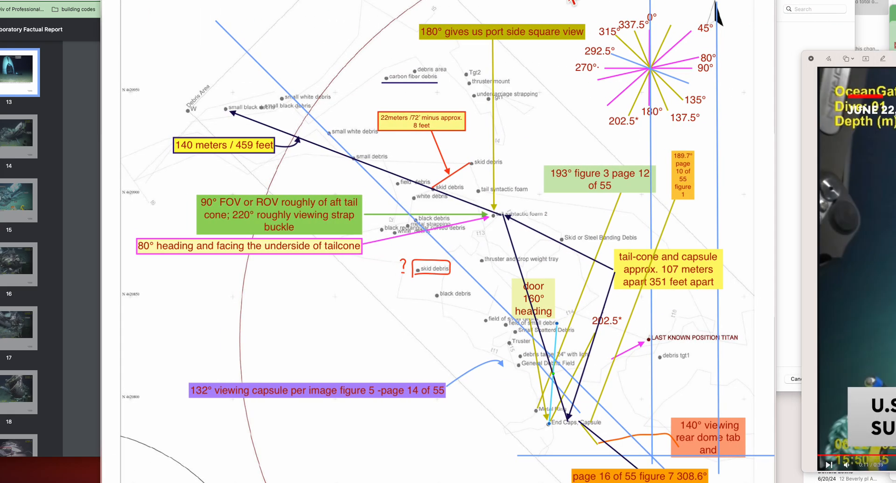
{"action": "mouse_move", "coordinate": [519, 278]}
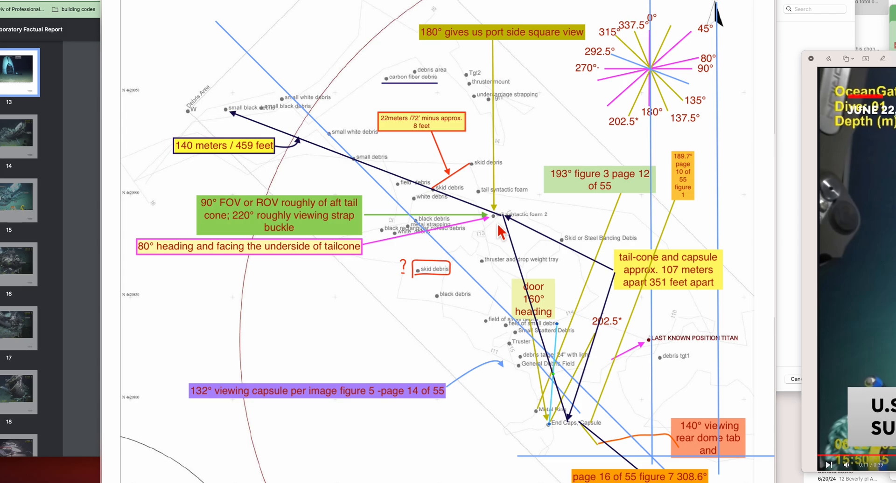
{"action": "mouse_move", "coordinate": [561, 436]}
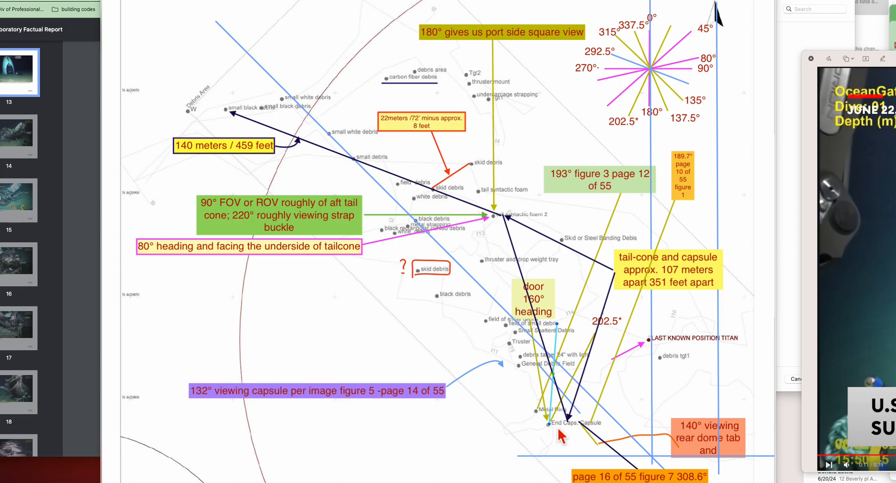
{"action": "mouse_move", "coordinate": [495, 239]}
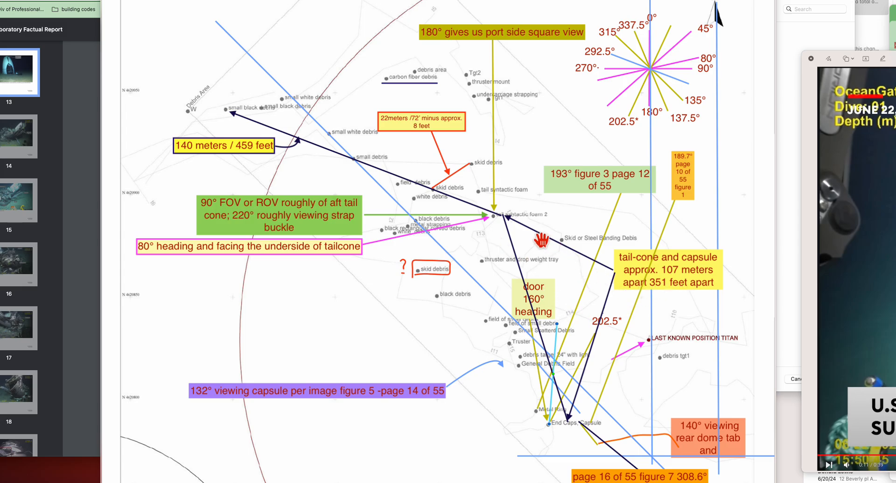
{"action": "mouse_move", "coordinate": [519, 241]}
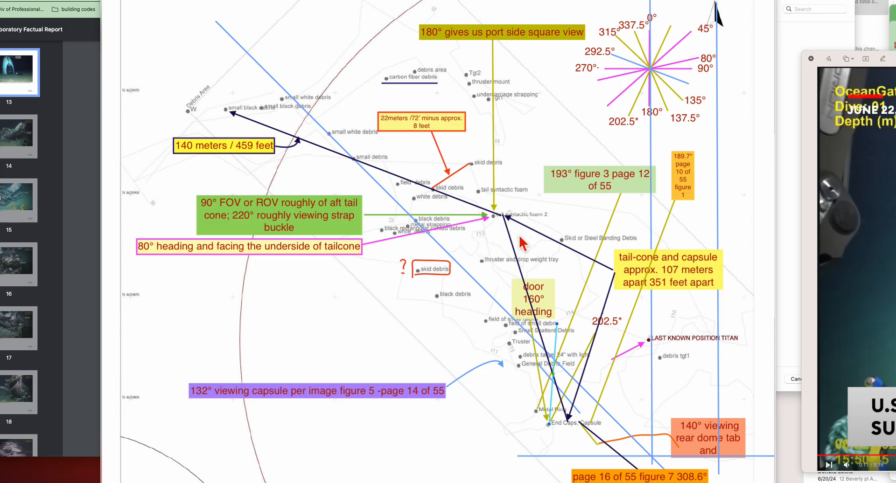
{"action": "mouse_move", "coordinate": [629, 363]}
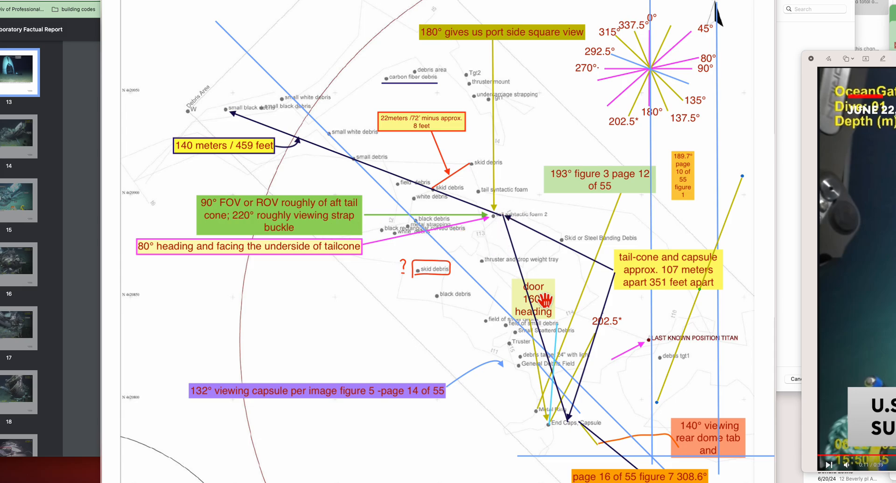
{"action": "mouse_move", "coordinate": [559, 437]}
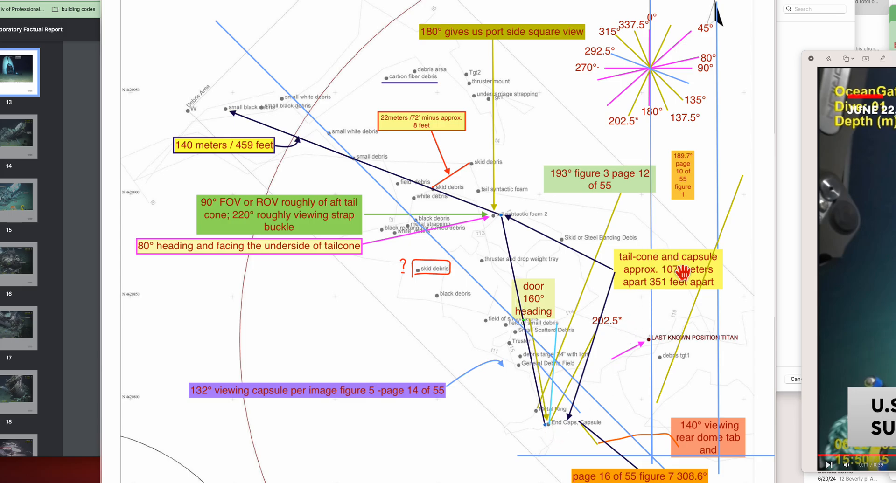
{"action": "mouse_move", "coordinate": [679, 296]}
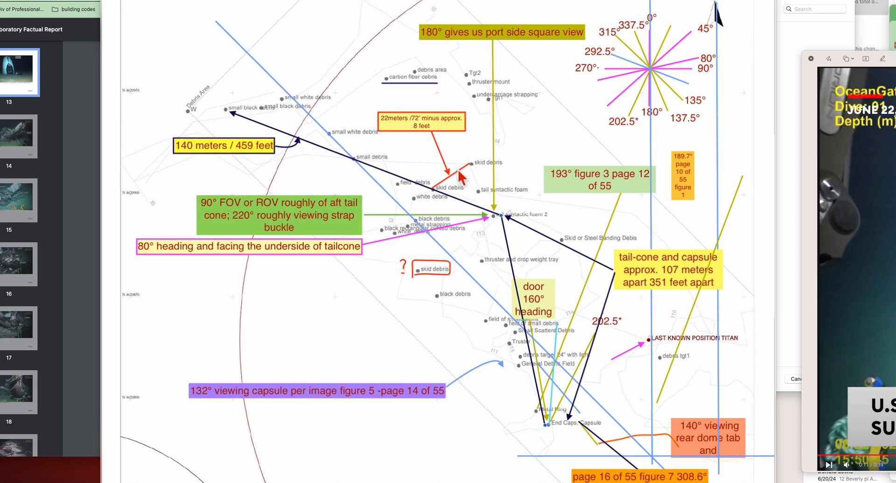
{"action": "mouse_move", "coordinate": [460, 183]}
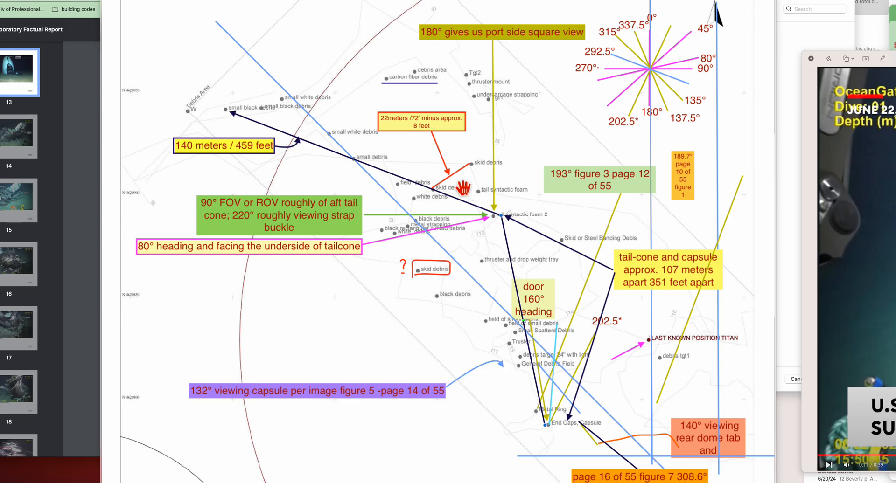
{"action": "mouse_move", "coordinate": [461, 200]}
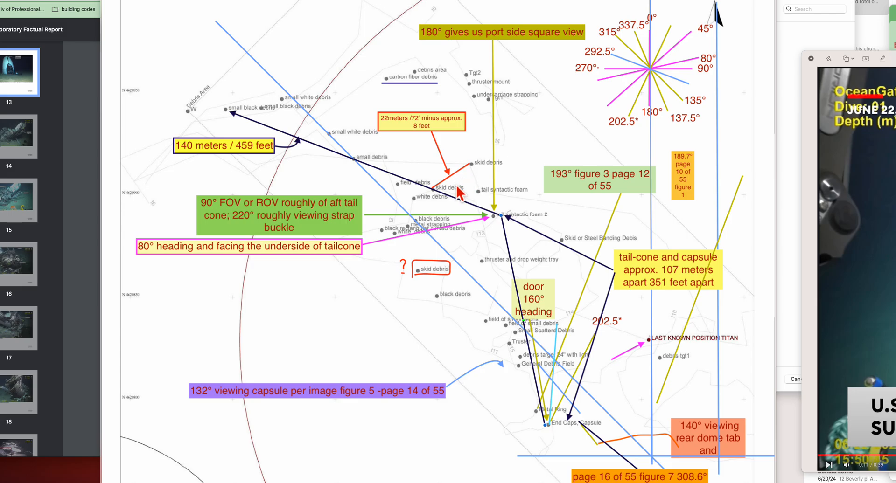
{"action": "mouse_move", "coordinate": [457, 191]}
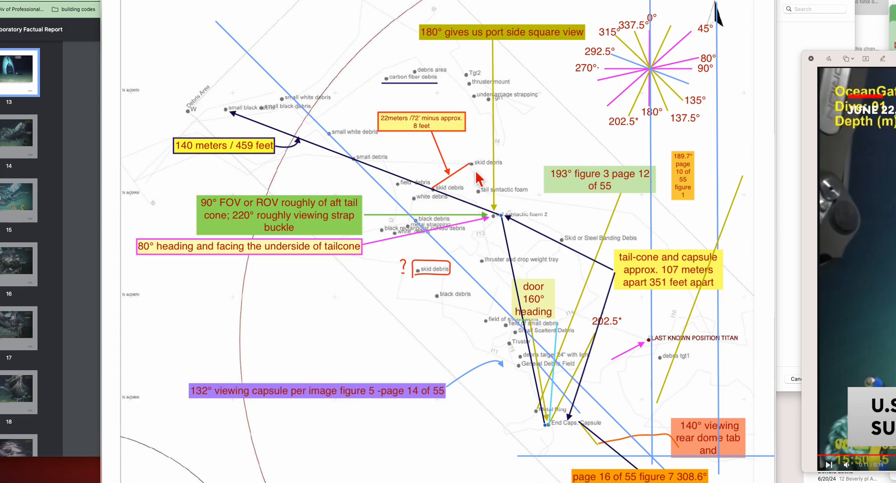
{"action": "mouse_move", "coordinate": [451, 197]}
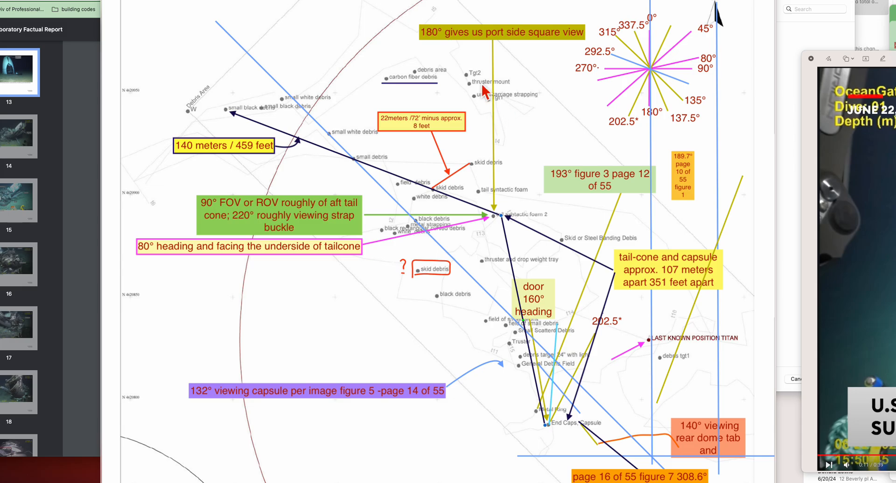
{"action": "mouse_move", "coordinate": [511, 217]}
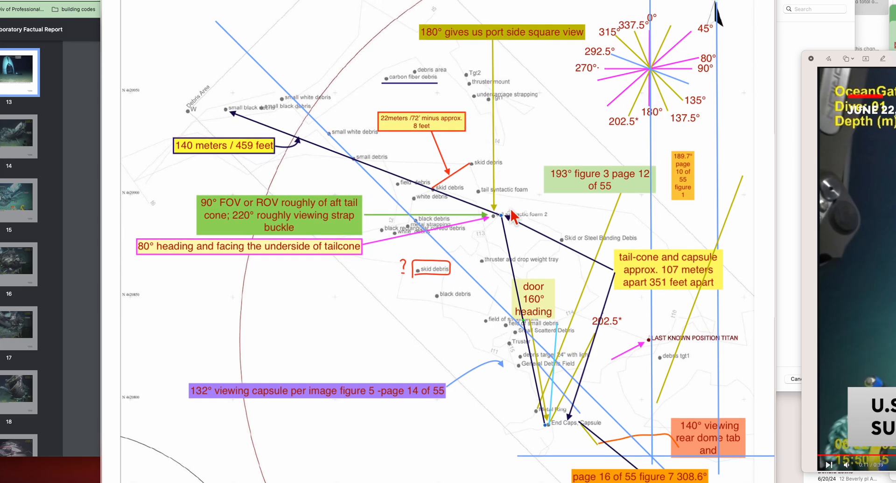
{"action": "mouse_move", "coordinate": [520, 352]}
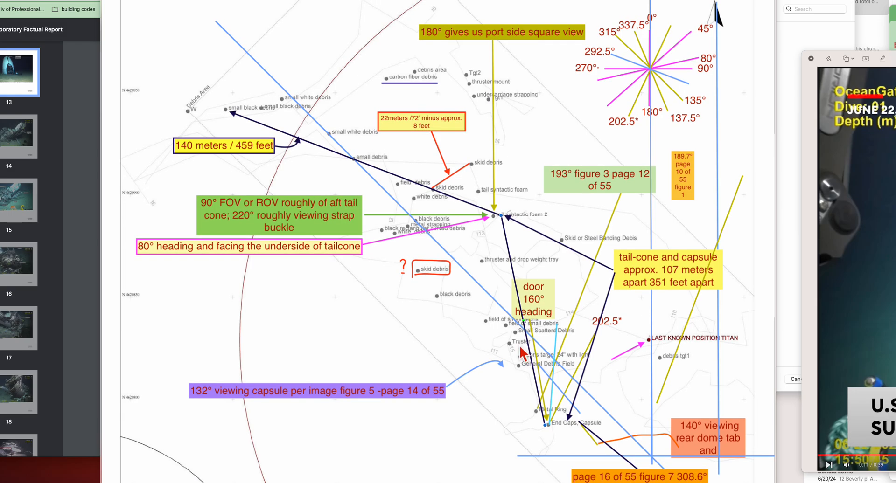
{"action": "mouse_move", "coordinate": [525, 352]}
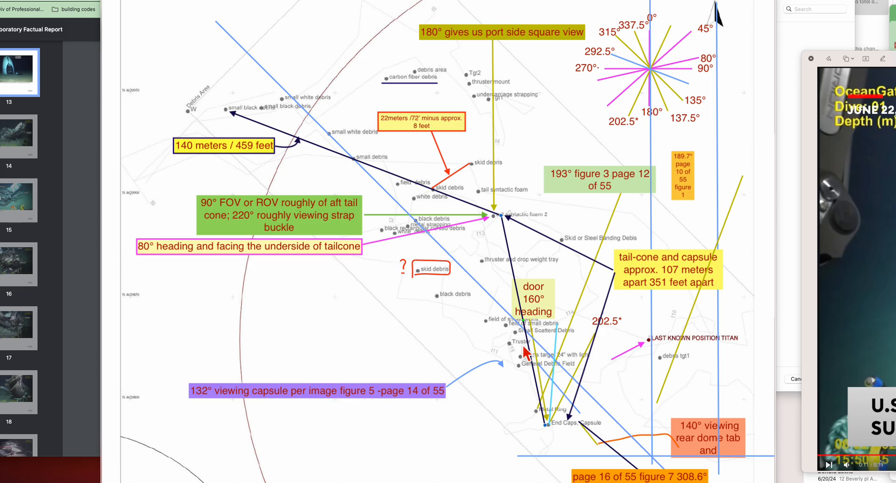
{"action": "mouse_move", "coordinate": [526, 351]}
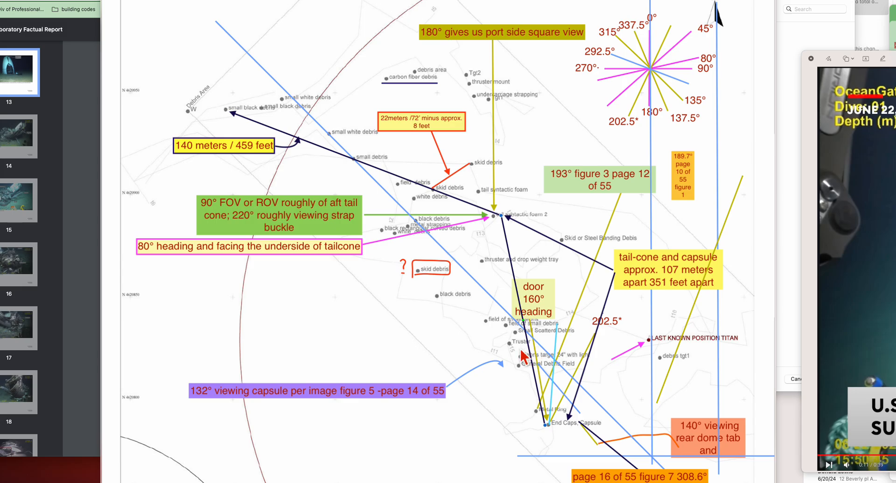
{"action": "mouse_move", "coordinate": [524, 354]}
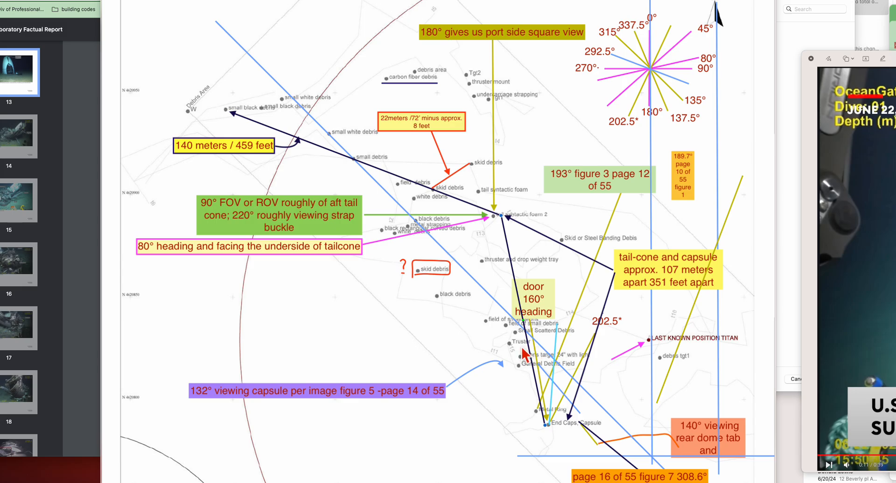
{"action": "mouse_move", "coordinate": [521, 353]}
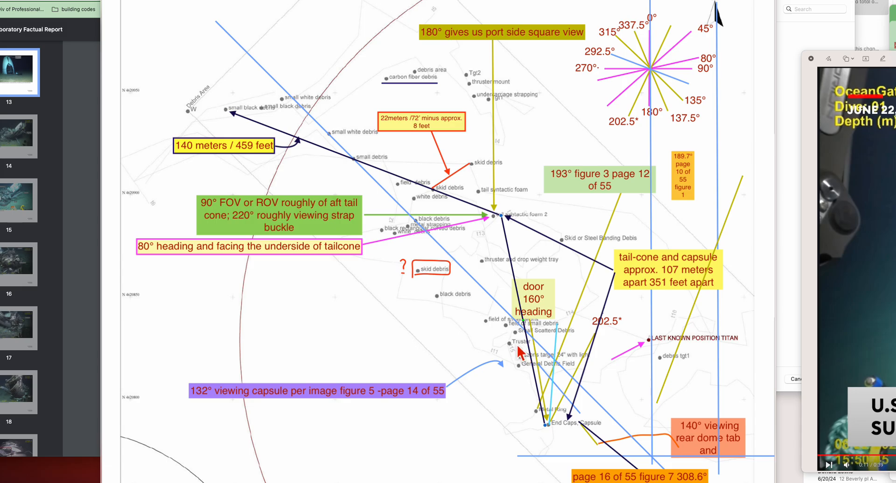
{"action": "left_click_drag", "start_coordinate": [533, 297], "coordinate": [546, 280]}
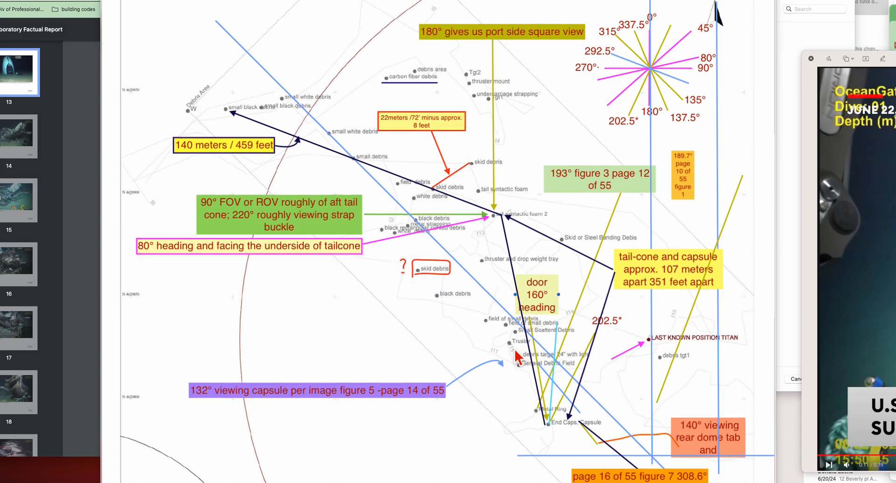
{"action": "mouse_move", "coordinate": [554, 271]}
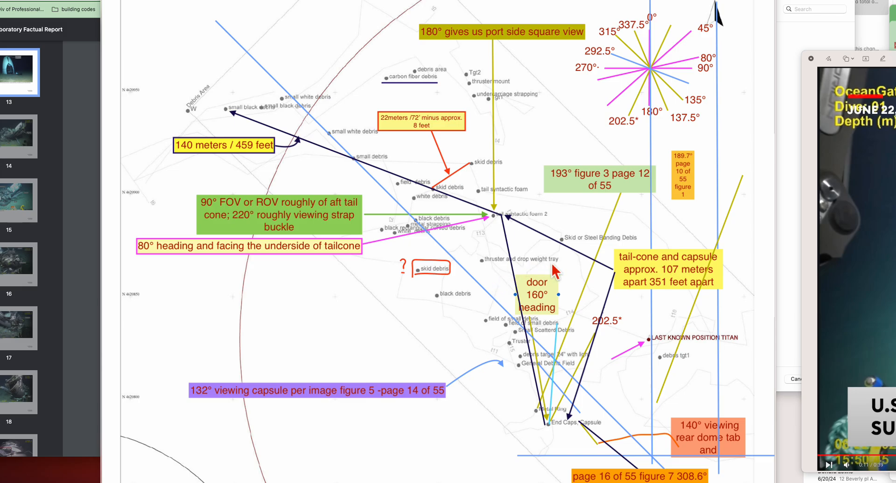
{"action": "mouse_move", "coordinate": [504, 292]}
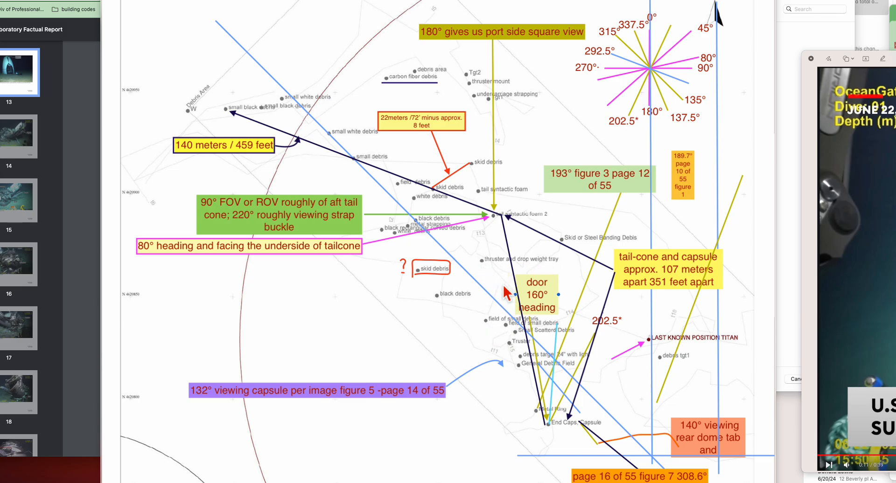
{"action": "mouse_move", "coordinate": [486, 94]}
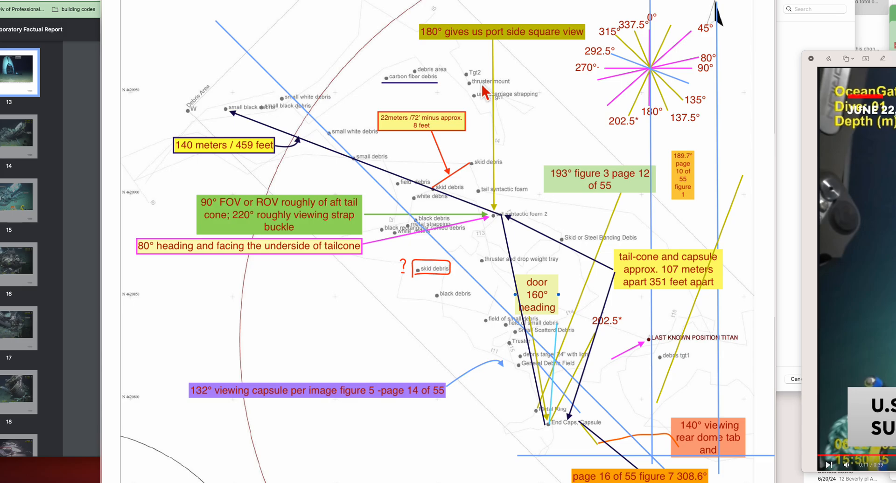
{"action": "mouse_move", "coordinate": [415, 86]}
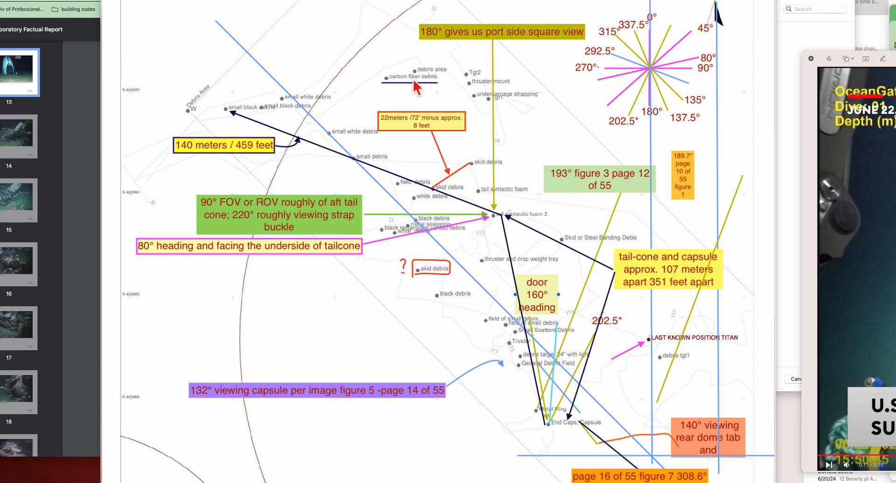
{"action": "mouse_move", "coordinate": [417, 193]}
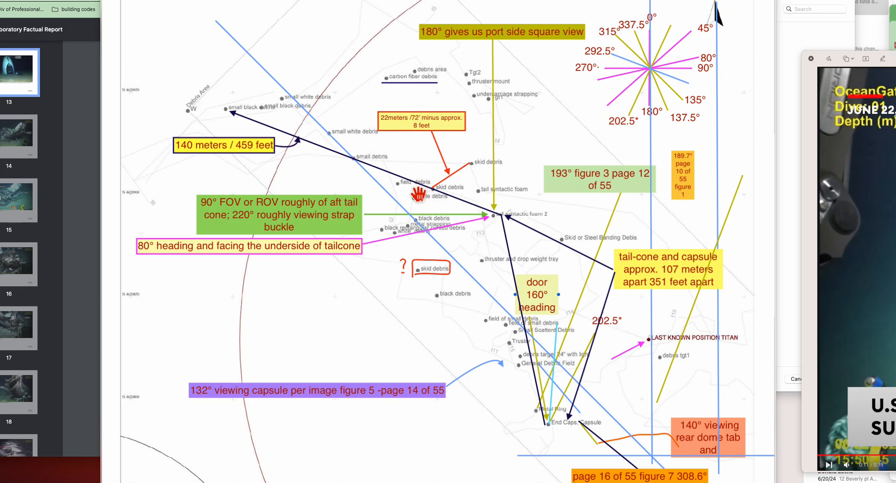
{"action": "mouse_move", "coordinate": [415, 196]}
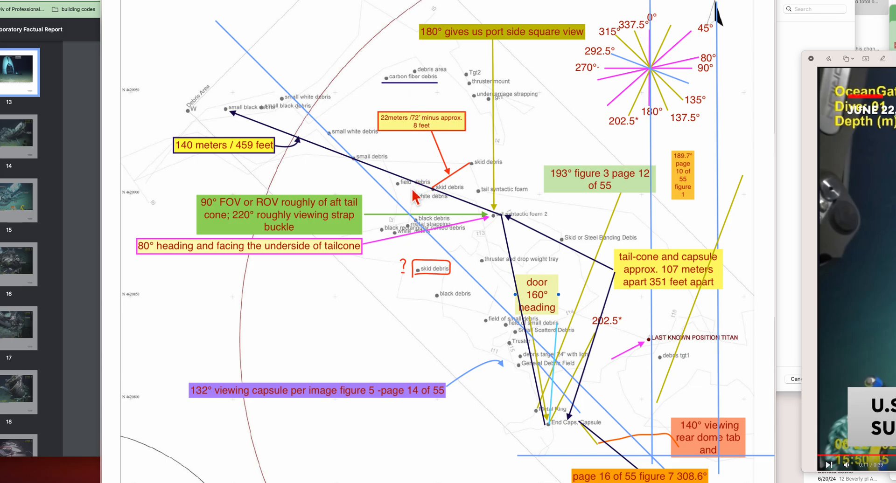
{"action": "mouse_move", "coordinate": [454, 200]}
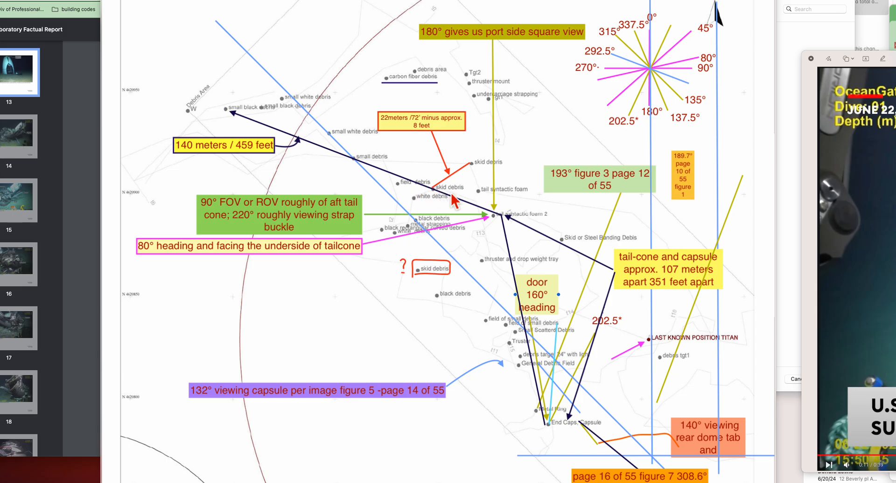
{"action": "mouse_move", "coordinate": [458, 196]}
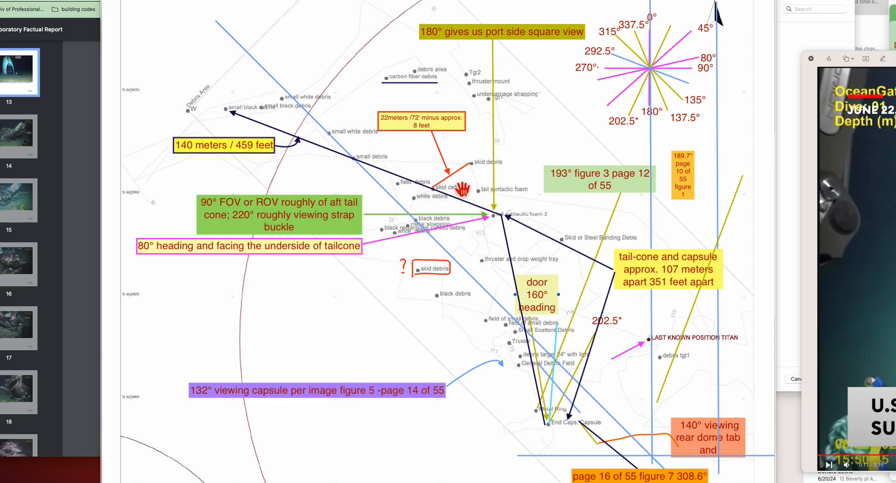
{"action": "mouse_move", "coordinate": [660, 357]}
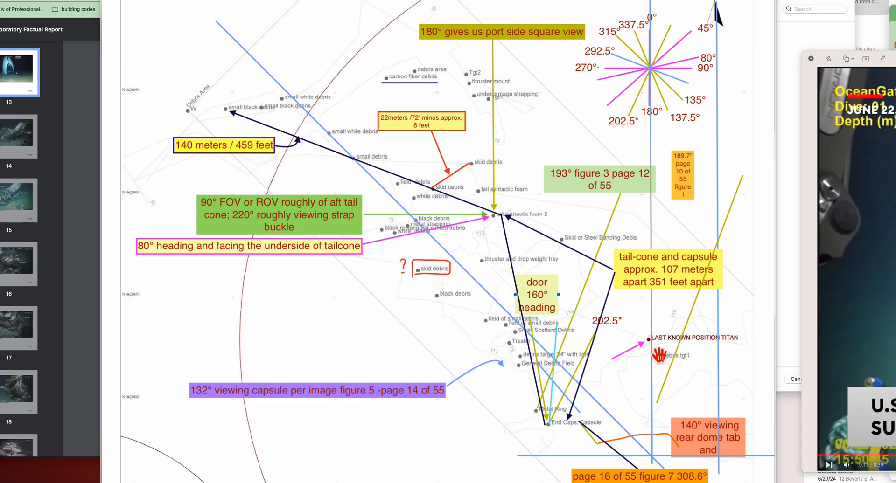
{"action": "mouse_move", "coordinate": [671, 349]}
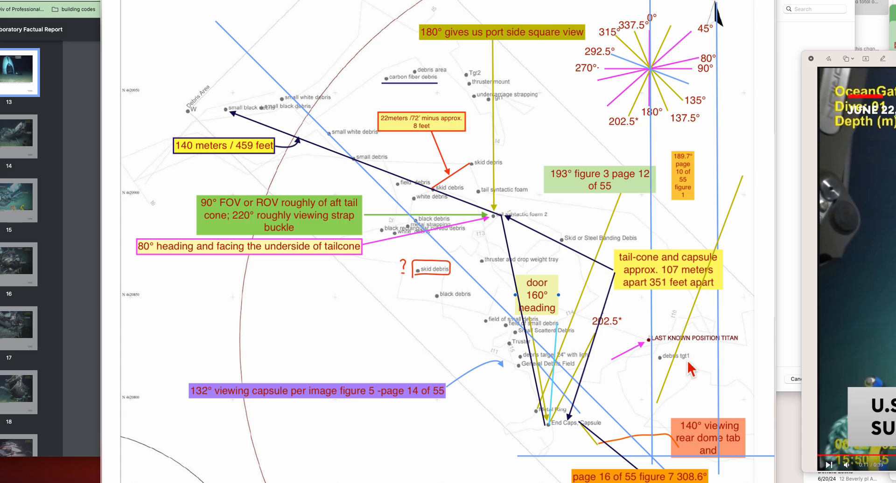
{"action": "mouse_move", "coordinate": [479, 86]}
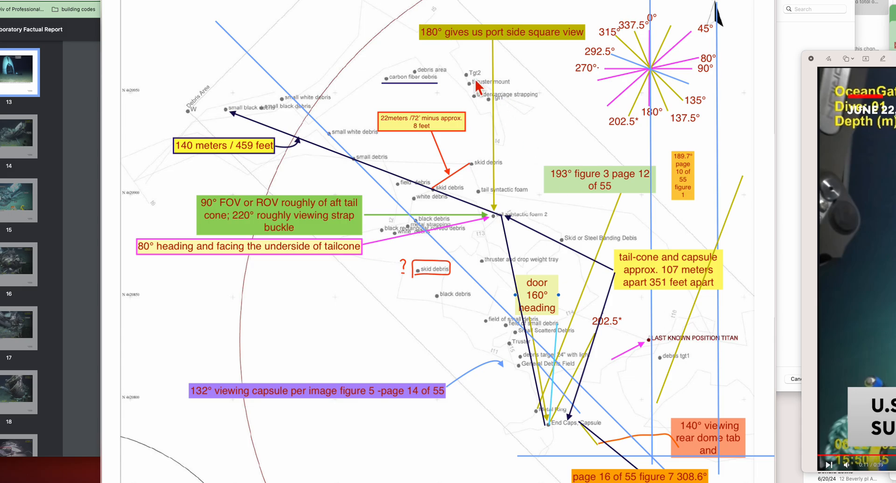
{"action": "mouse_move", "coordinate": [570, 377]}
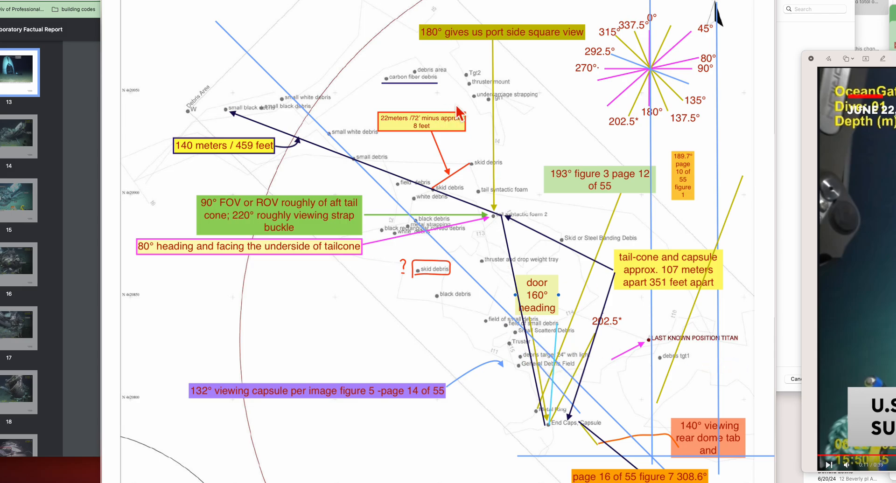
{"action": "mouse_move", "coordinate": [506, 112]}
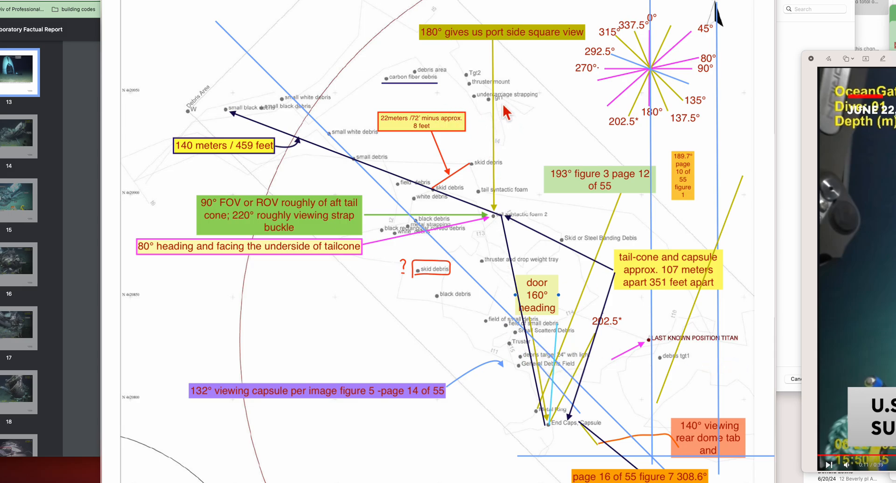
{"action": "mouse_move", "coordinate": [506, 113]}
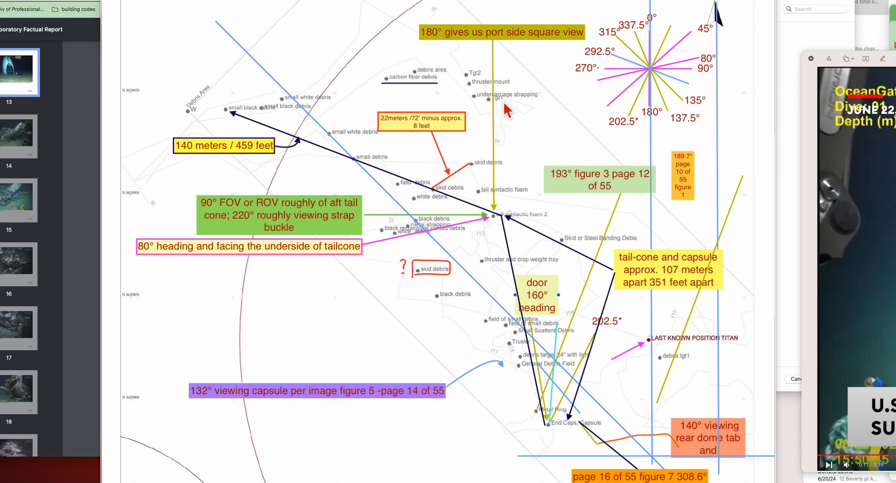
{"action": "mouse_move", "coordinate": [479, 84]}
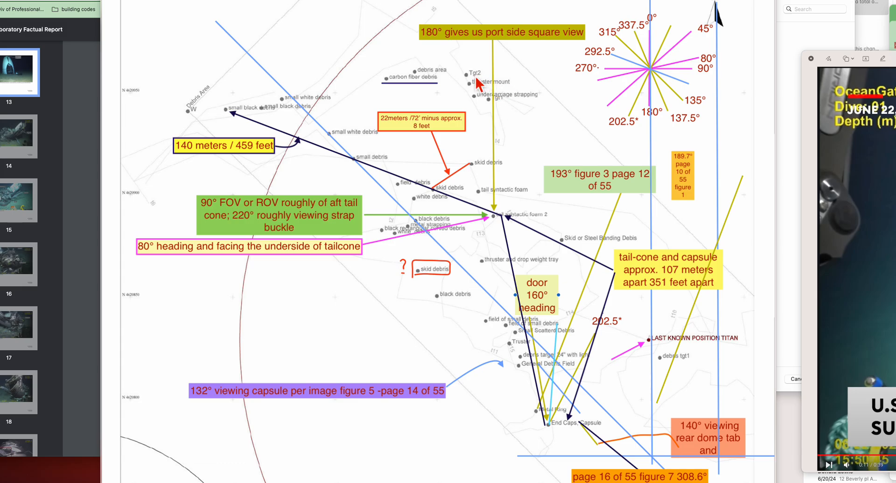
{"action": "mouse_move", "coordinate": [500, 95]}
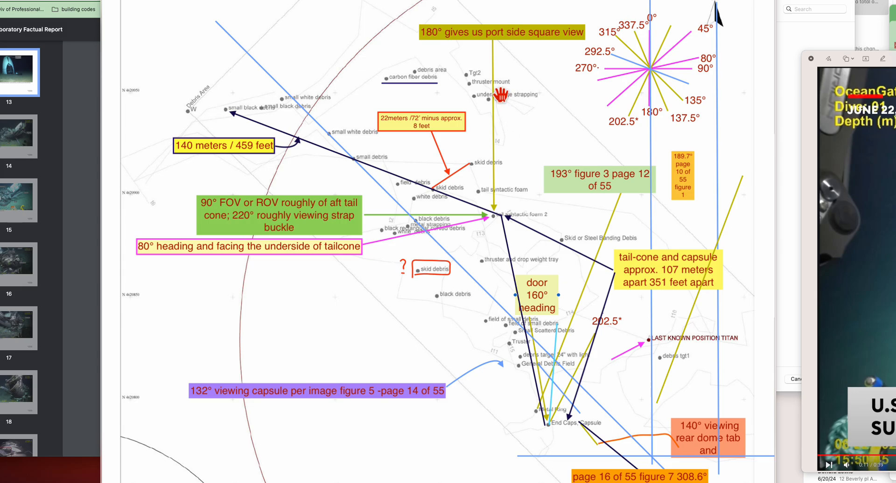
{"action": "mouse_move", "coordinate": [477, 86]}
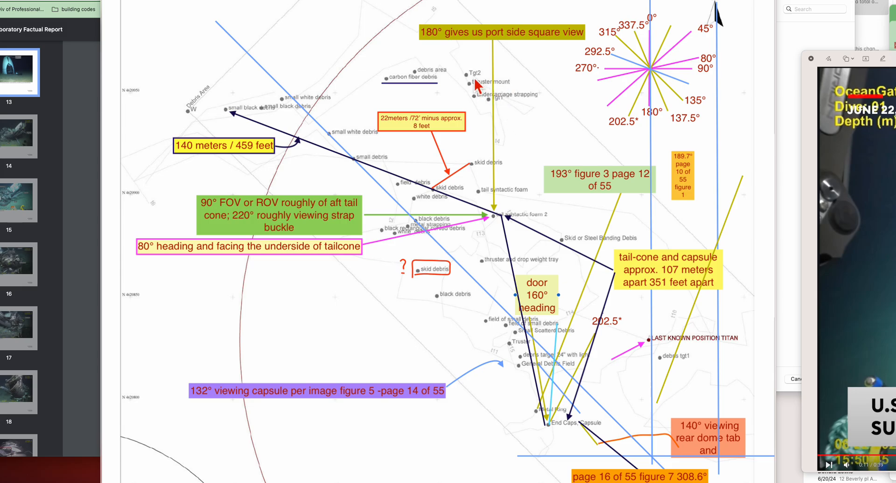
{"action": "mouse_move", "coordinate": [687, 369]}
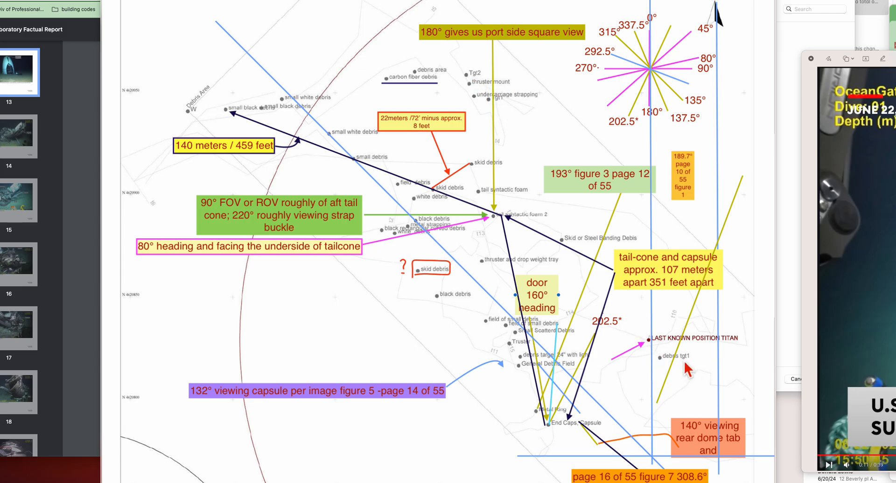
{"action": "mouse_move", "coordinate": [503, 122]}
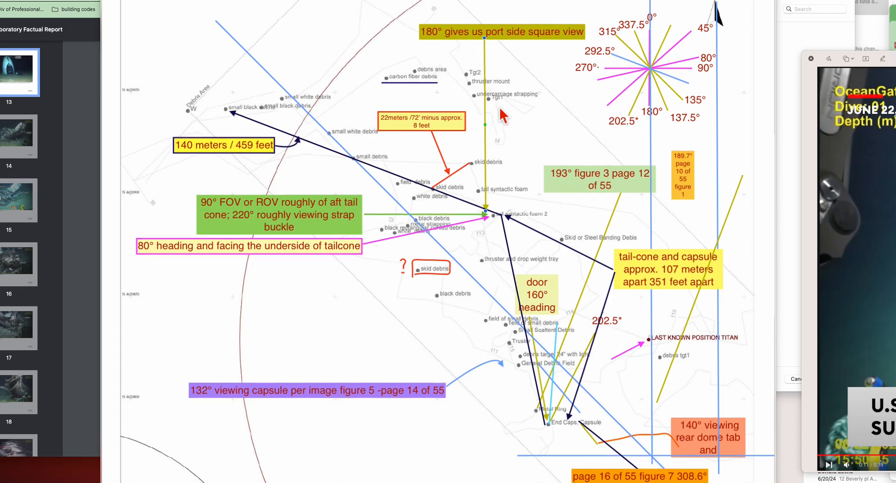
{"action": "mouse_move", "coordinate": [504, 108]}
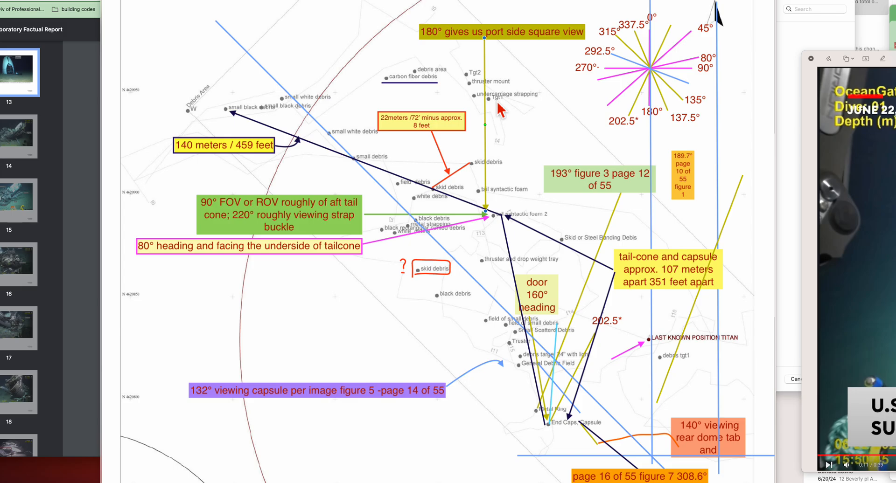
{"action": "mouse_move", "coordinate": [502, 111]}
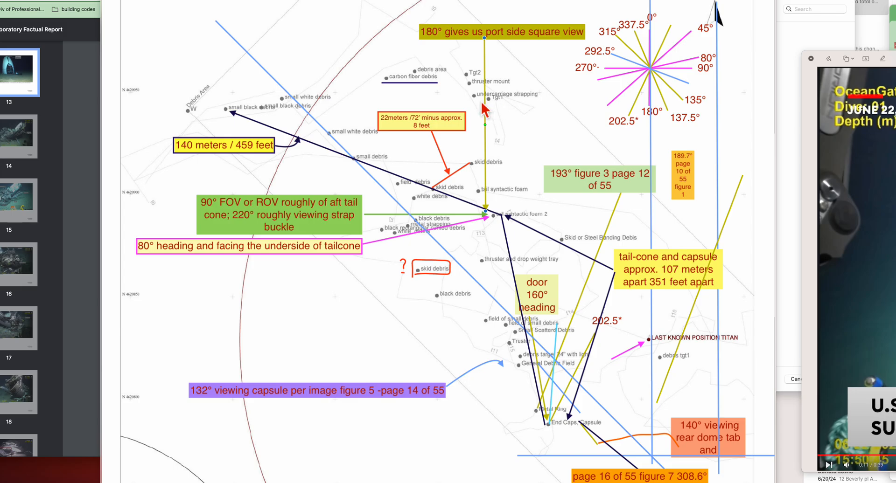
{"action": "mouse_move", "coordinate": [501, 116]}
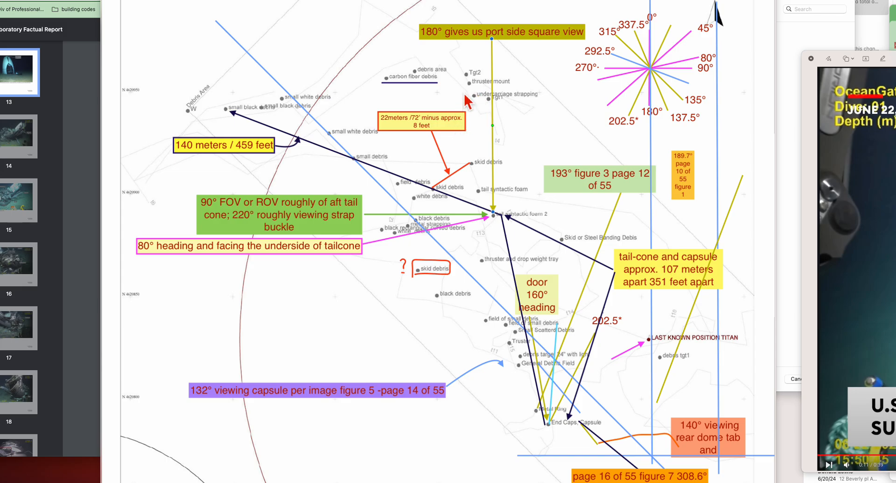
{"action": "mouse_move", "coordinate": [509, 129]}
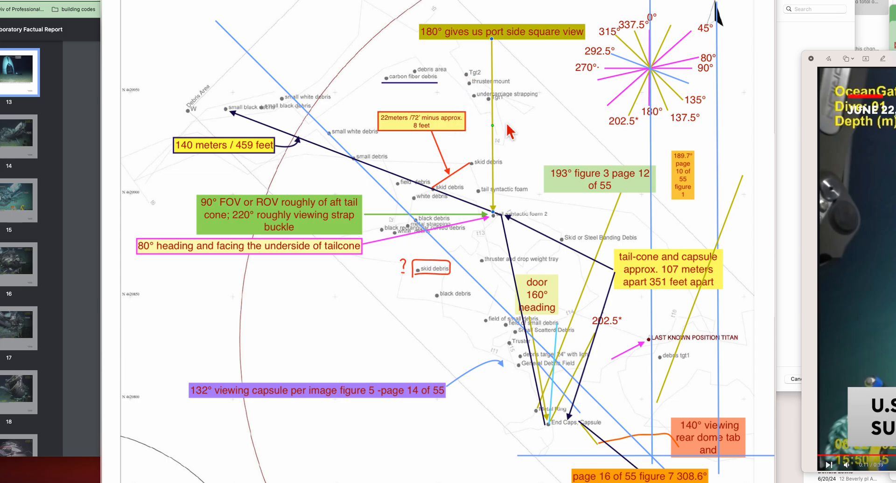
{"action": "mouse_move", "coordinate": [685, 369]}
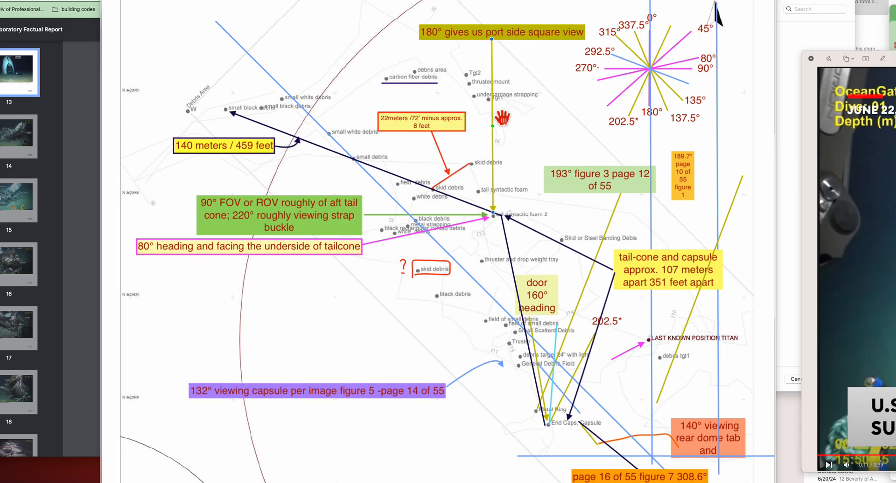
{"action": "mouse_move", "coordinate": [512, 107]}
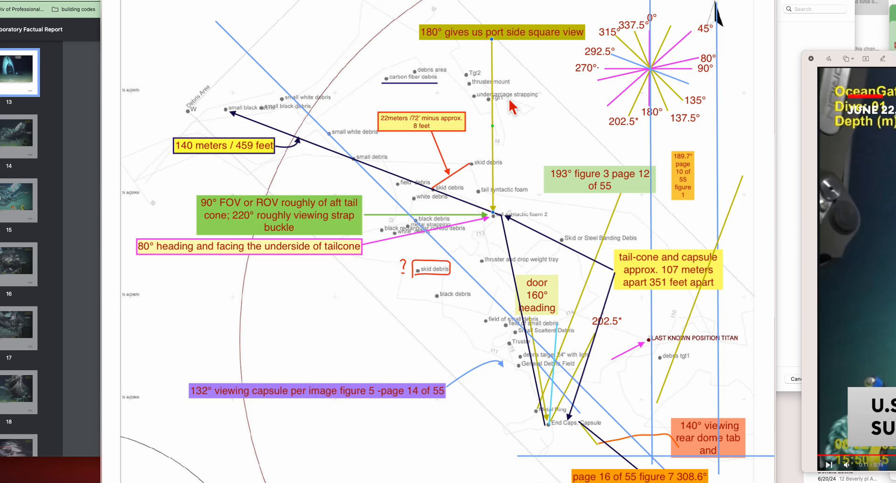
{"action": "mouse_move", "coordinate": [512, 106]}
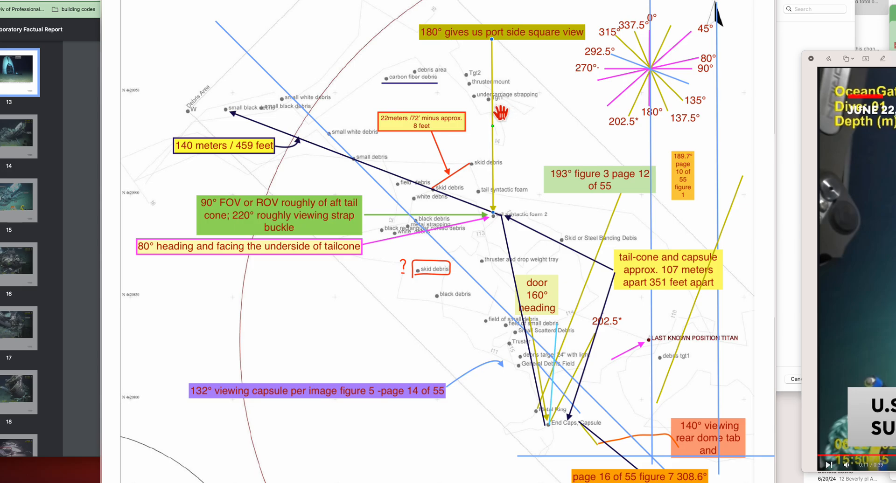
{"action": "mouse_move", "coordinate": [505, 111]}
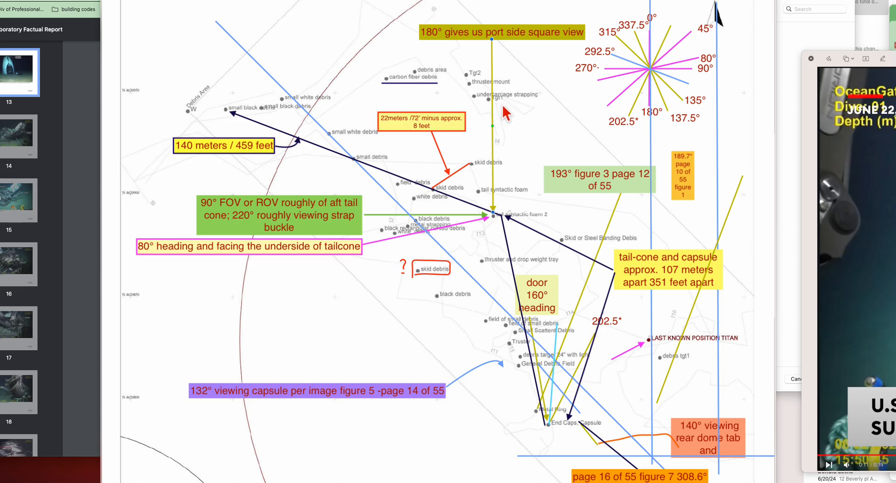
{"action": "mouse_move", "coordinate": [507, 112]}
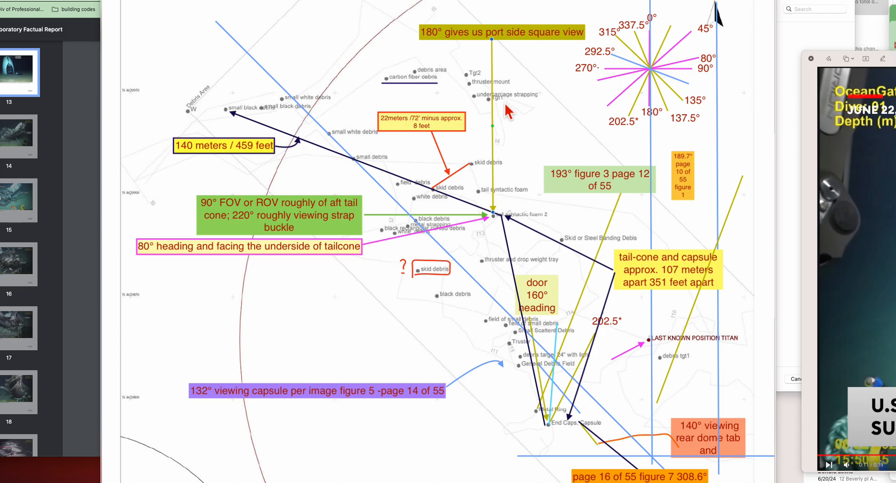
{"action": "mouse_move", "coordinate": [476, 85]}
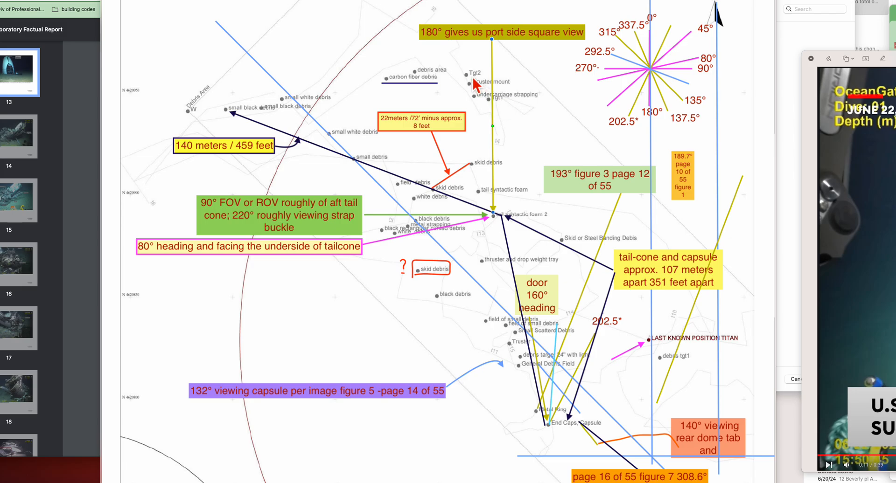
{"action": "mouse_move", "coordinate": [481, 87]}
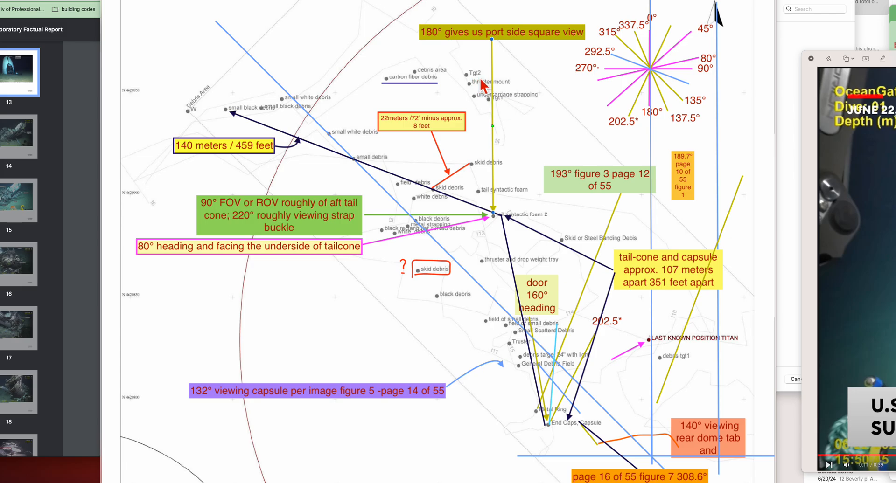
{"action": "mouse_move", "coordinate": [525, 355]}
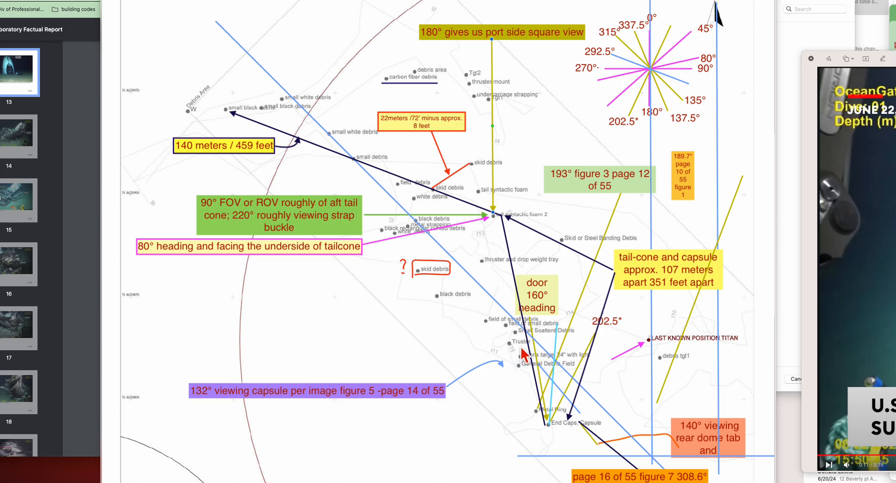
{"action": "mouse_move", "coordinate": [482, 89]}
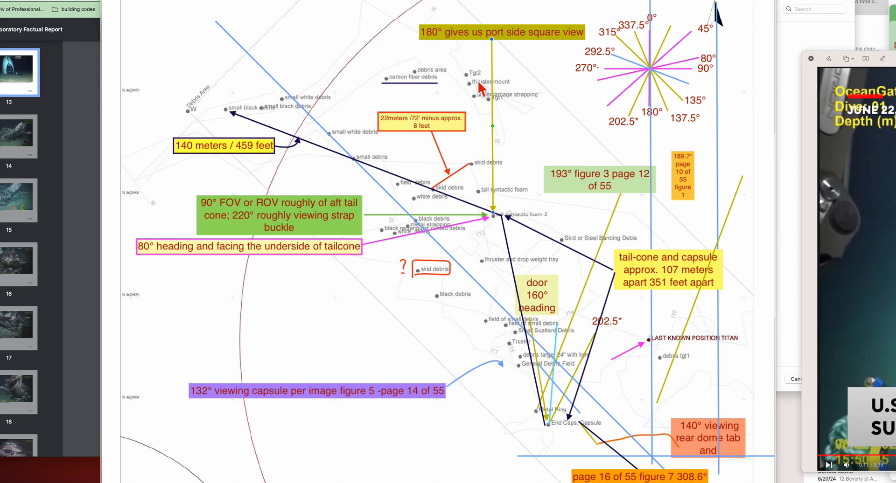
{"action": "mouse_move", "coordinate": [523, 357]}
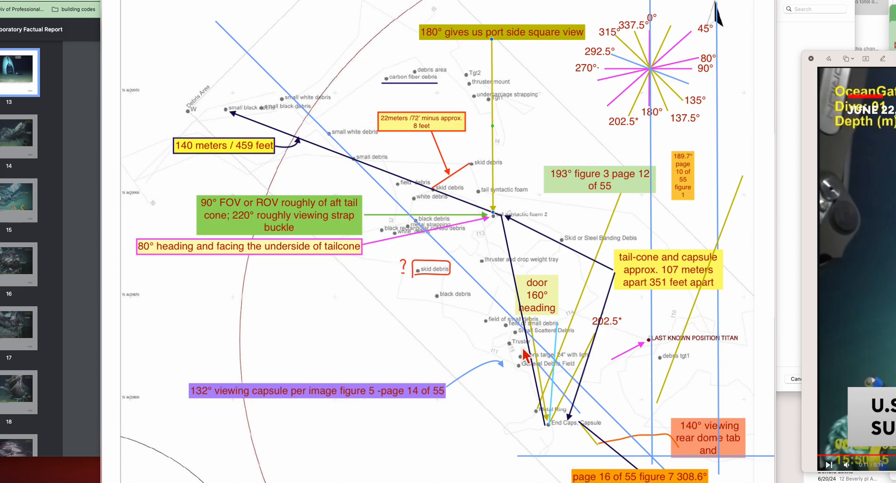
{"action": "mouse_move", "coordinate": [500, 275]}
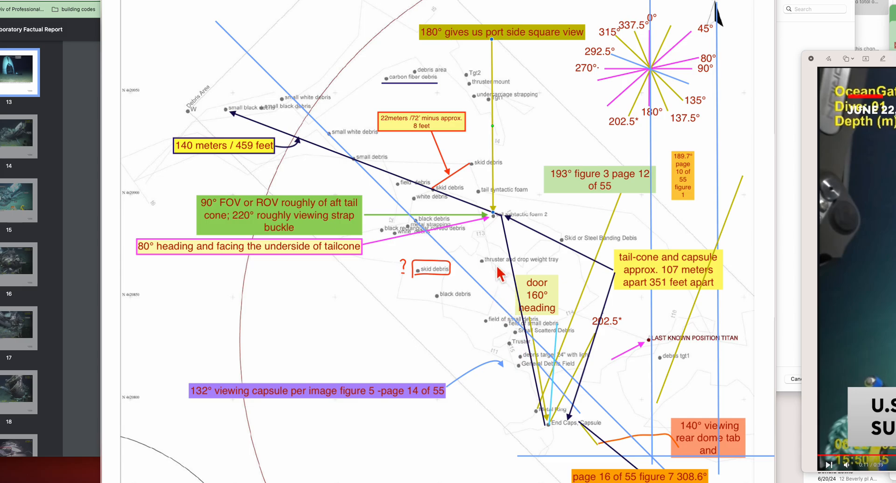
{"action": "mouse_move", "coordinate": [503, 271]}
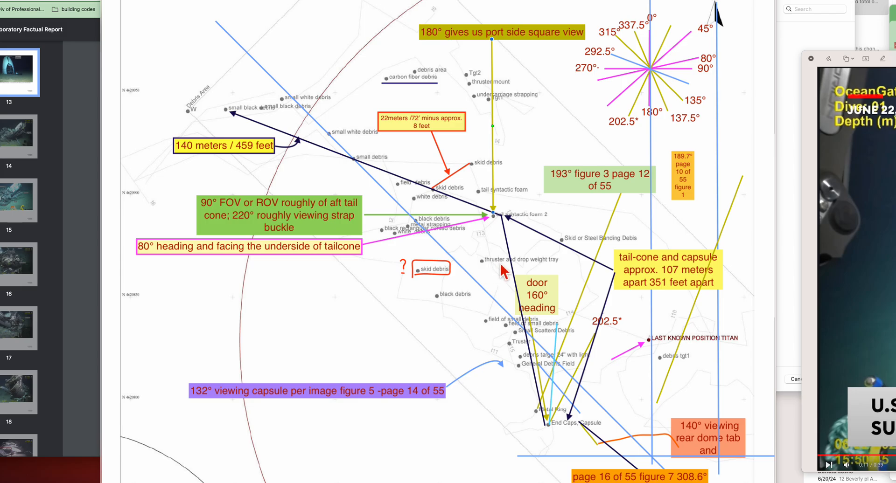
{"action": "mouse_move", "coordinate": [507, 181]}
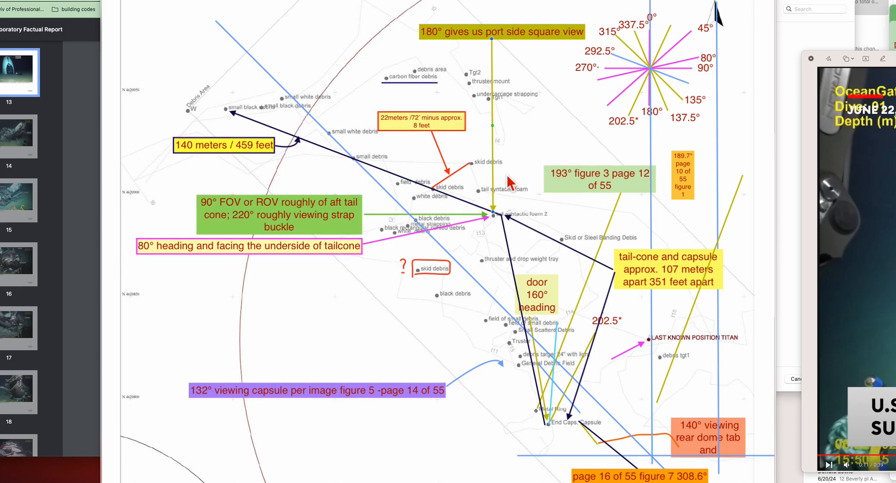
{"action": "mouse_move", "coordinate": [500, 94]}
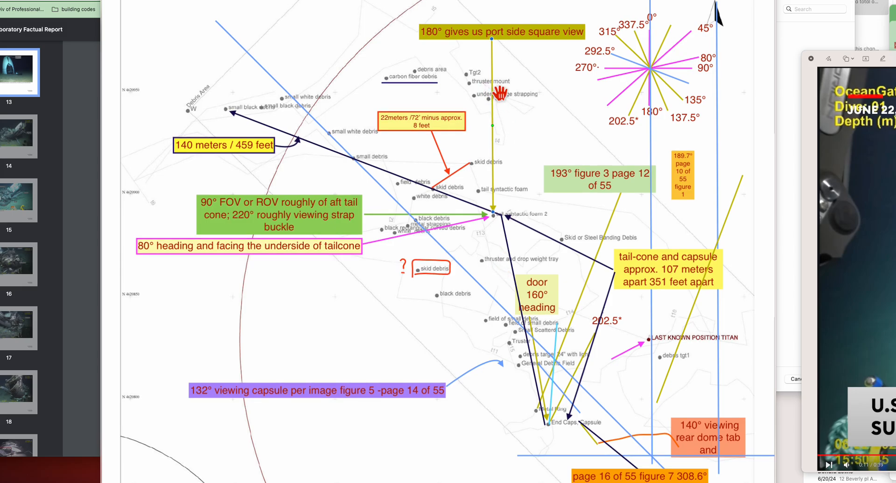
{"action": "mouse_move", "coordinate": [485, 88]}
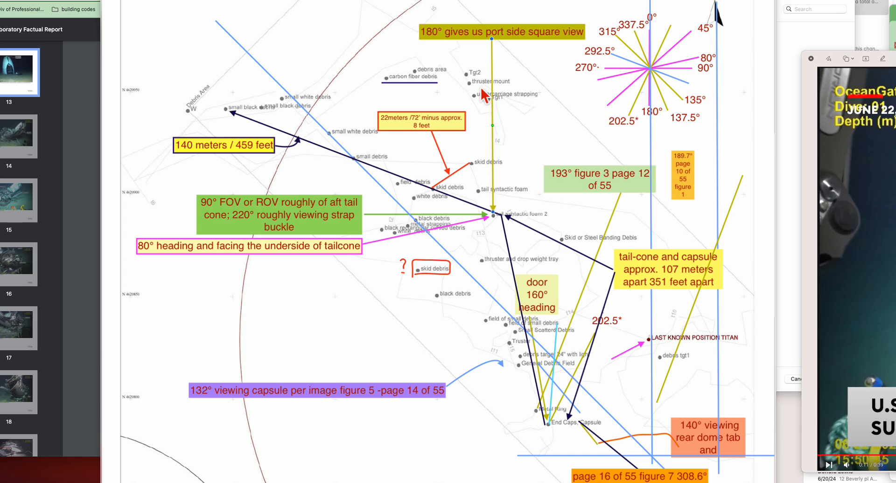
{"action": "mouse_move", "coordinate": [503, 91]}
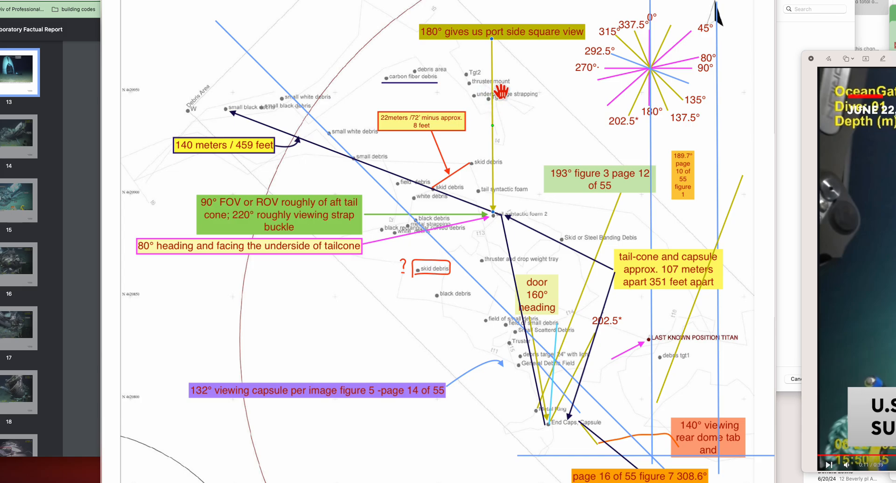
{"action": "mouse_move", "coordinate": [512, 92]}
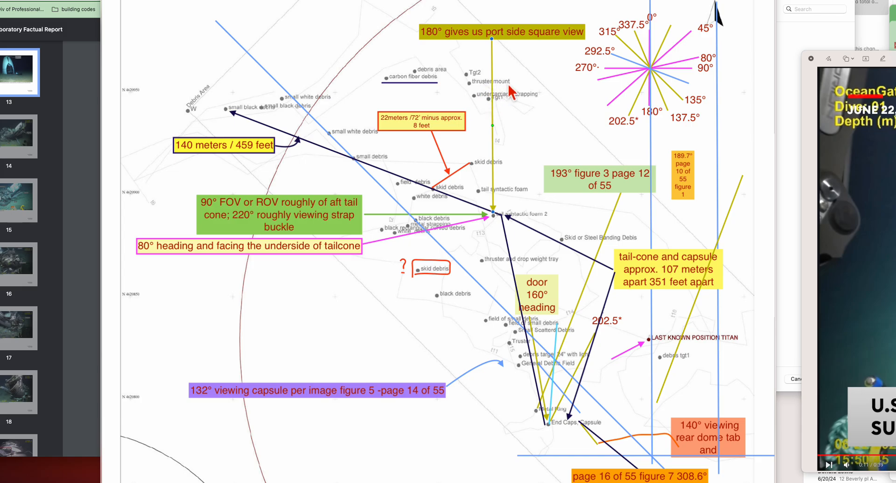
{"action": "mouse_move", "coordinate": [420, 177]}
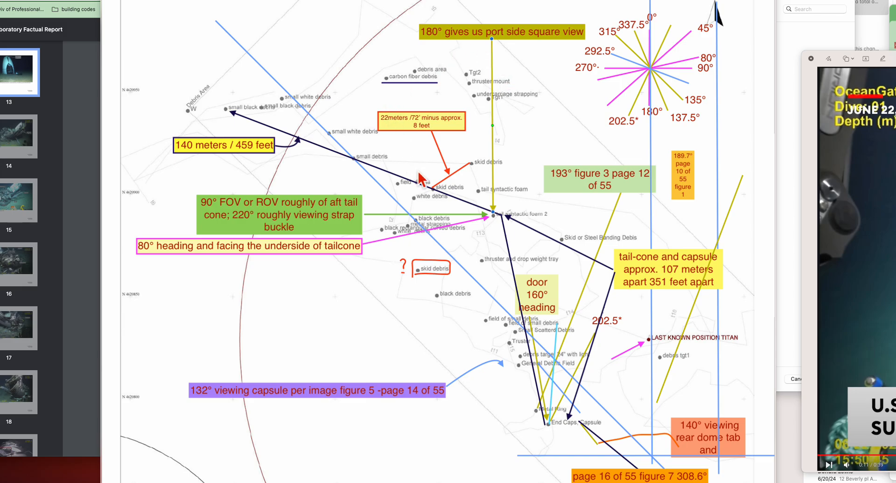
{"action": "mouse_move", "coordinate": [252, 120]}
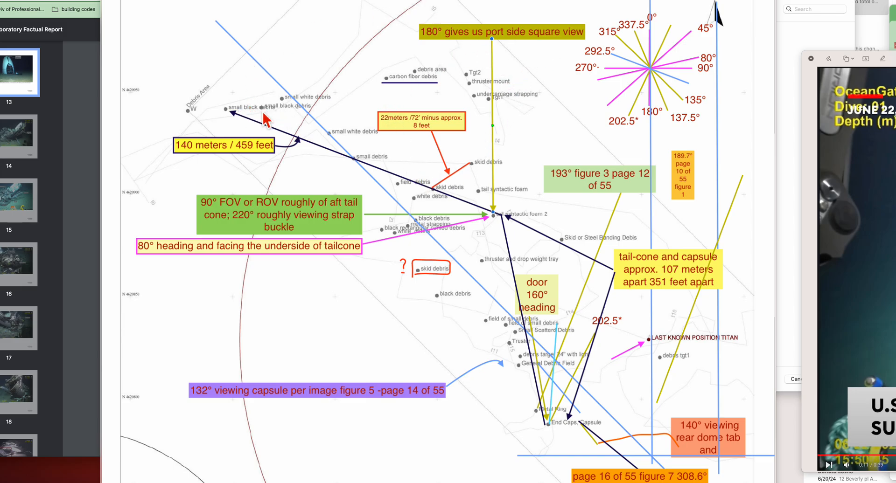
{"action": "mouse_move", "coordinate": [350, 30]}
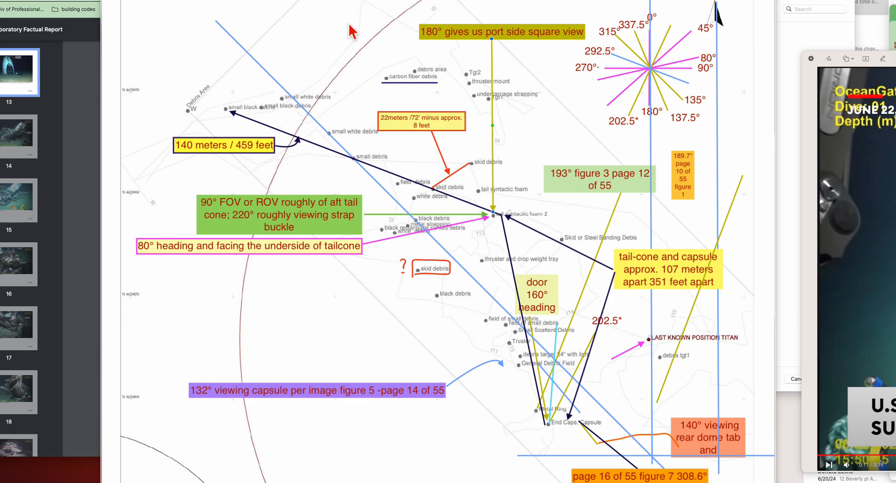
{"action": "mouse_move", "coordinate": [372, 17]}
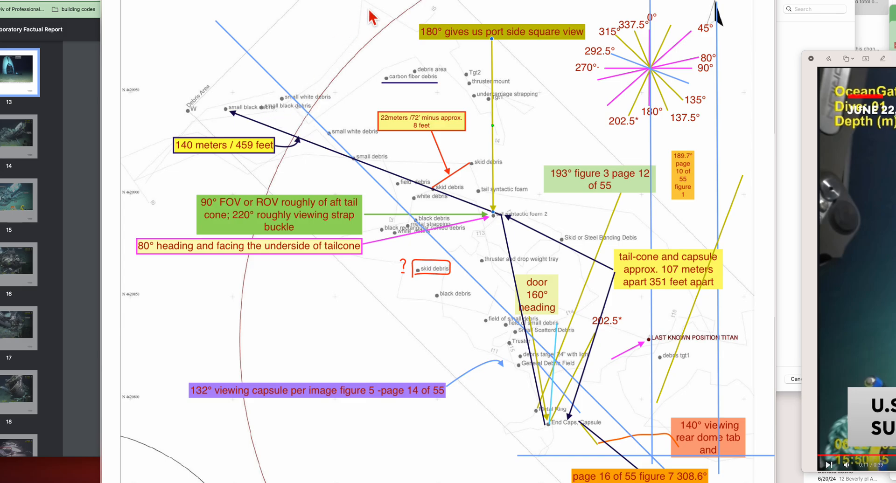
{"action": "mouse_move", "coordinate": [546, 336]}
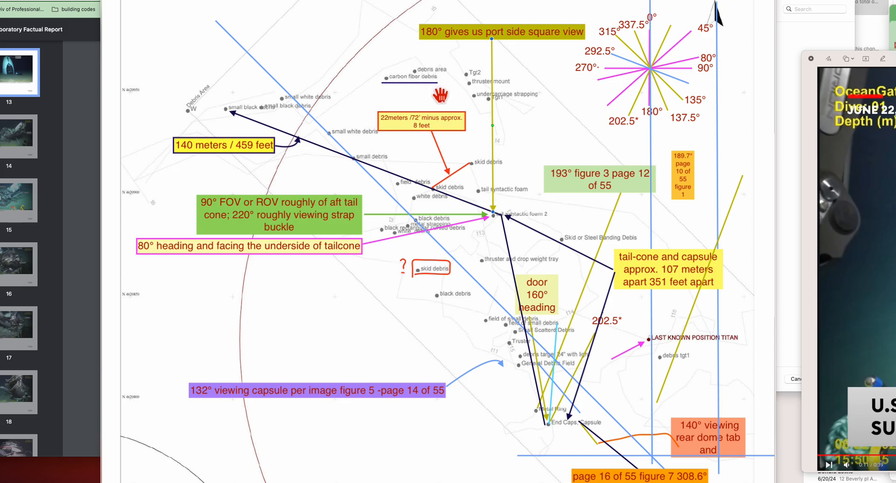
{"action": "mouse_move", "coordinate": [580, 426]}
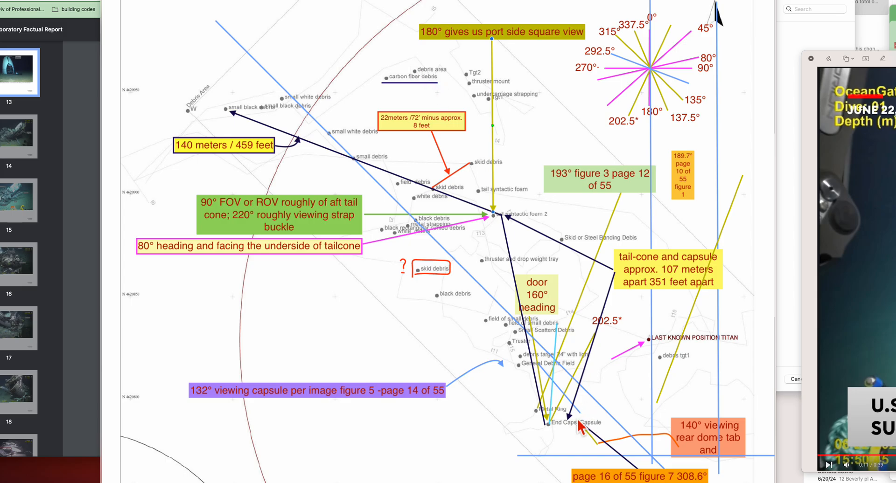
{"action": "mouse_move", "coordinate": [473, 77]}
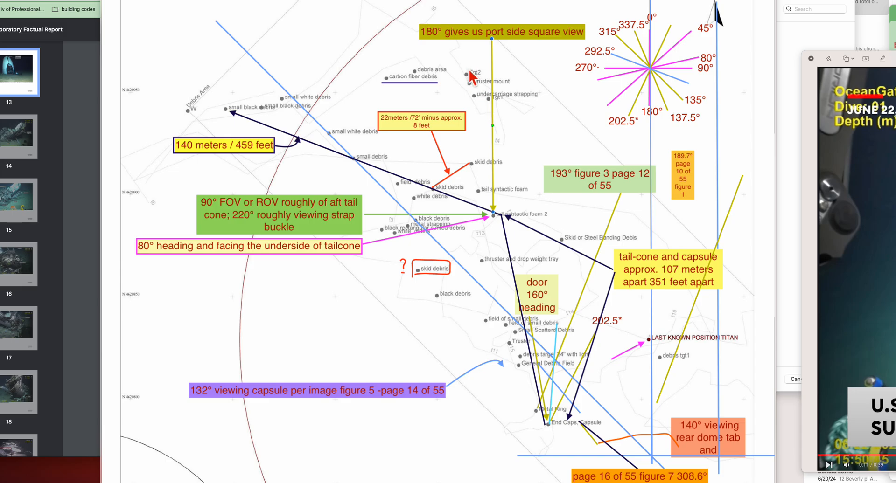
{"action": "mouse_move", "coordinate": [472, 84]}
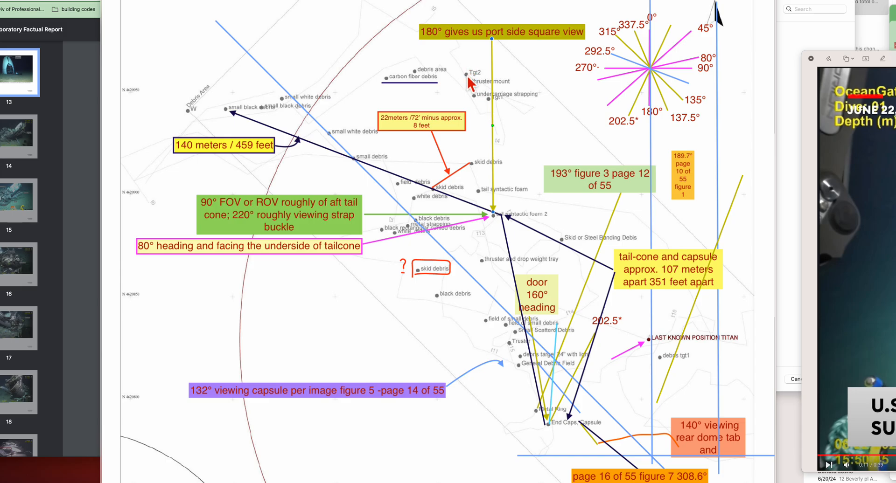
{"action": "mouse_move", "coordinate": [477, 85]}
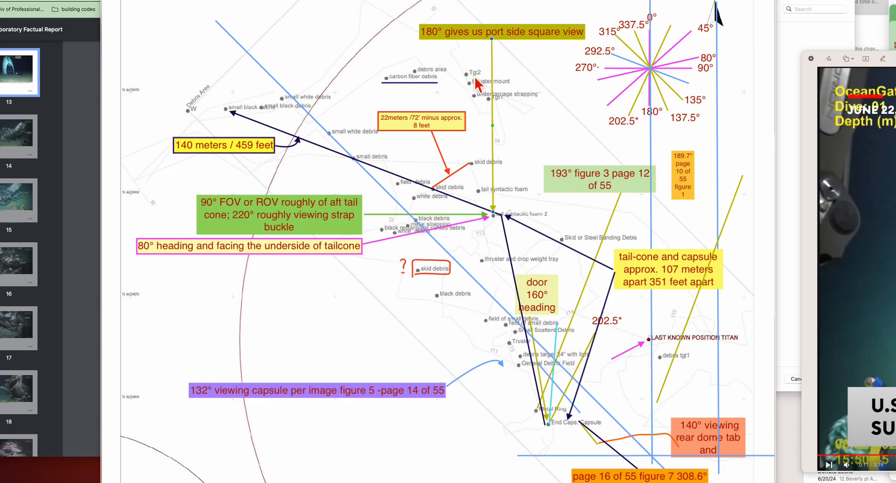
{"action": "mouse_move", "coordinate": [478, 89]}
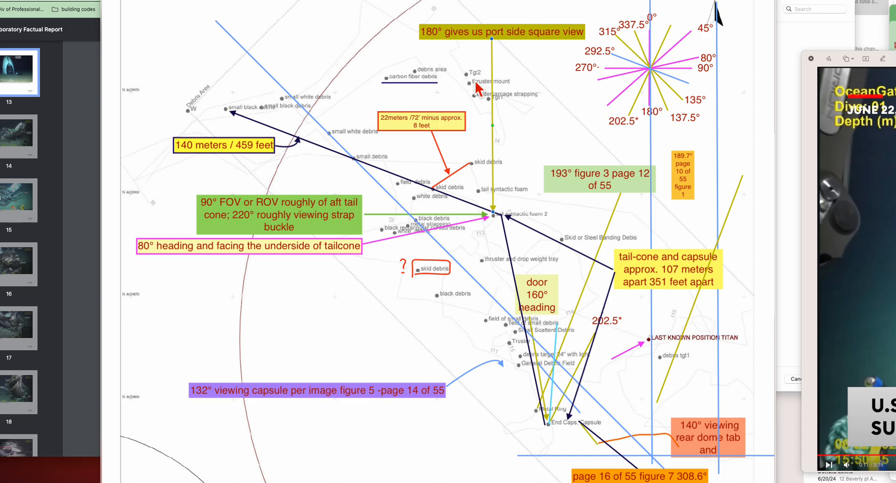
{"action": "mouse_move", "coordinate": [521, 355]}
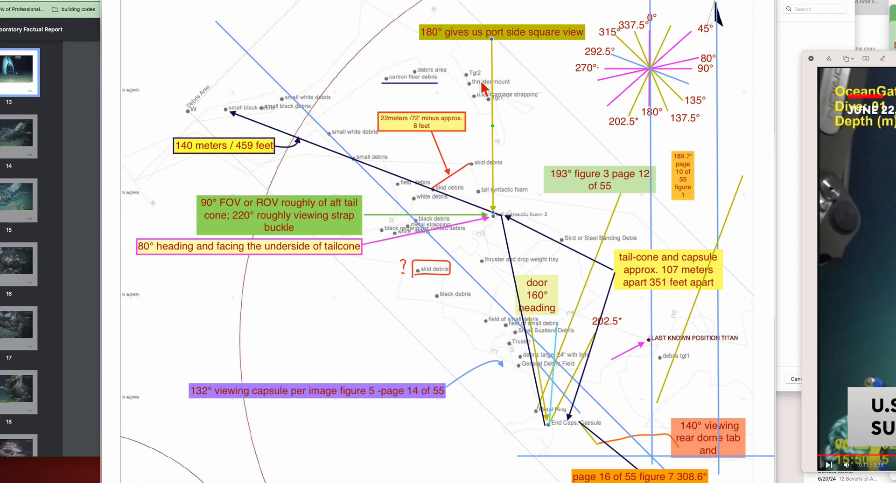
{"action": "mouse_move", "coordinate": [524, 354]}
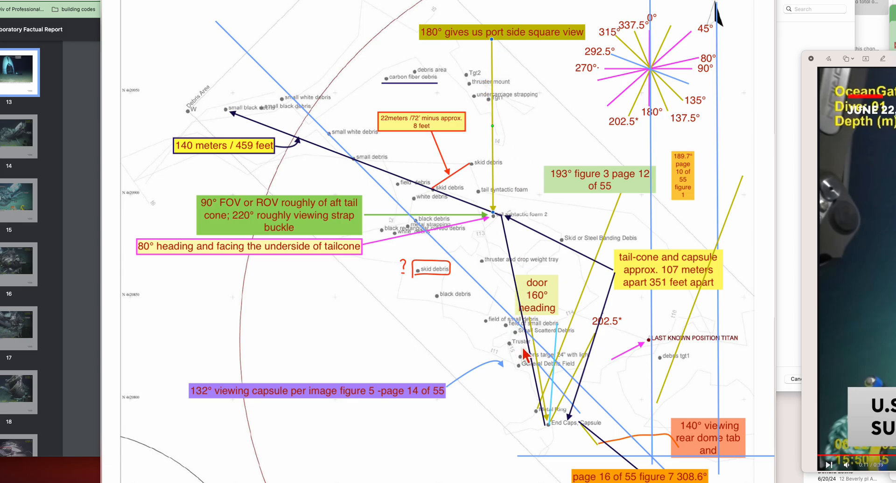
{"action": "mouse_move", "coordinate": [500, 295]}
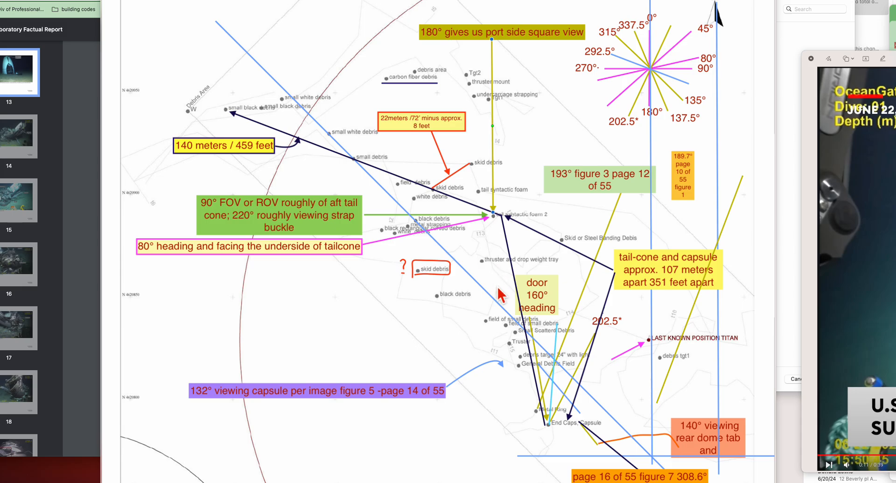
{"action": "mouse_move", "coordinate": [492, 95]}
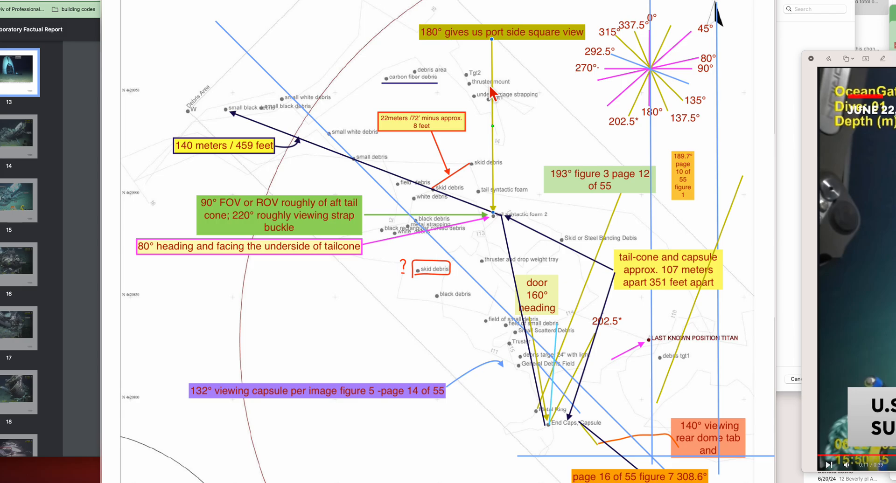
{"action": "mouse_move", "coordinate": [489, 96]}
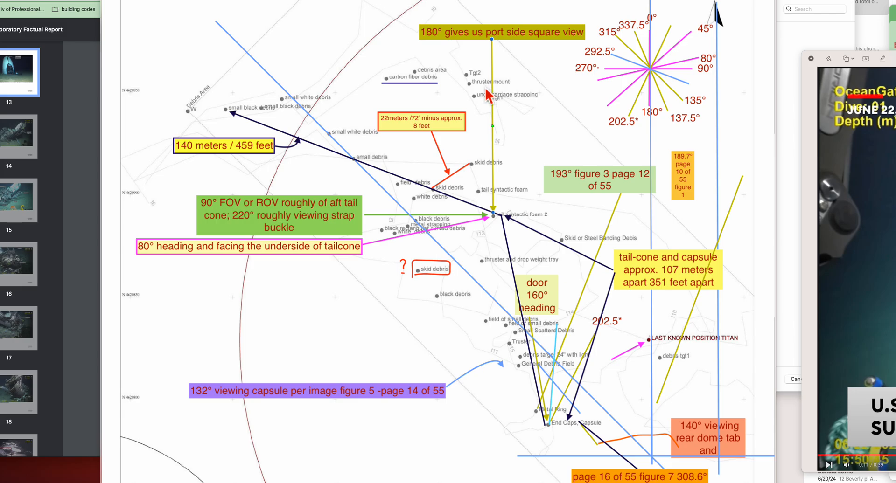
{"action": "mouse_move", "coordinate": [498, 126]}
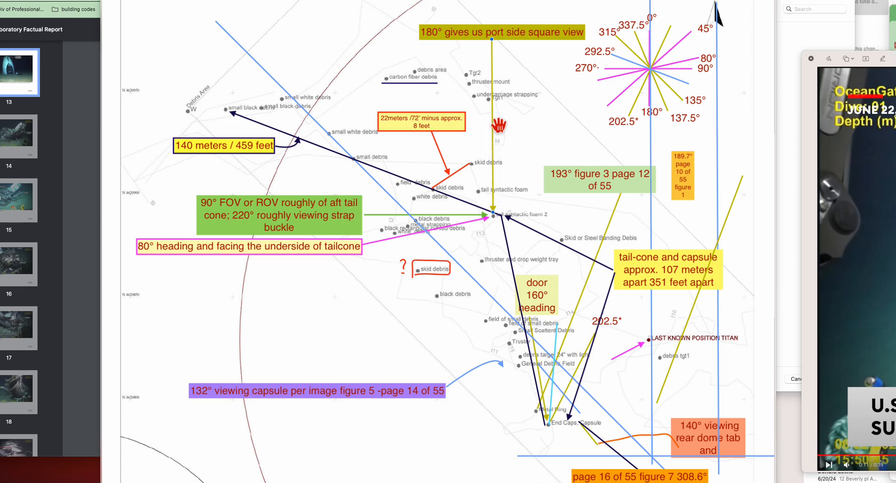
{"action": "mouse_move", "coordinate": [430, 90]}
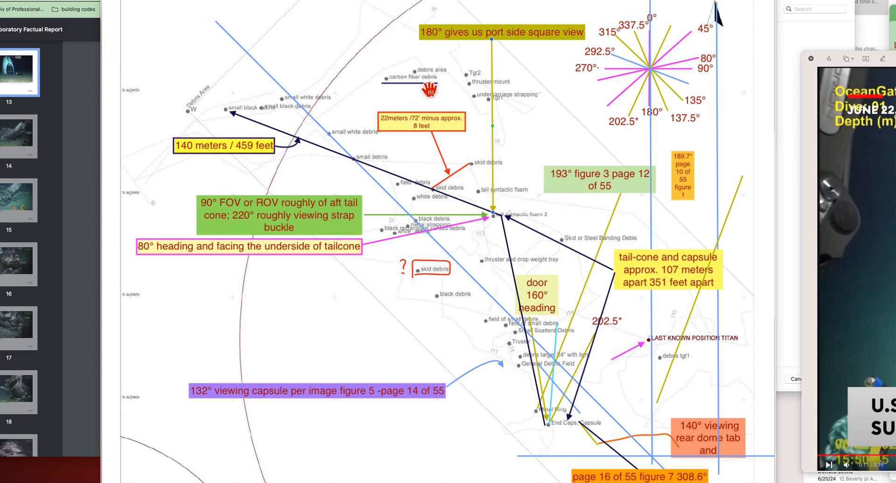
{"action": "mouse_move", "coordinate": [307, 111]}
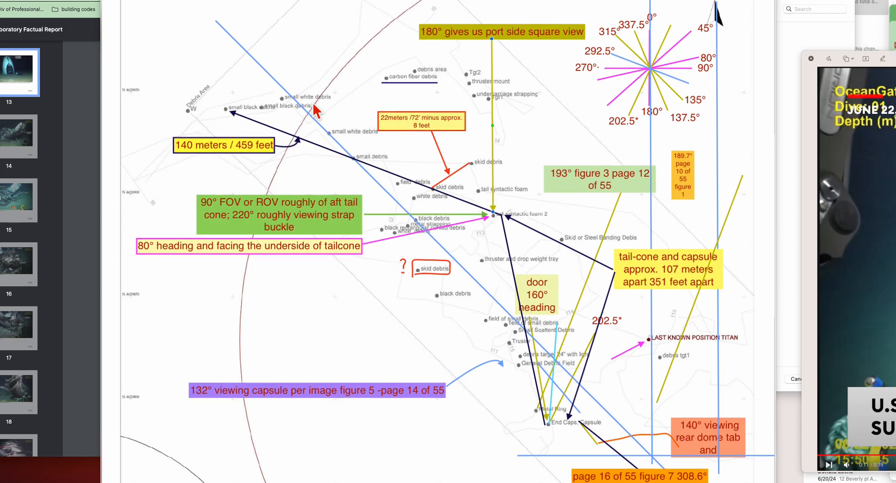
{"action": "mouse_move", "coordinate": [614, 147]}
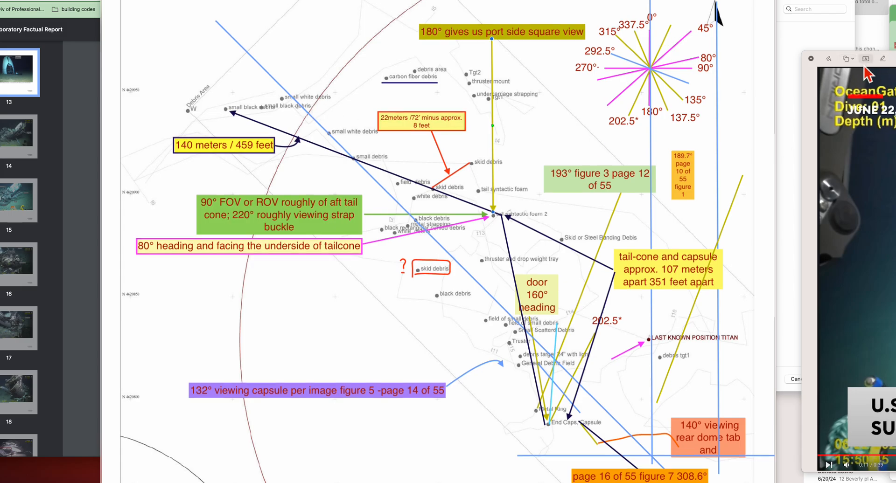
{"action": "mouse_move", "coordinate": [817, 86]}
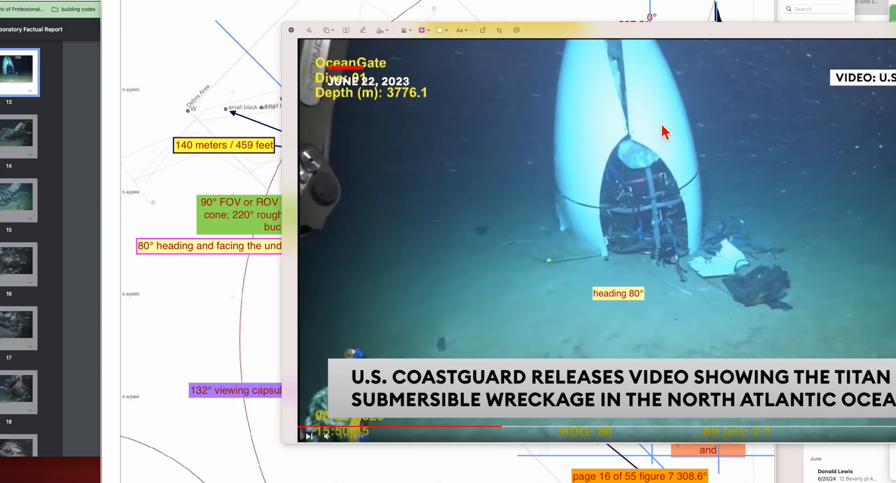
{"action": "mouse_move", "coordinate": [300, 68]}
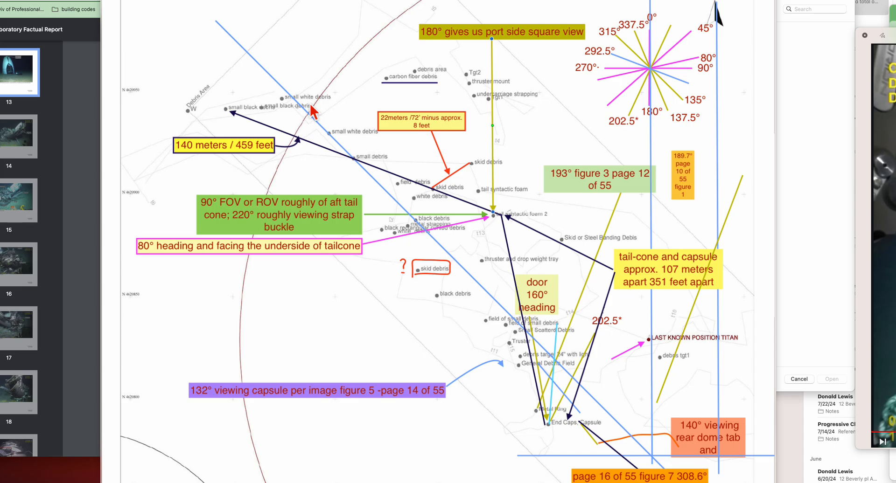
{"action": "mouse_move", "coordinate": [840, 288]}
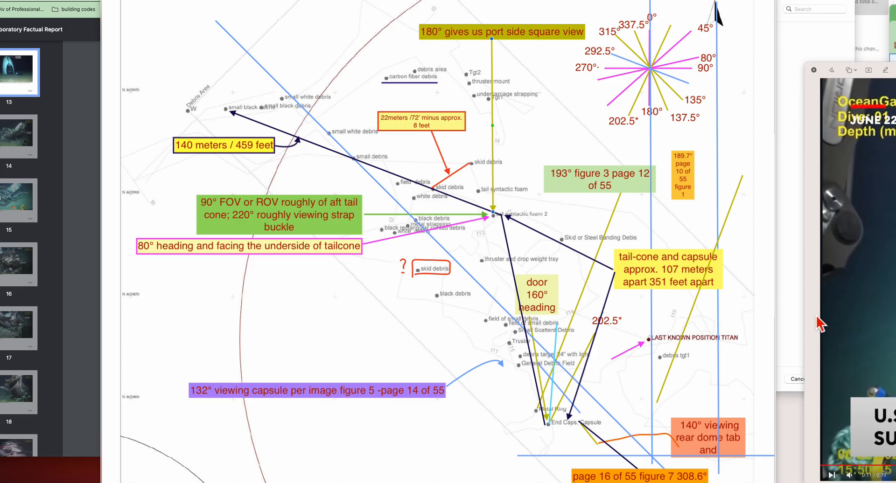
{"action": "mouse_move", "coordinate": [409, 186]}
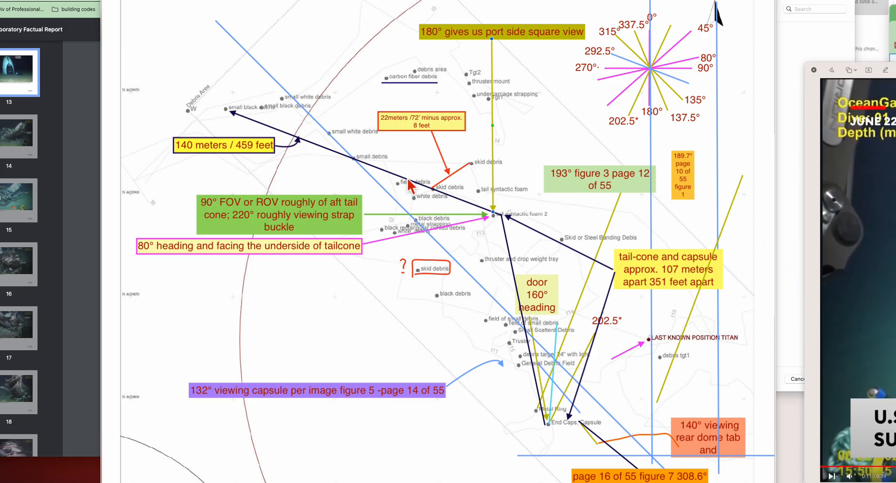
{"action": "mouse_move", "coordinate": [377, 197]}
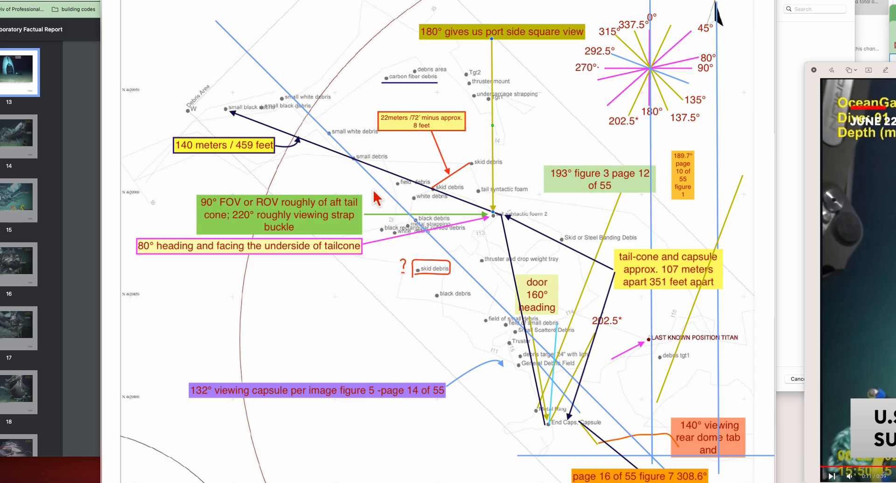
{"action": "mouse_move", "coordinate": [380, 196]}
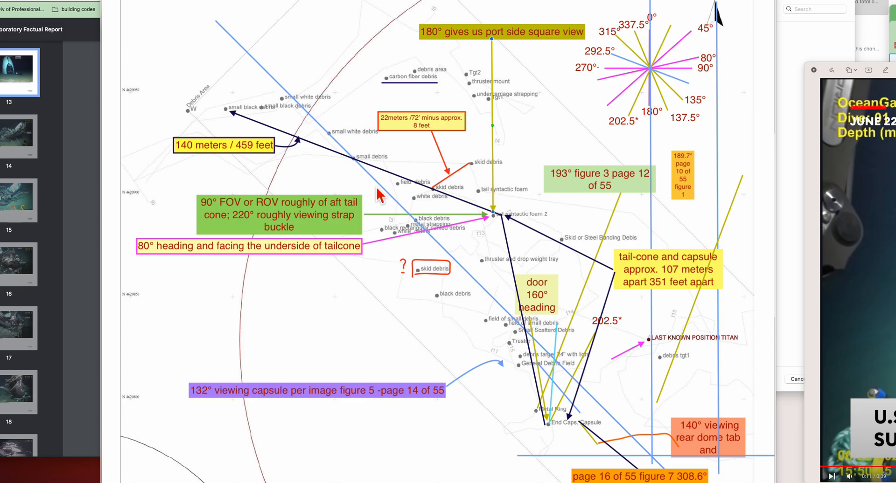
{"action": "mouse_move", "coordinate": [575, 160]}
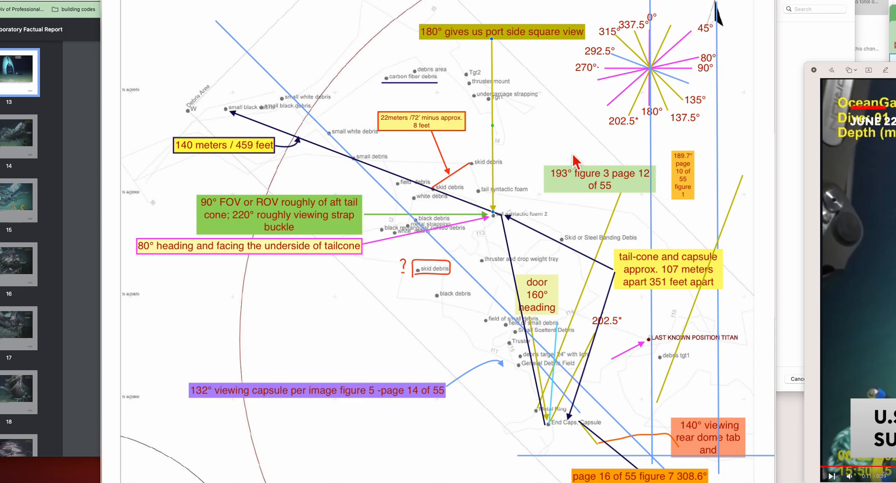